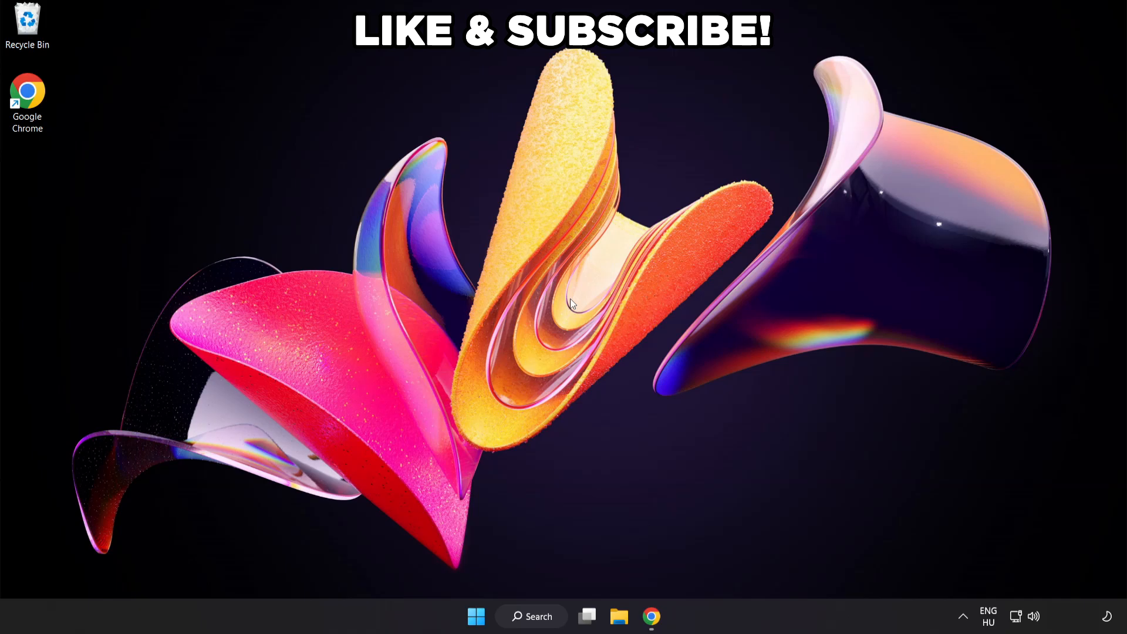
{"action": "mouse_move", "coordinate": [529, 608]}
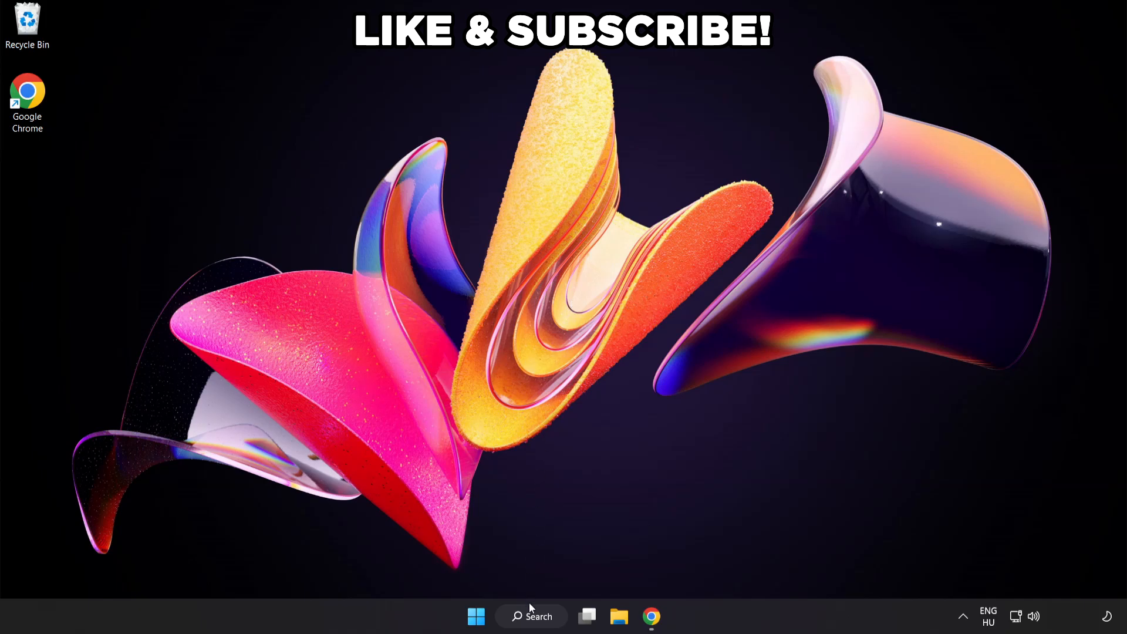
Find 'edit power plan' via search and make High performance the active power plan
{"action": "left_click", "coordinate": [530, 617]}
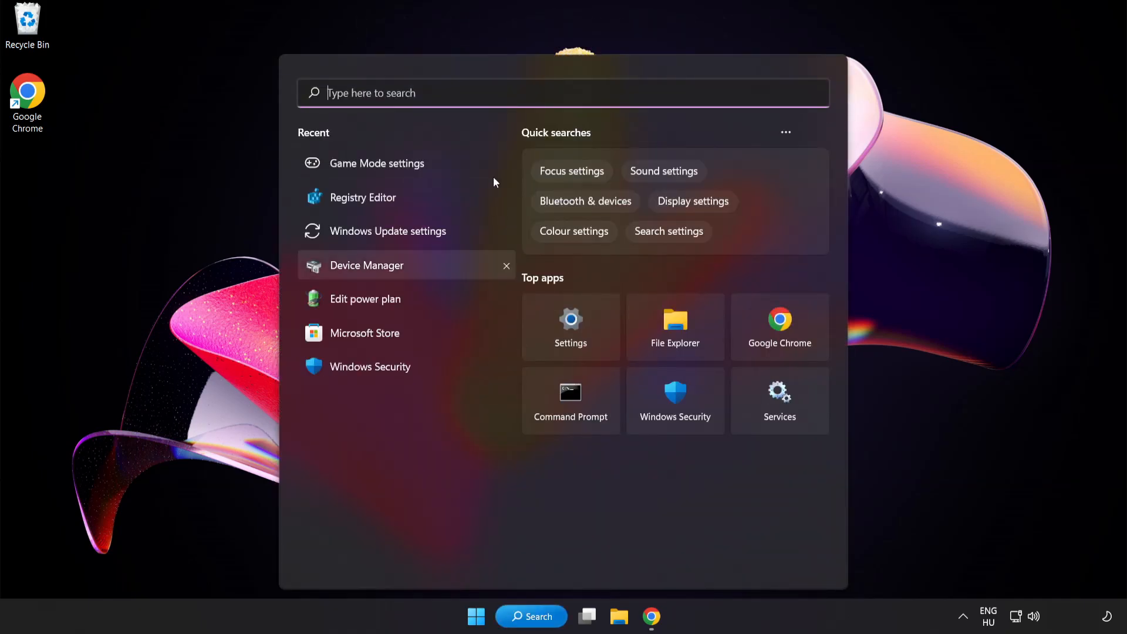
{"action": "type", "text": "edit power plan"}
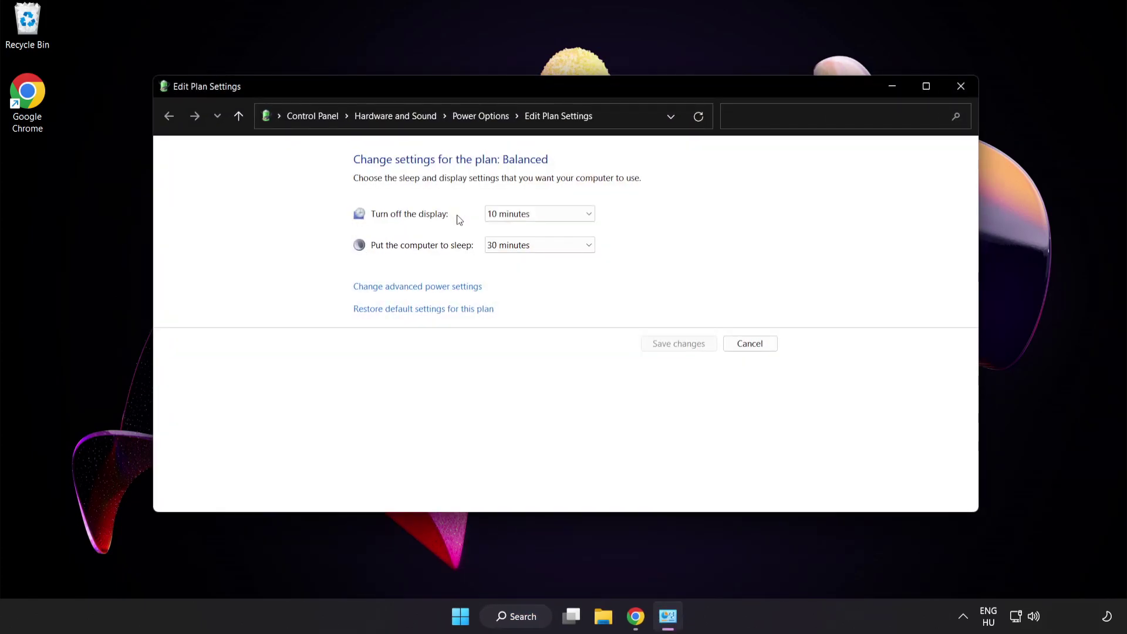
{"action": "mouse_move", "coordinate": [487, 124]}
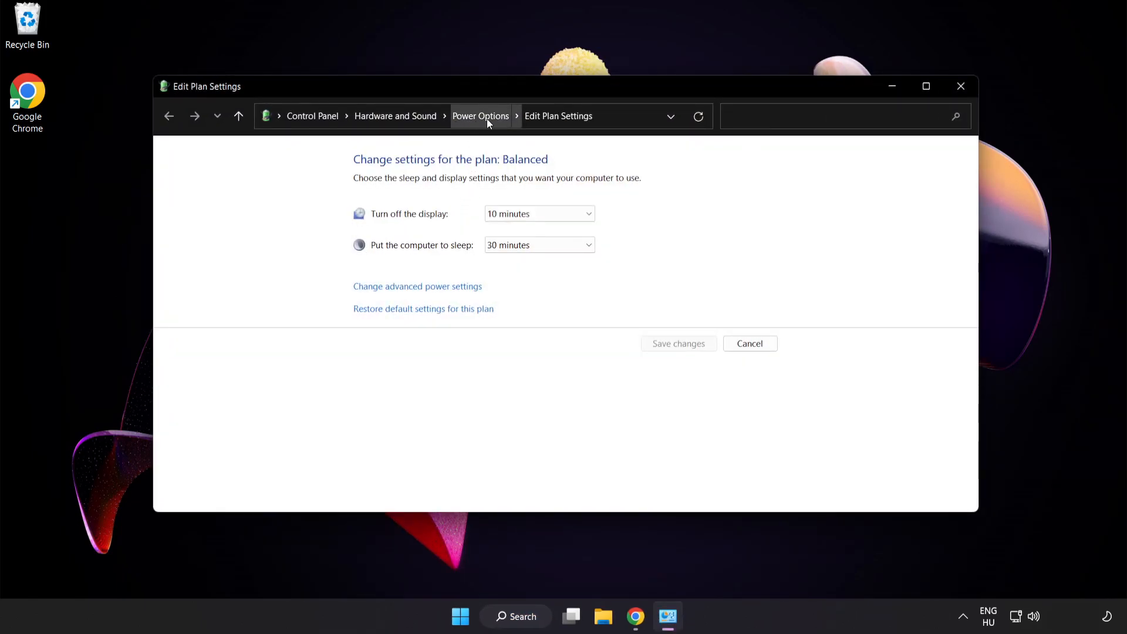
{"action": "left_click", "coordinate": [480, 115]}
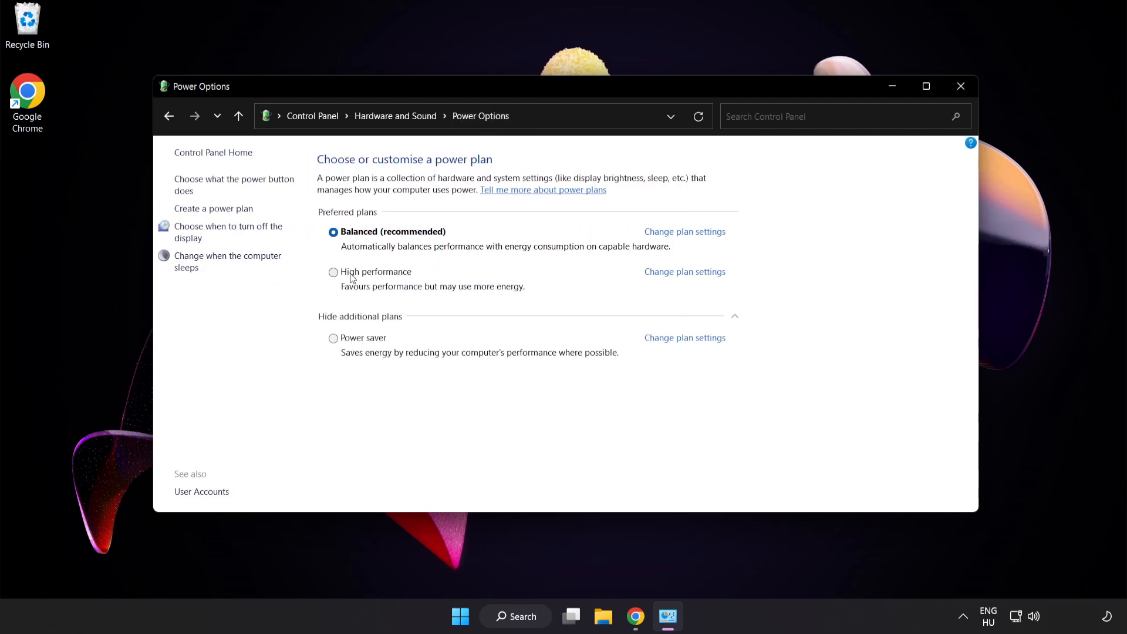
{"action": "mouse_move", "coordinate": [374, 277]}
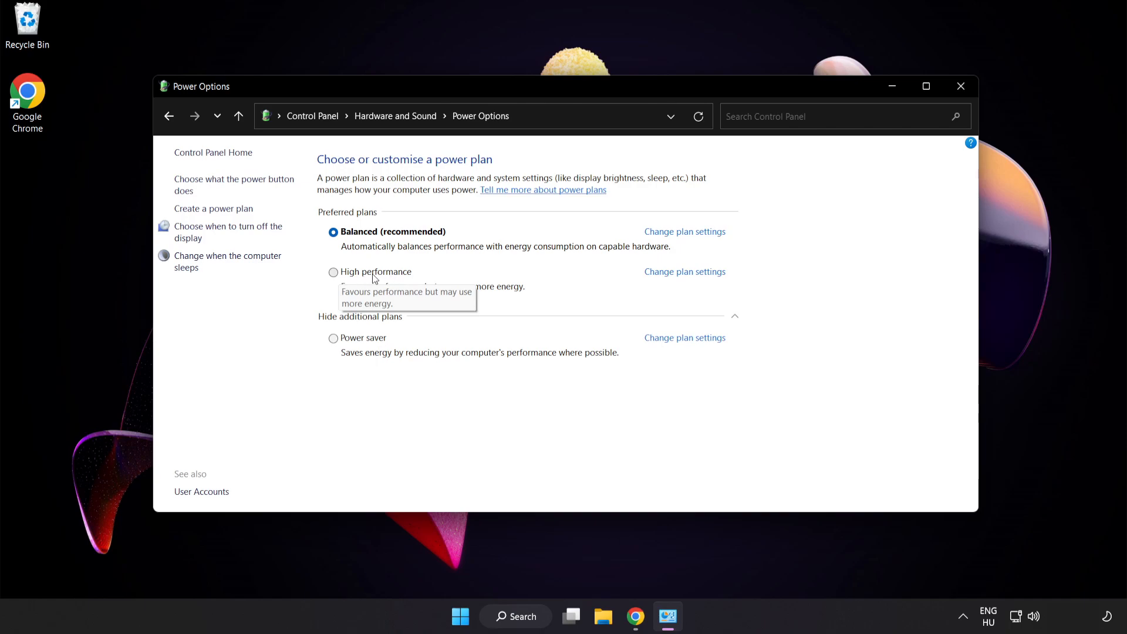
{"action": "left_click", "coordinate": [333, 272]}
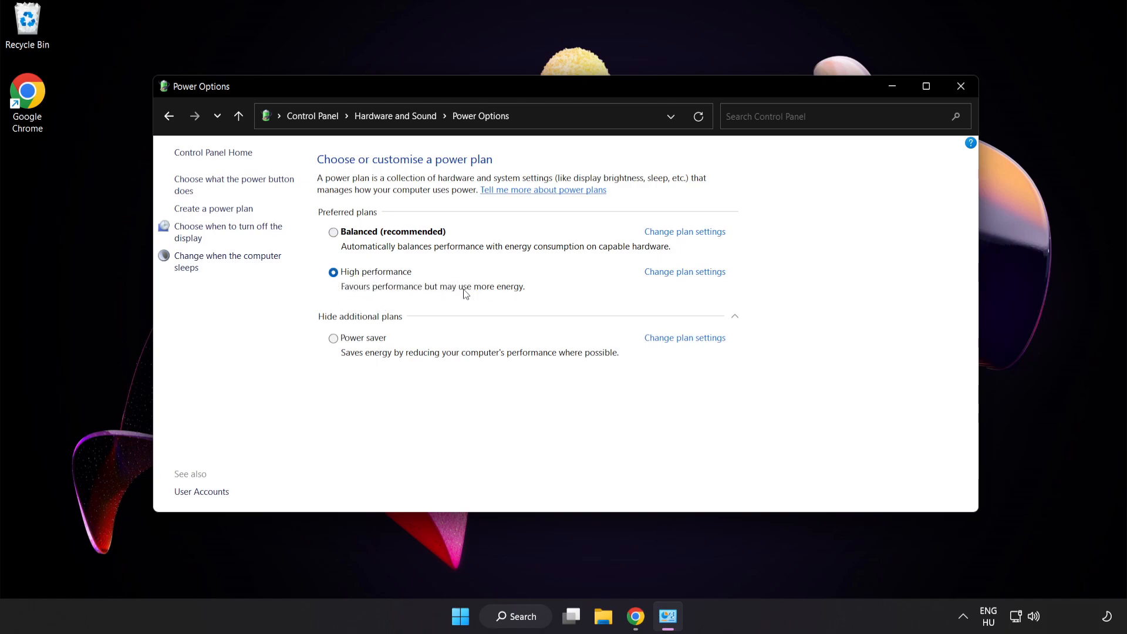
{"action": "mouse_move", "coordinate": [961, 88]}
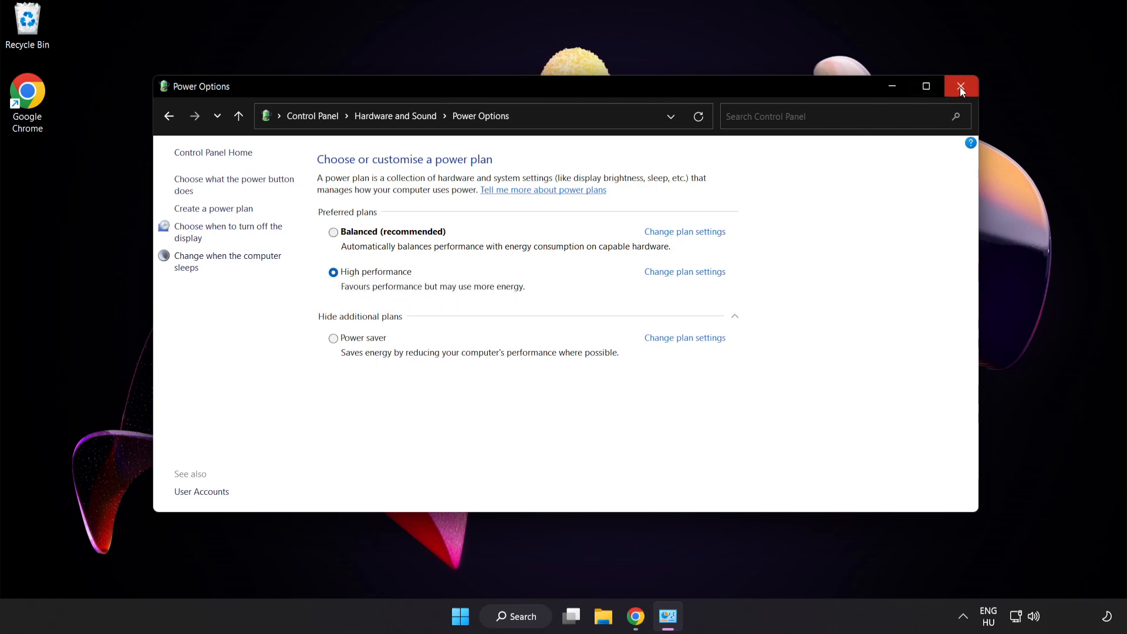
{"action": "mouse_move", "coordinate": [961, 89]}
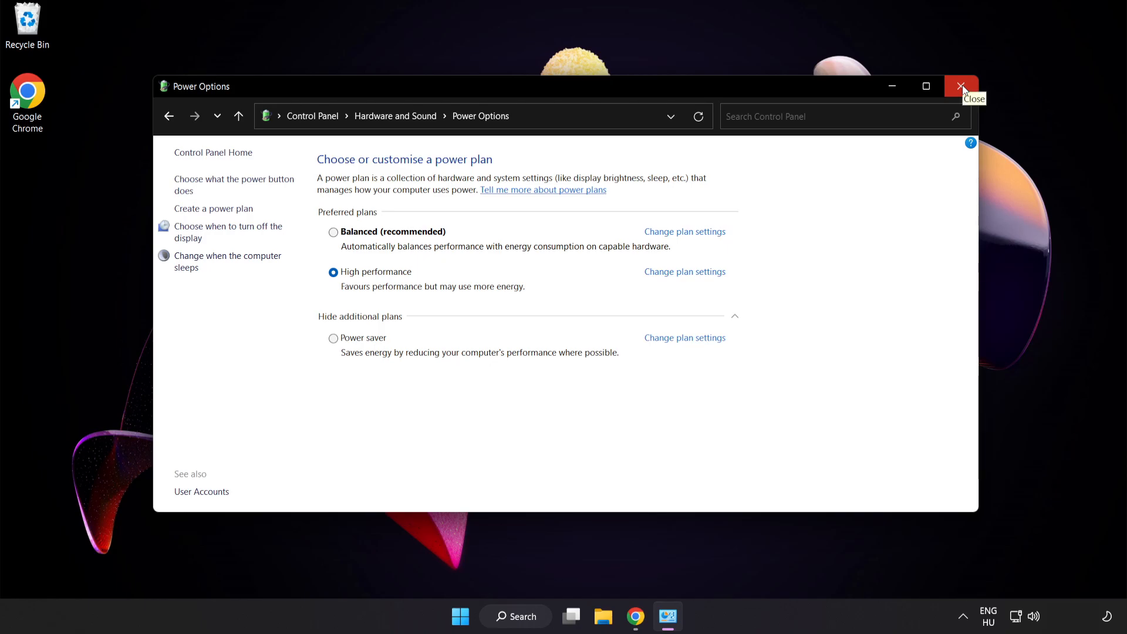
Launch Device Manager from search and select VMware SVGA 3D under Display adapters
{"action": "left_click", "coordinate": [961, 85]}
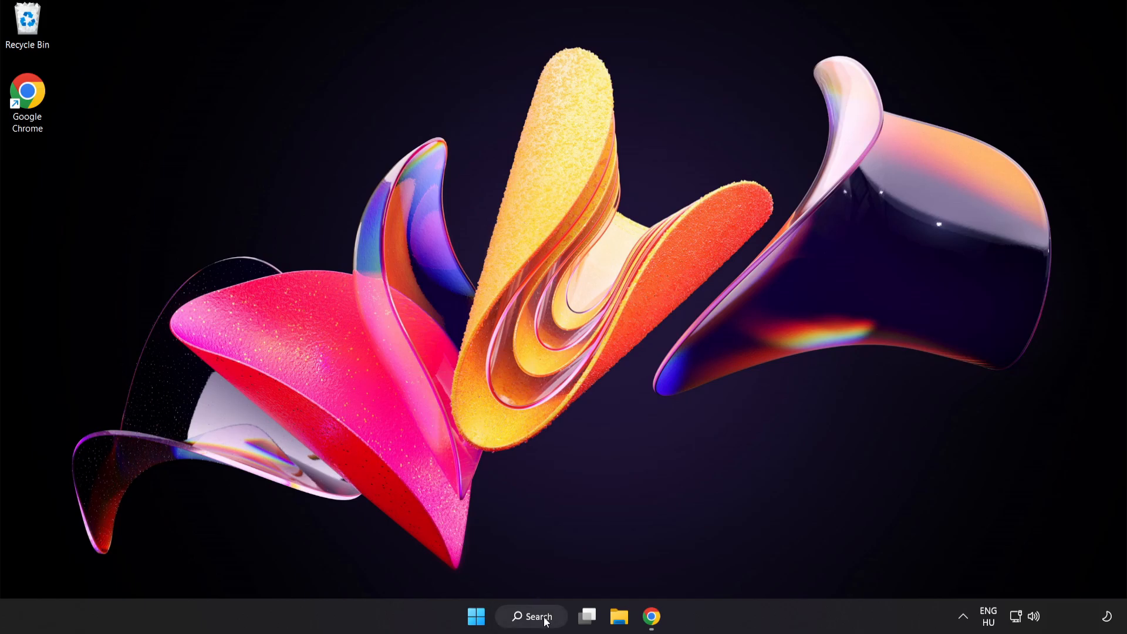
{"action": "left_click", "coordinate": [530, 616]}
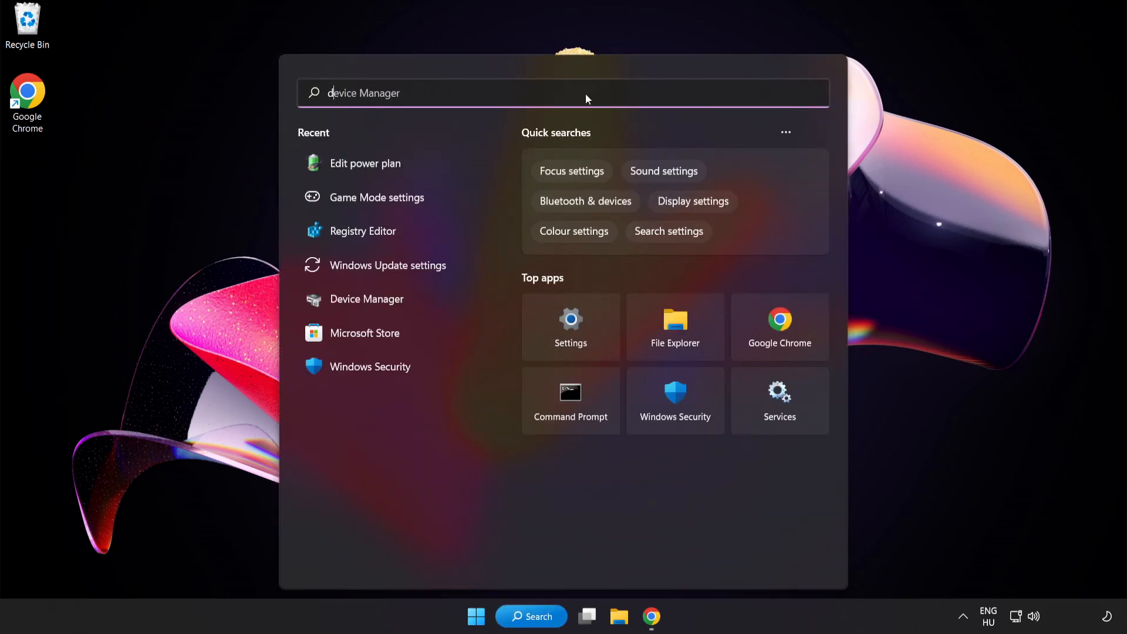
{"action": "type", "text": "device manager"}
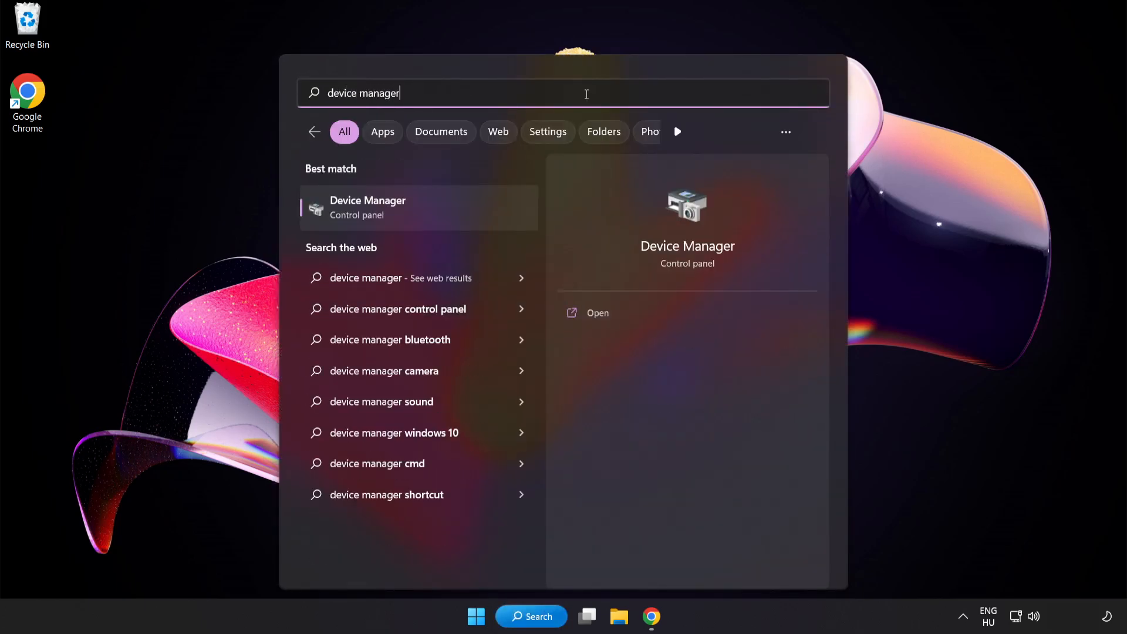
{"action": "mouse_move", "coordinate": [462, 216]}
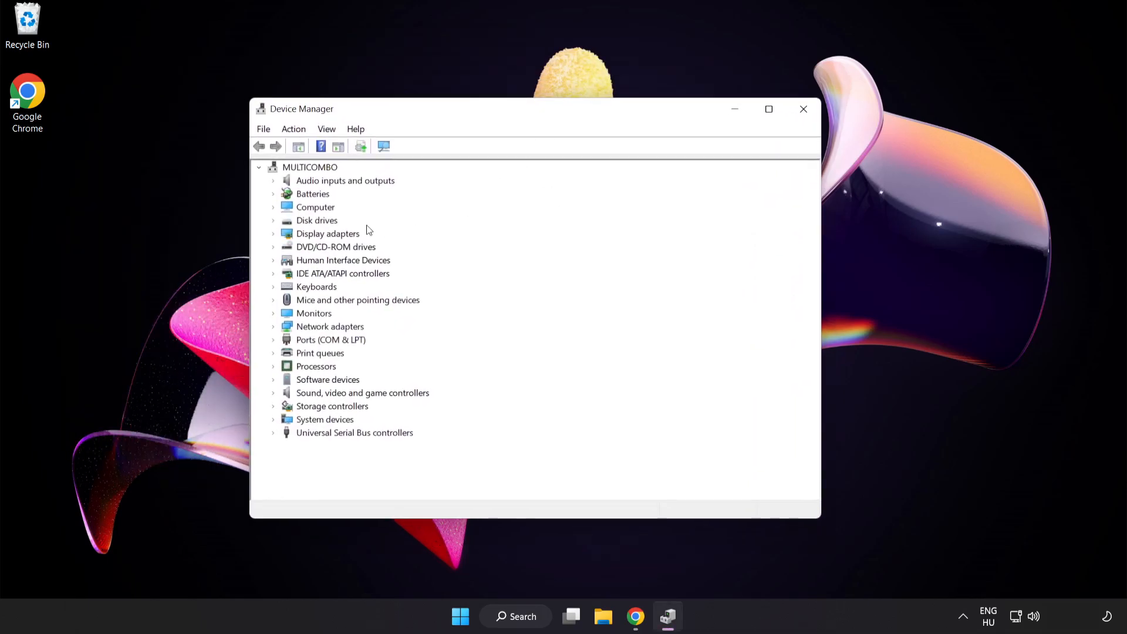
{"action": "left_click", "coordinate": [328, 233]}
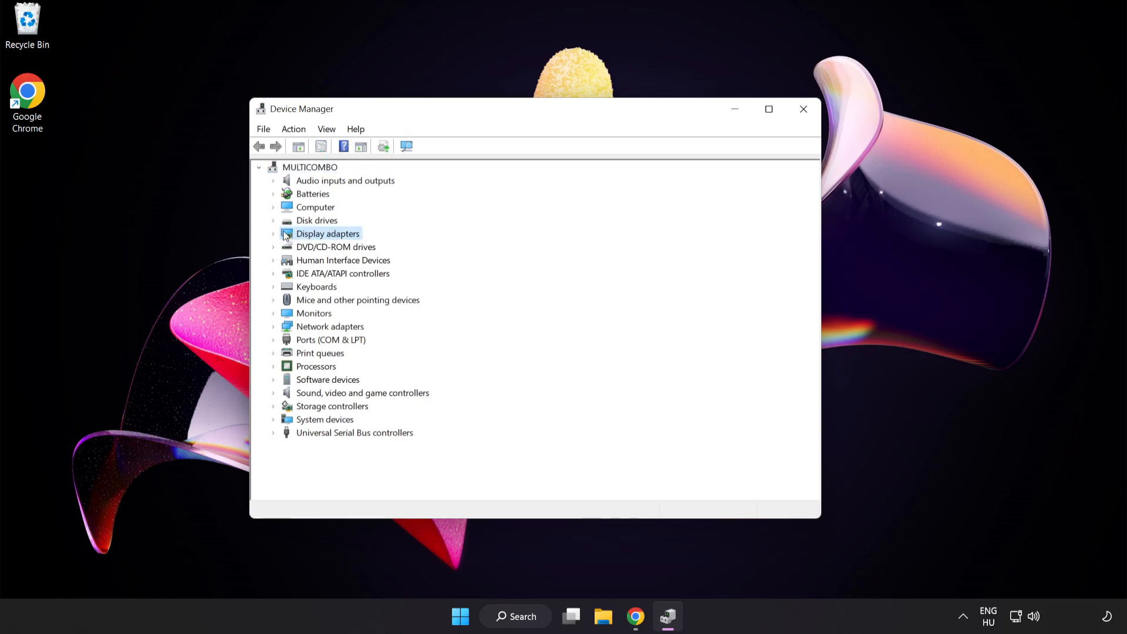
{"action": "left_click", "coordinate": [272, 234]}
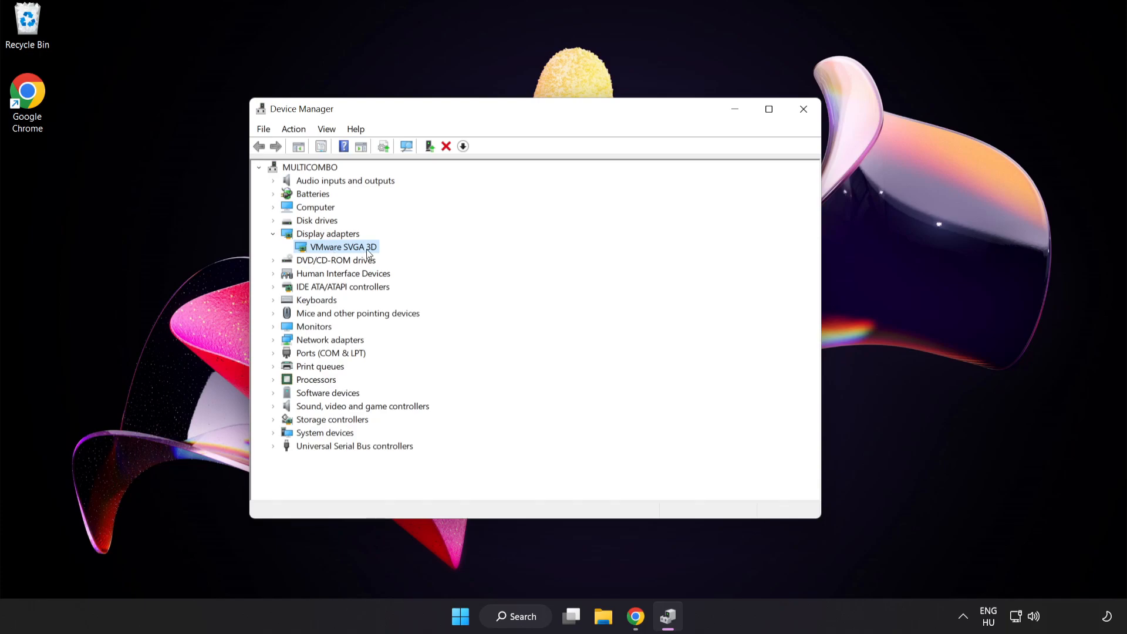
{"action": "mouse_move", "coordinate": [361, 249]}
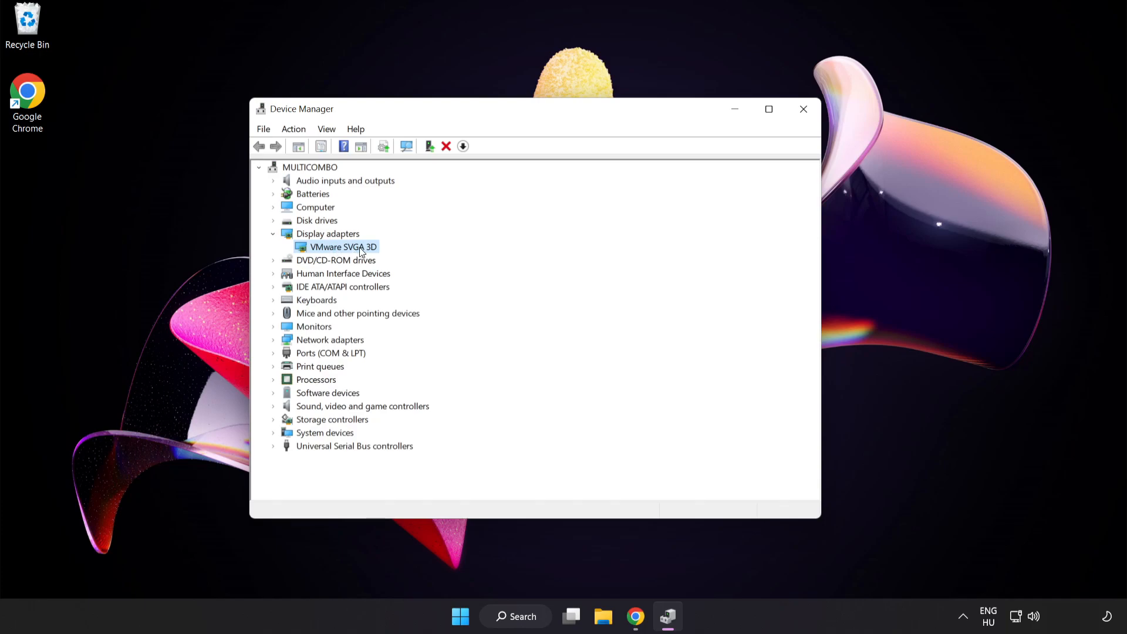
Run an automatic driver update search for VMware SVGA 3D and dismiss the result
{"action": "right_click", "coordinate": [342, 246]}
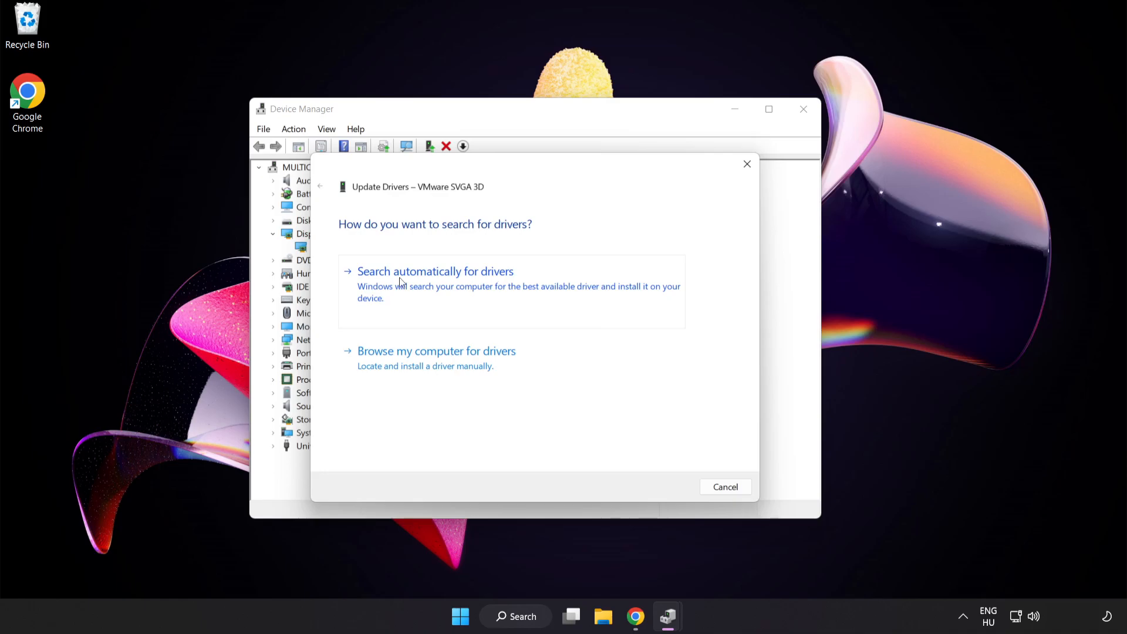
{"action": "left_click", "coordinate": [434, 271]}
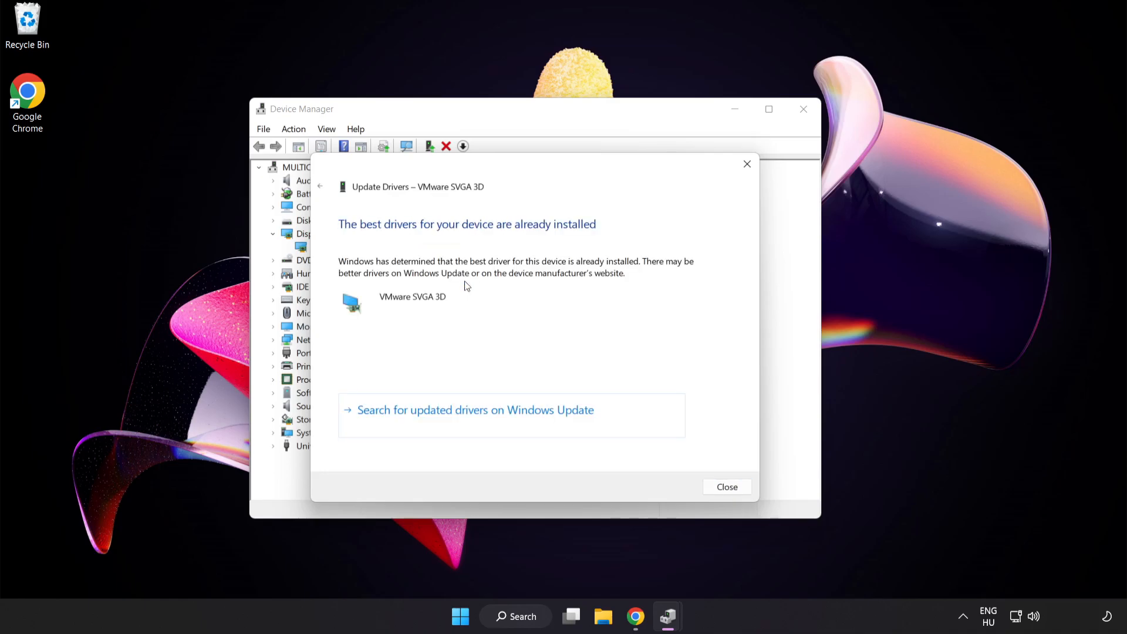
{"action": "mouse_move", "coordinate": [471, 237]}
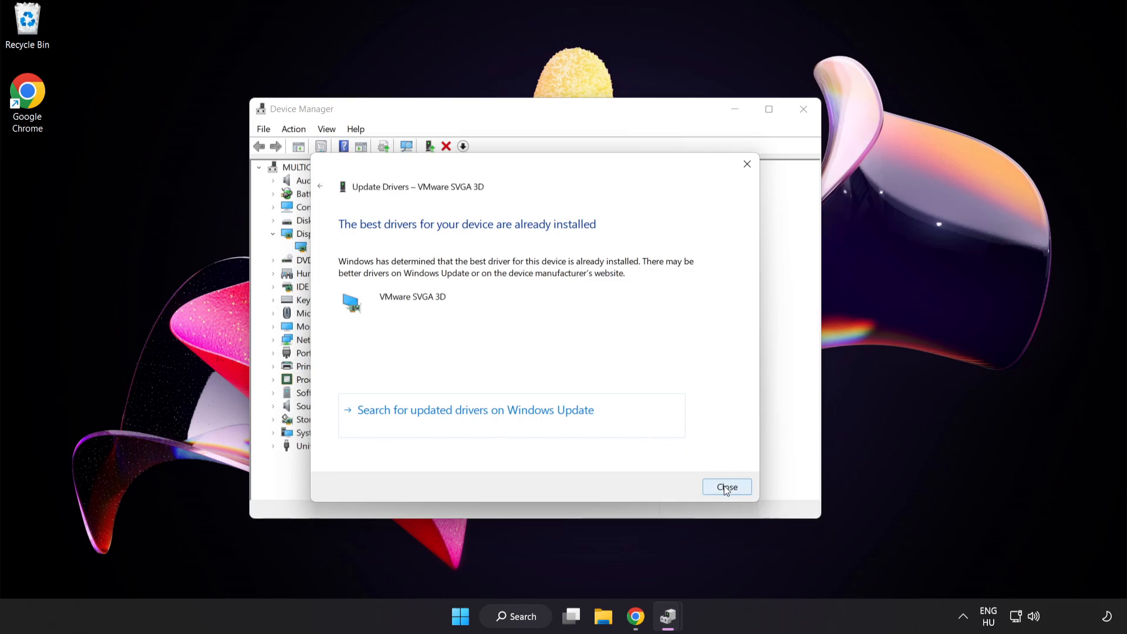
{"action": "left_click", "coordinate": [726, 486]}
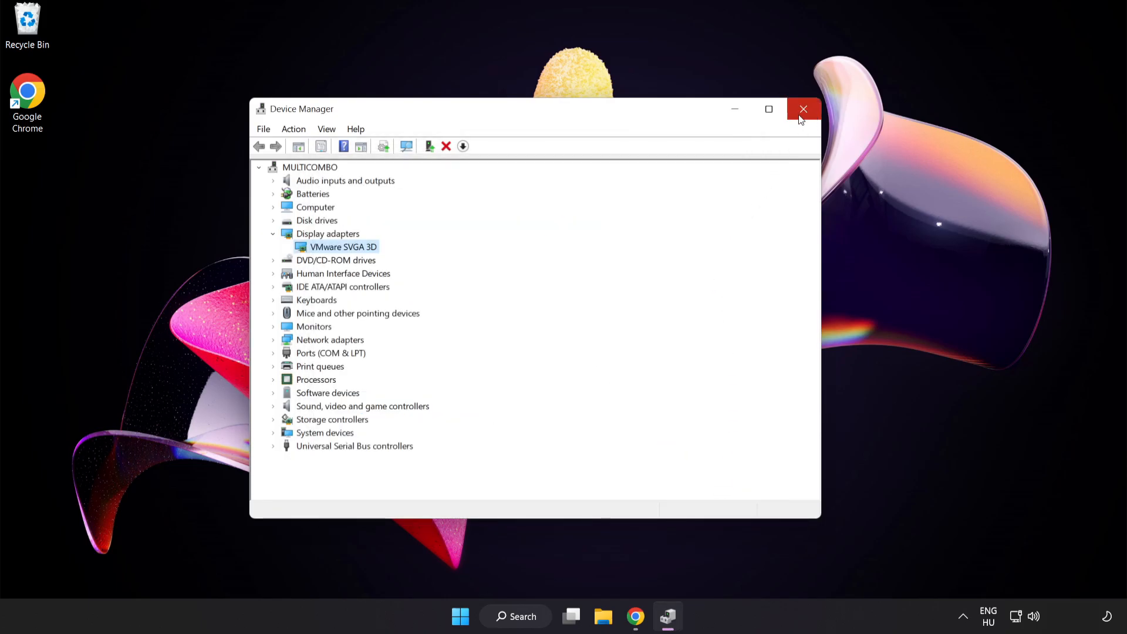
Reach Game Mode settings via search and turn Game Mode on
{"action": "left_click", "coordinate": [803, 110]}
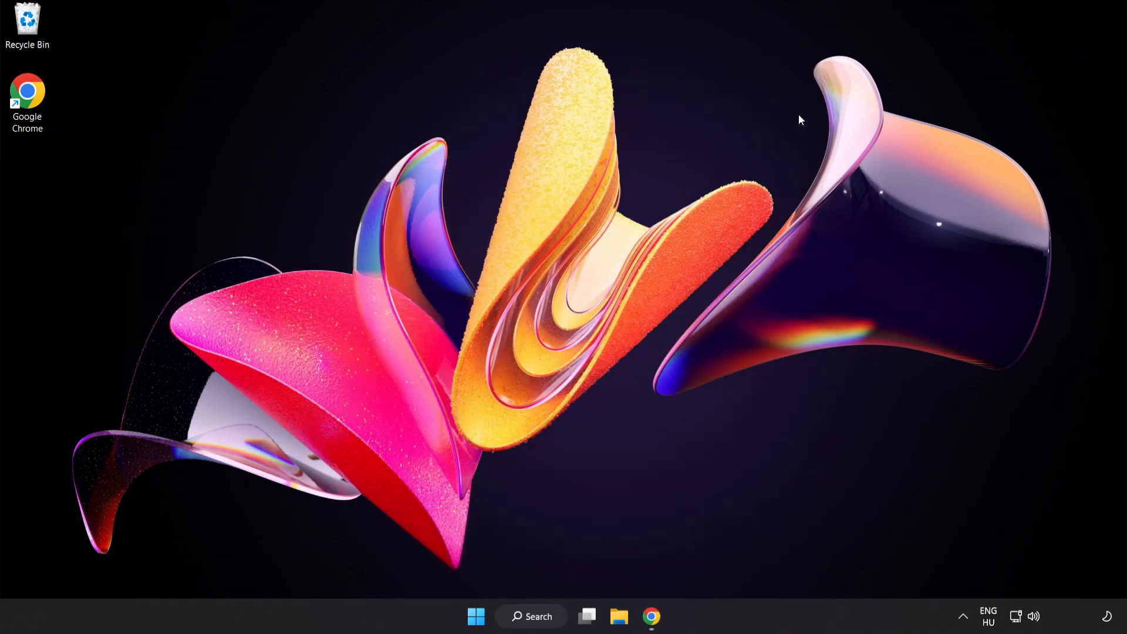
{"action": "mouse_move", "coordinate": [560, 575]}
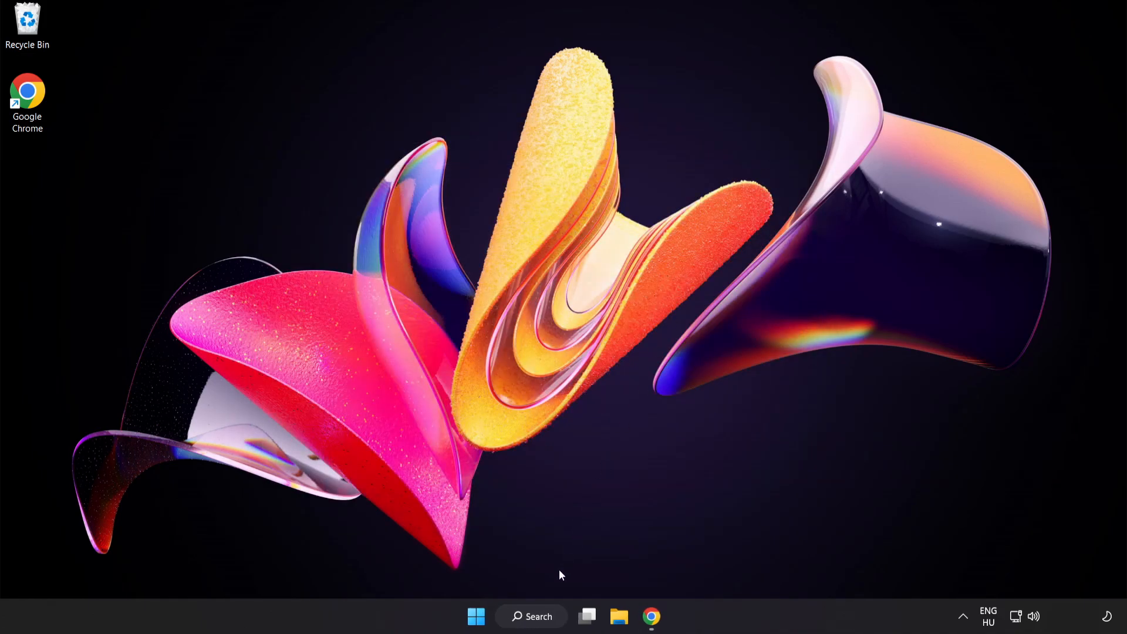
{"action": "left_click", "coordinate": [537, 617]}
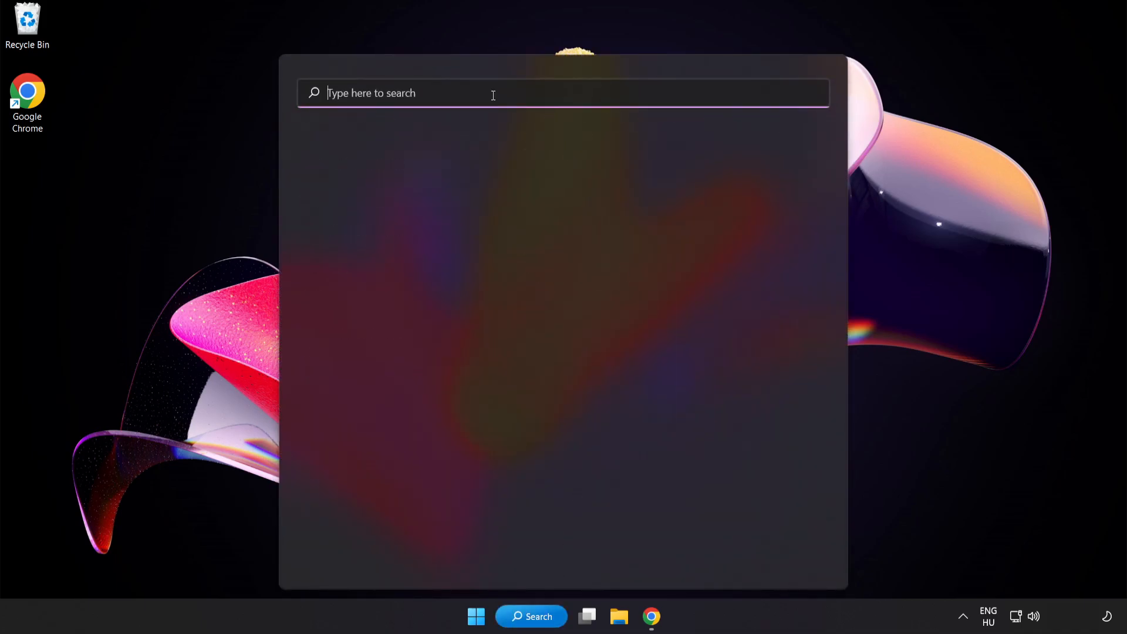
{"action": "type", "text": "game mode settings"}
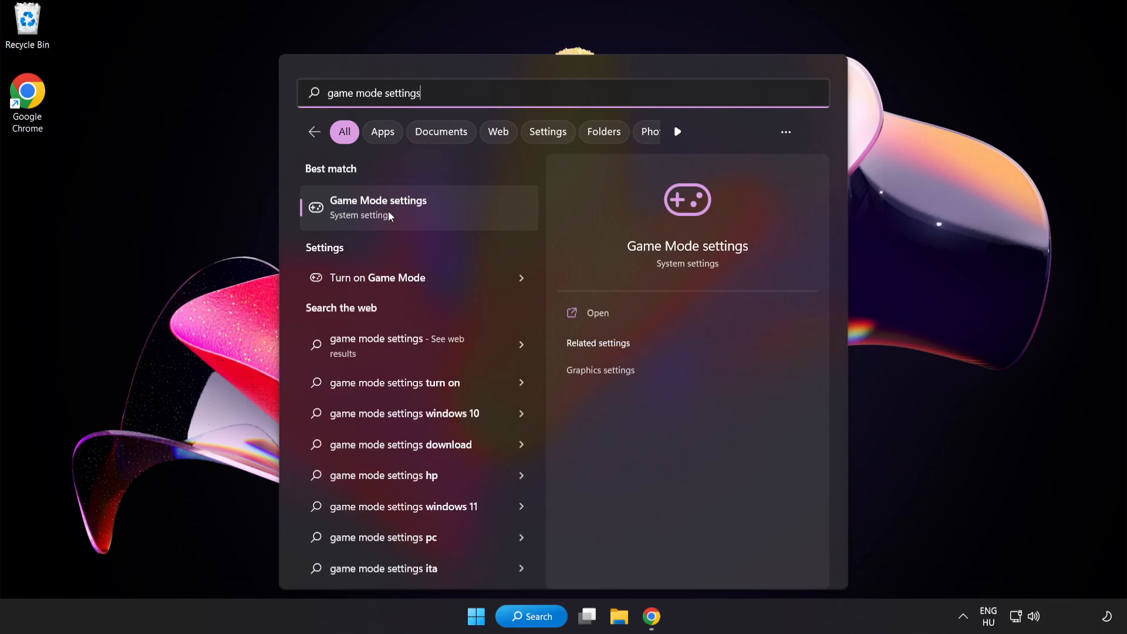
{"action": "left_click", "coordinate": [378, 207]}
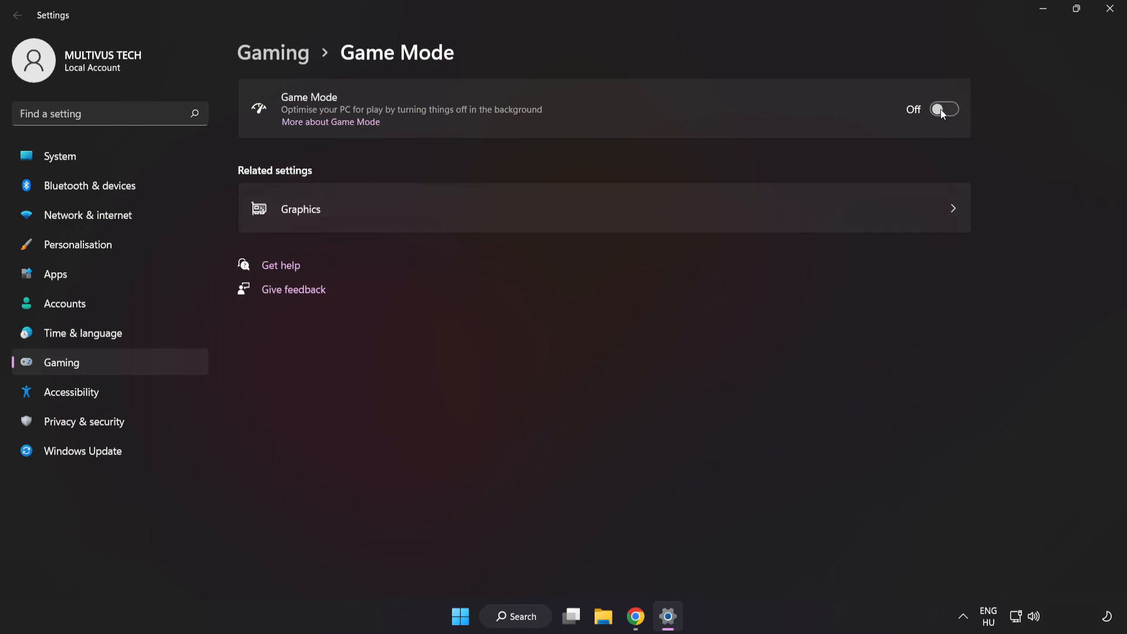
{"action": "left_click", "coordinate": [944, 108]}
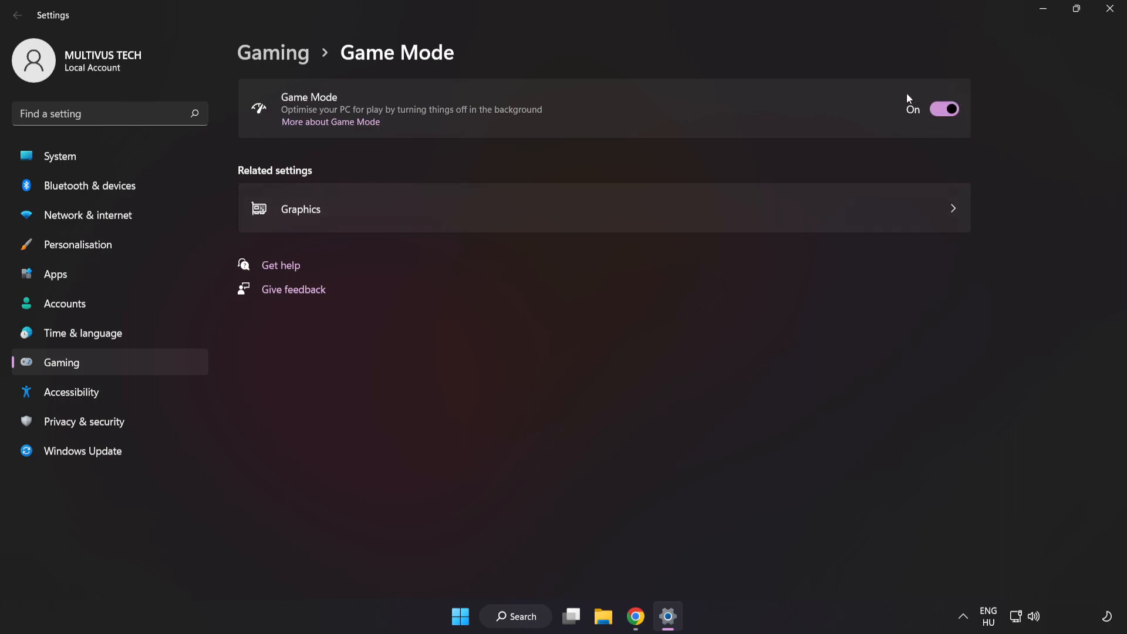
{"action": "mouse_move", "coordinate": [309, 94]}
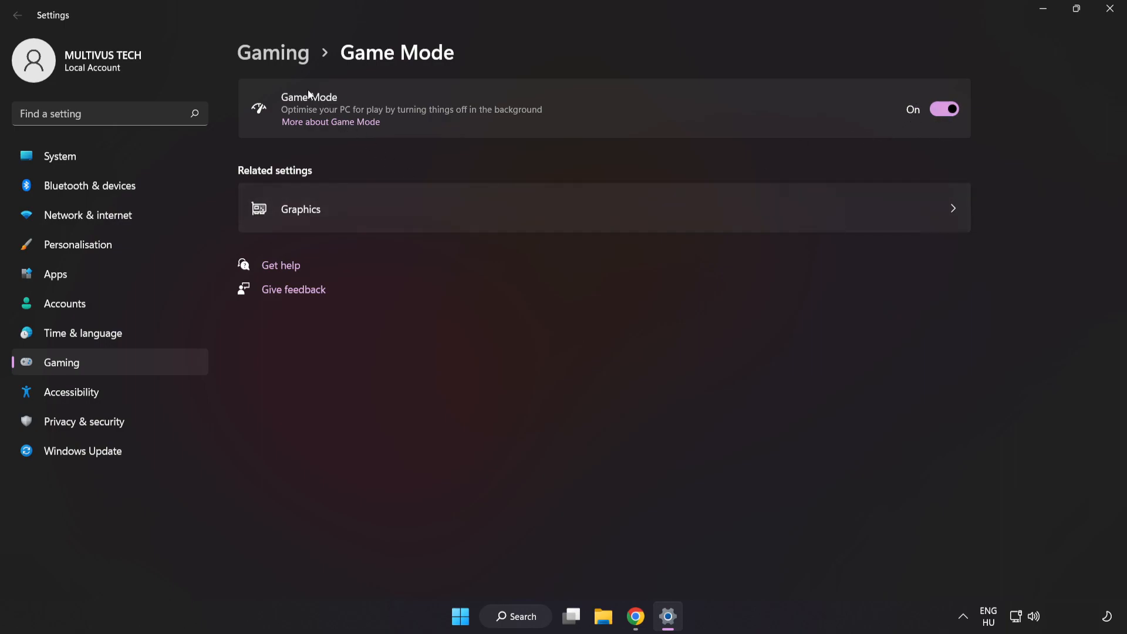
{"action": "mouse_move", "coordinate": [279, 62]}
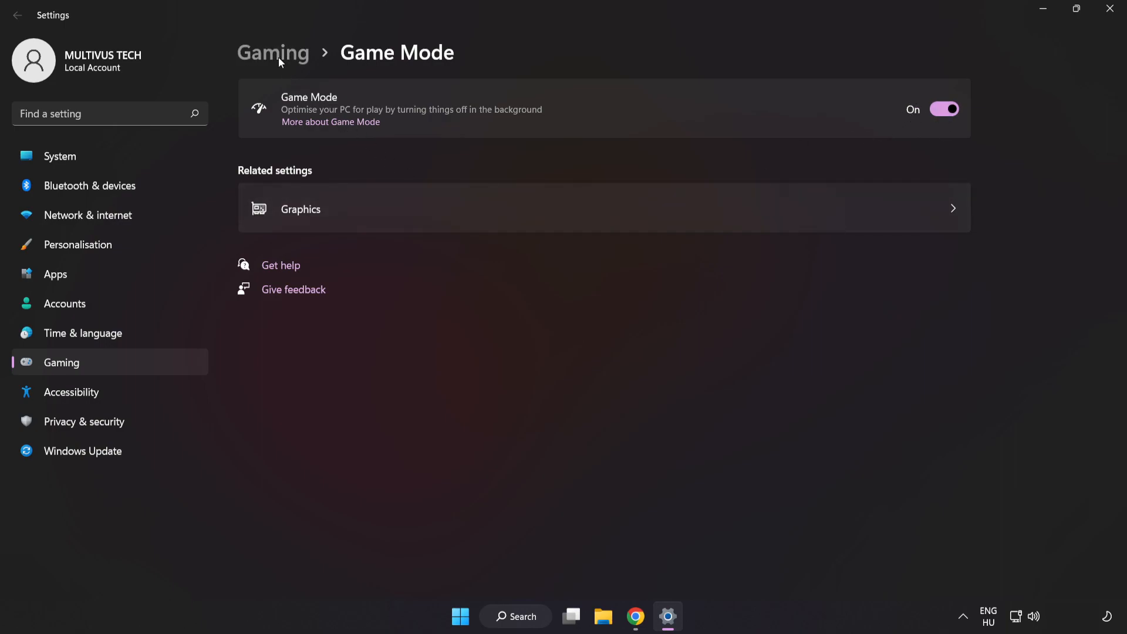
In Gaming settings, turn off opening Xbox Game Bar with the controller button
{"action": "left_click", "coordinate": [272, 53]}
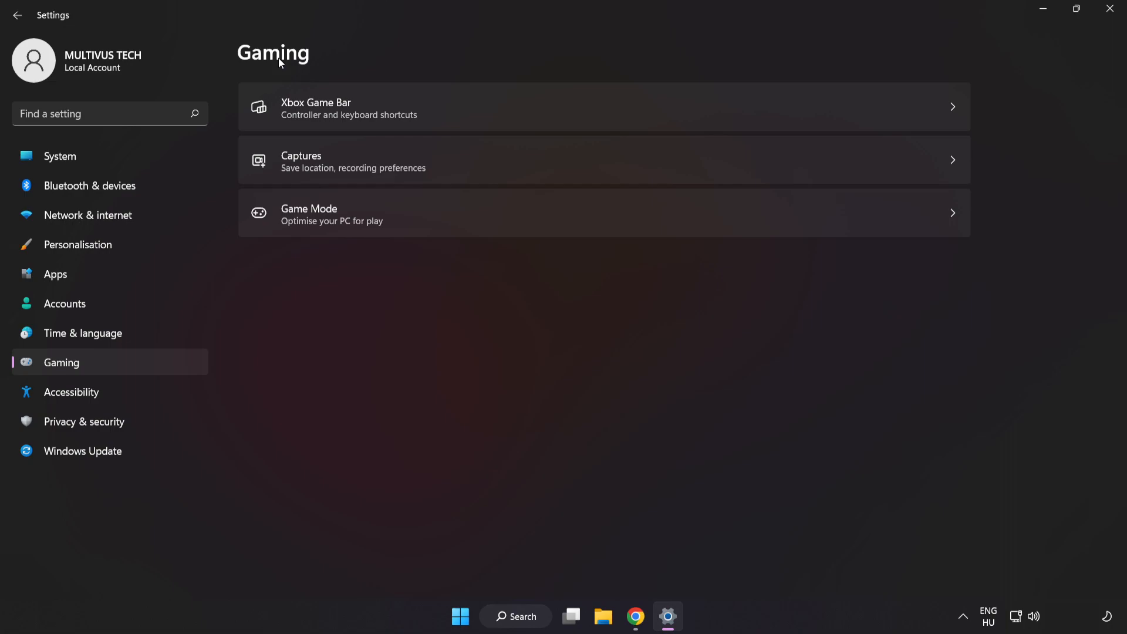
{"action": "mouse_move", "coordinate": [361, 111]}
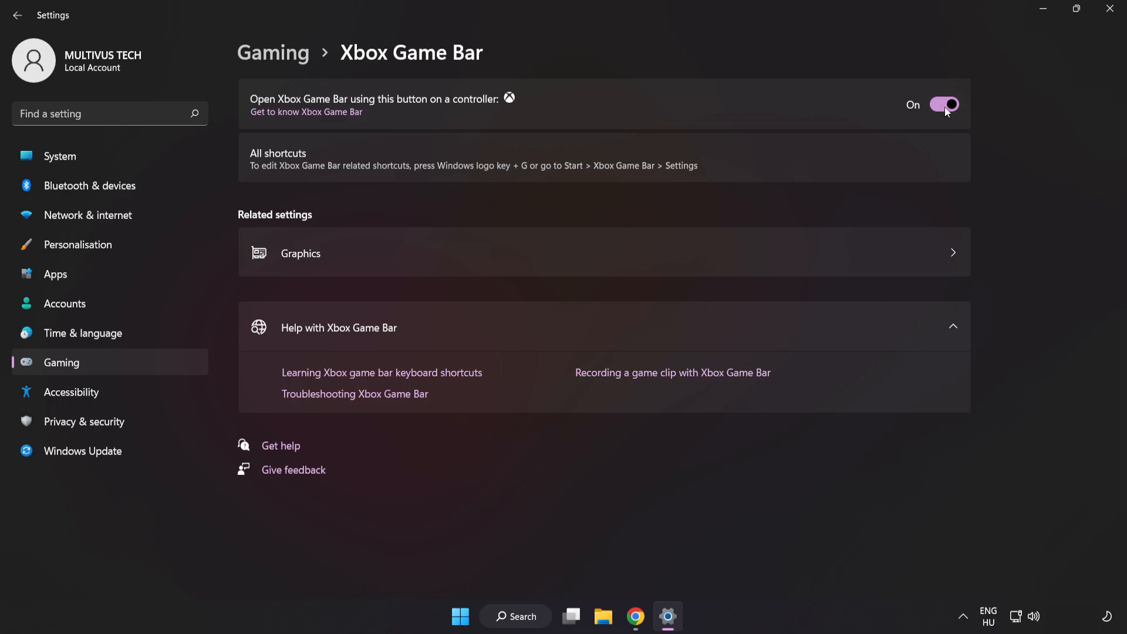
{"action": "left_click", "coordinate": [943, 104]}
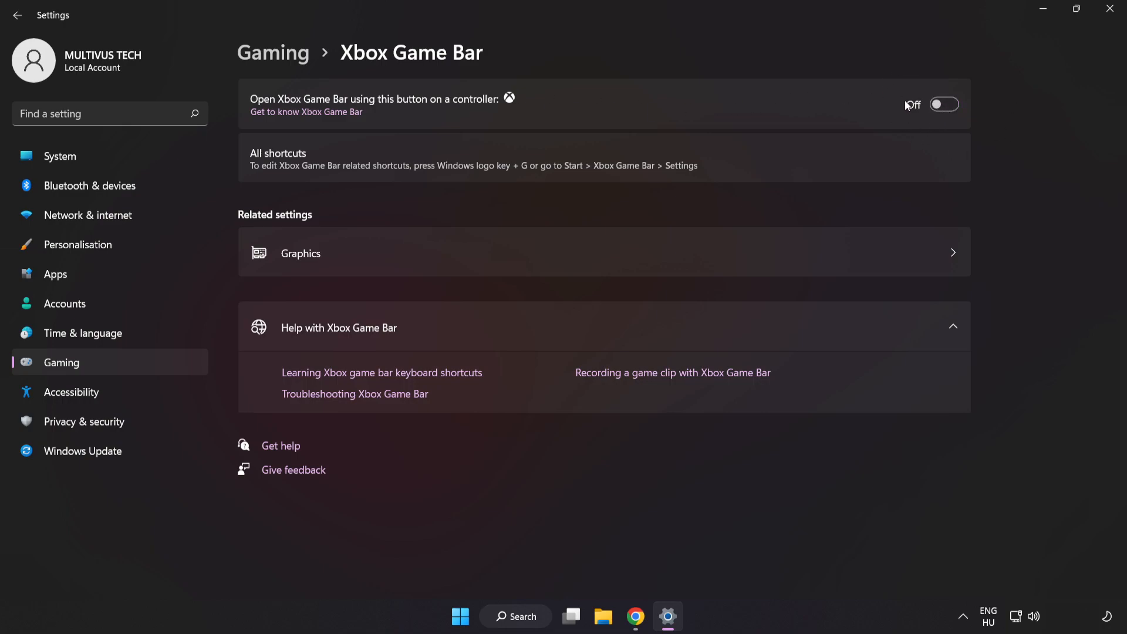
{"action": "mouse_move", "coordinate": [888, 111]}
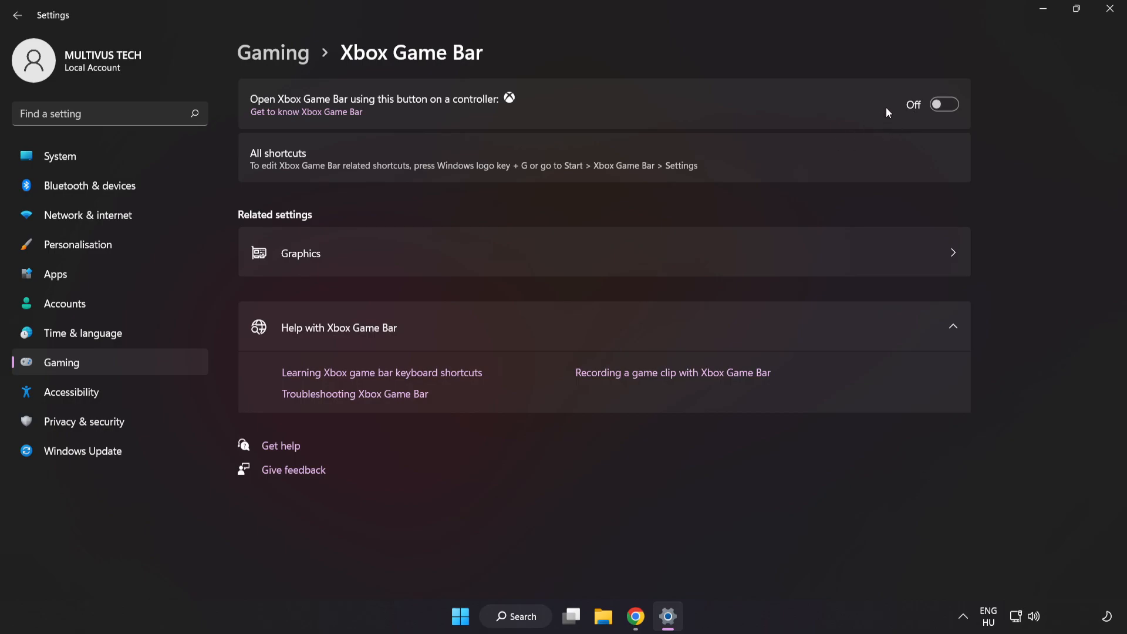
{"action": "mouse_move", "coordinate": [1107, 9]}
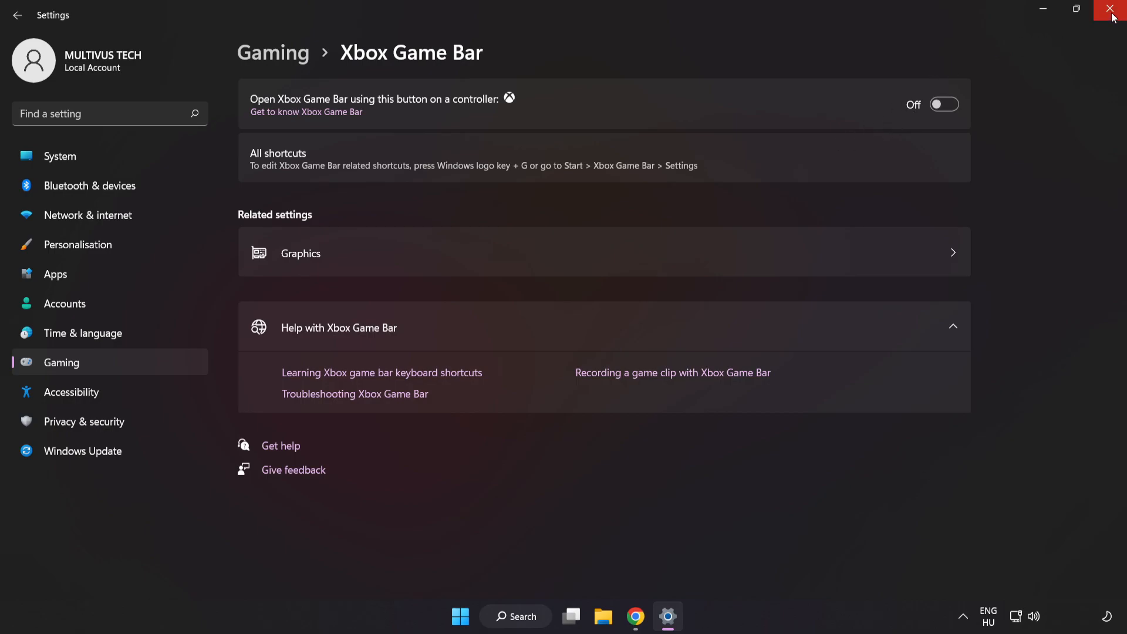
Launch Task Manager from the Start right-click menu and show running processes
{"action": "left_click", "coordinate": [1104, 8]}
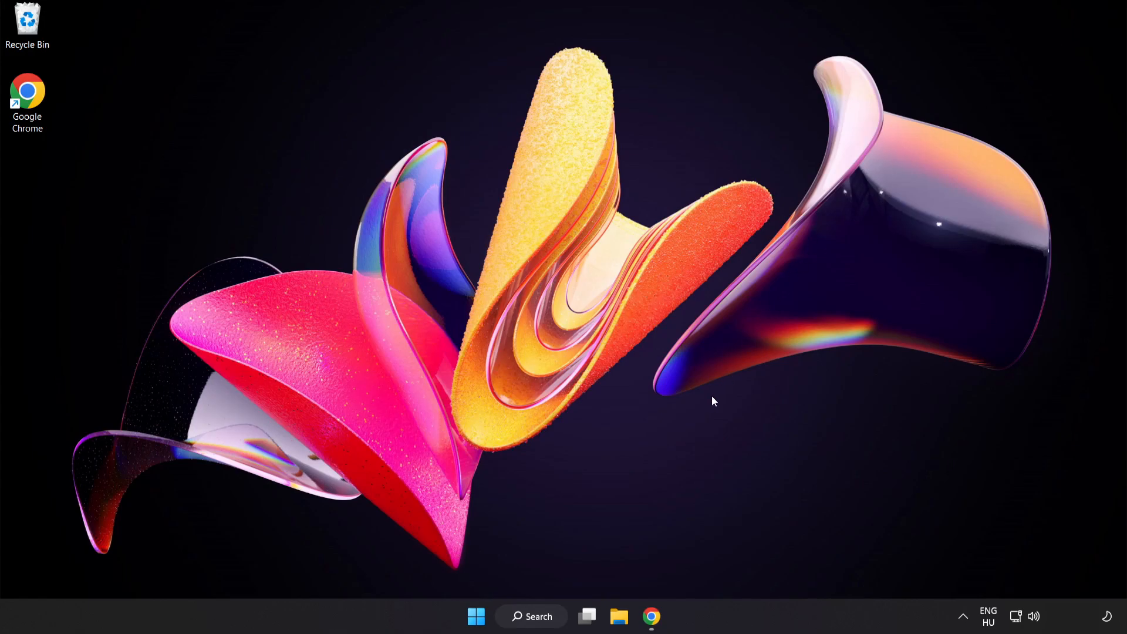
{"action": "mouse_move", "coordinate": [474, 615]}
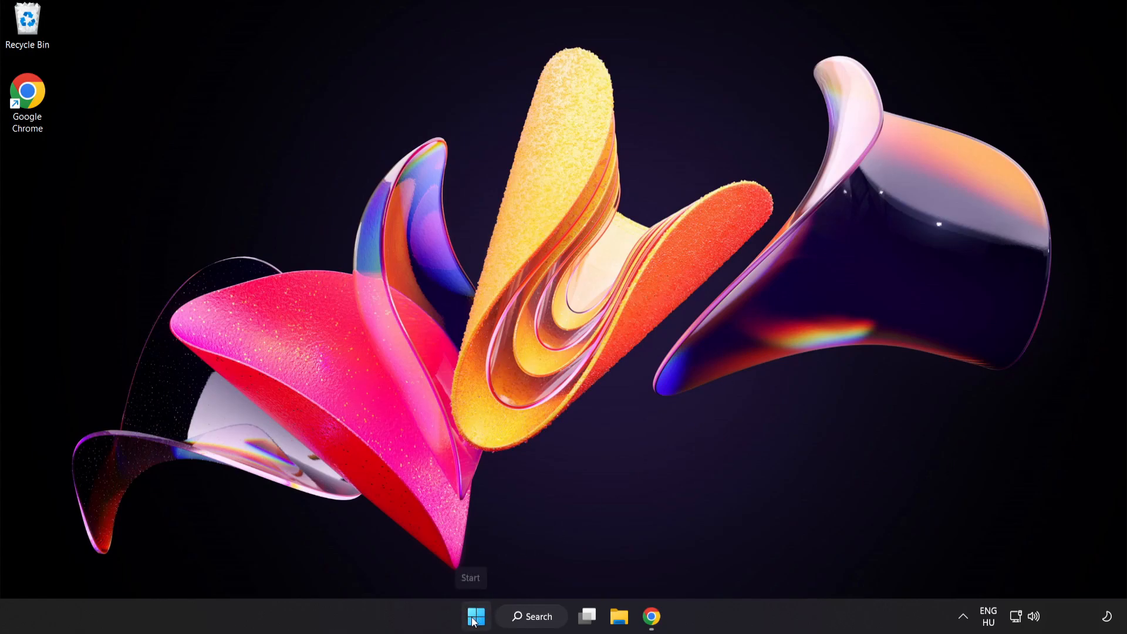
{"action": "right_click", "coordinate": [472, 616]}
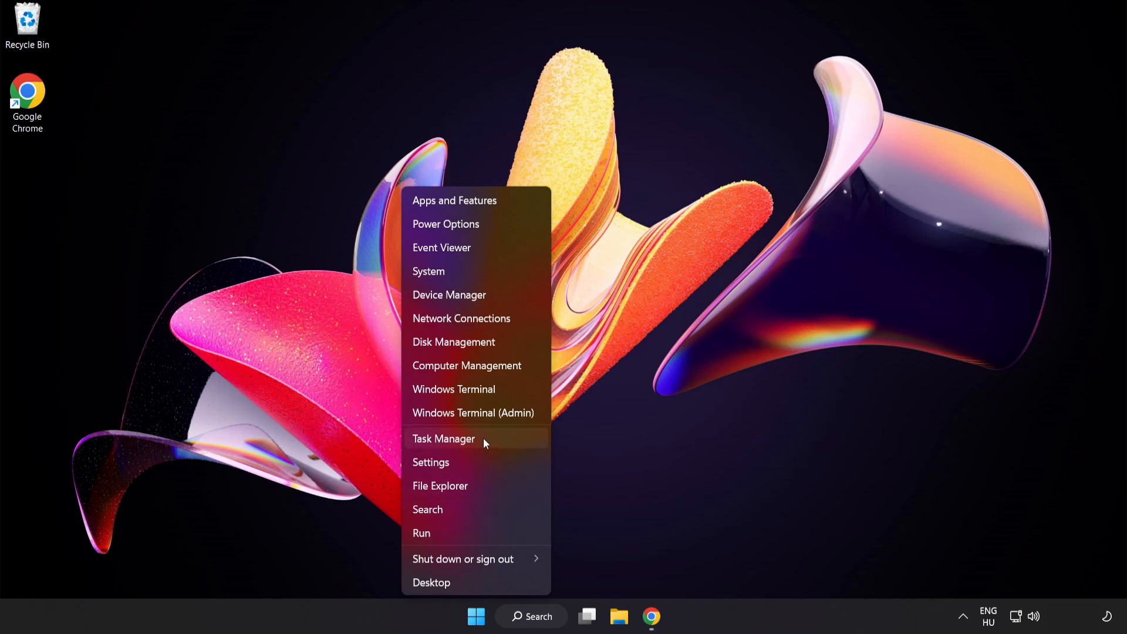
{"action": "left_click", "coordinate": [444, 439]}
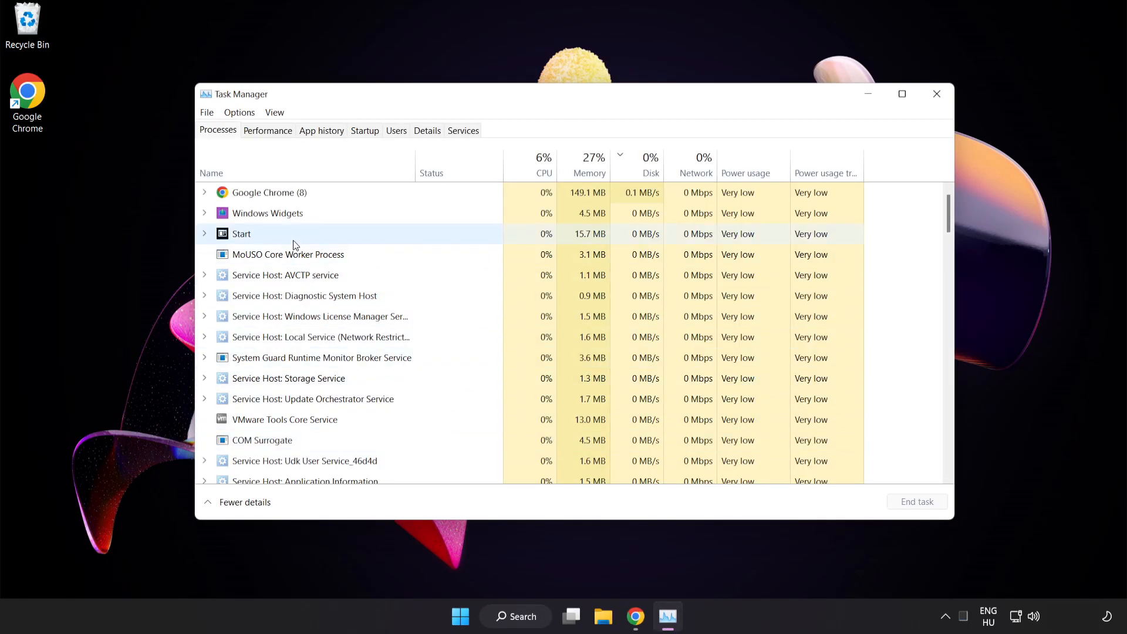
{"action": "left_click", "coordinate": [268, 192]}
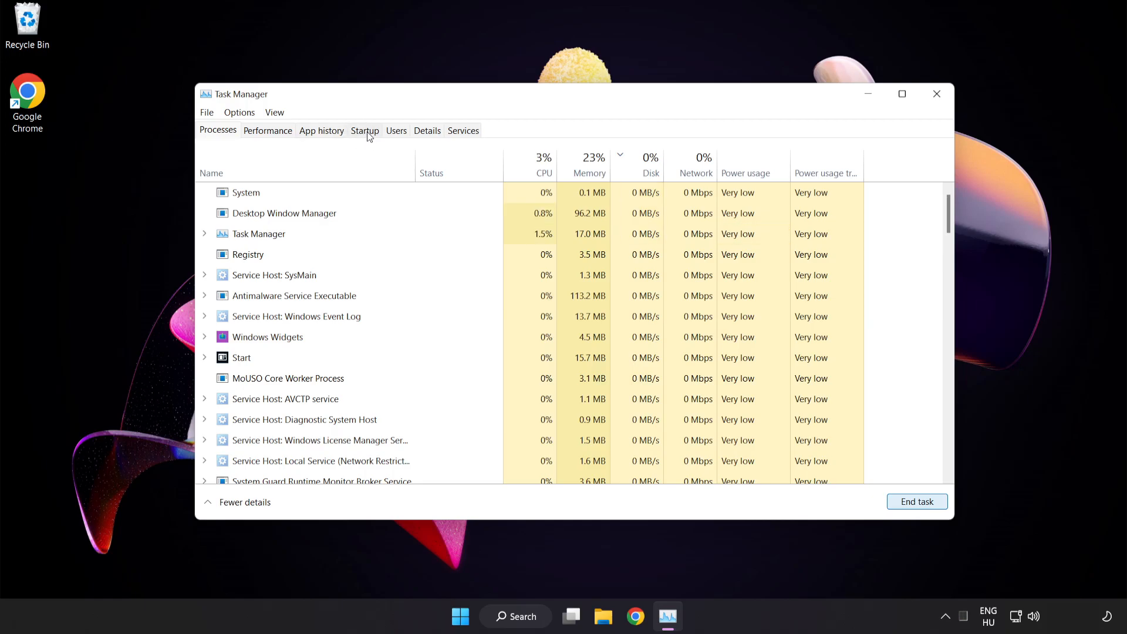
On the Startup tab, disable Cortana, Phone Link and Terminal from launching at sign-in
{"action": "left_click", "coordinate": [363, 131]}
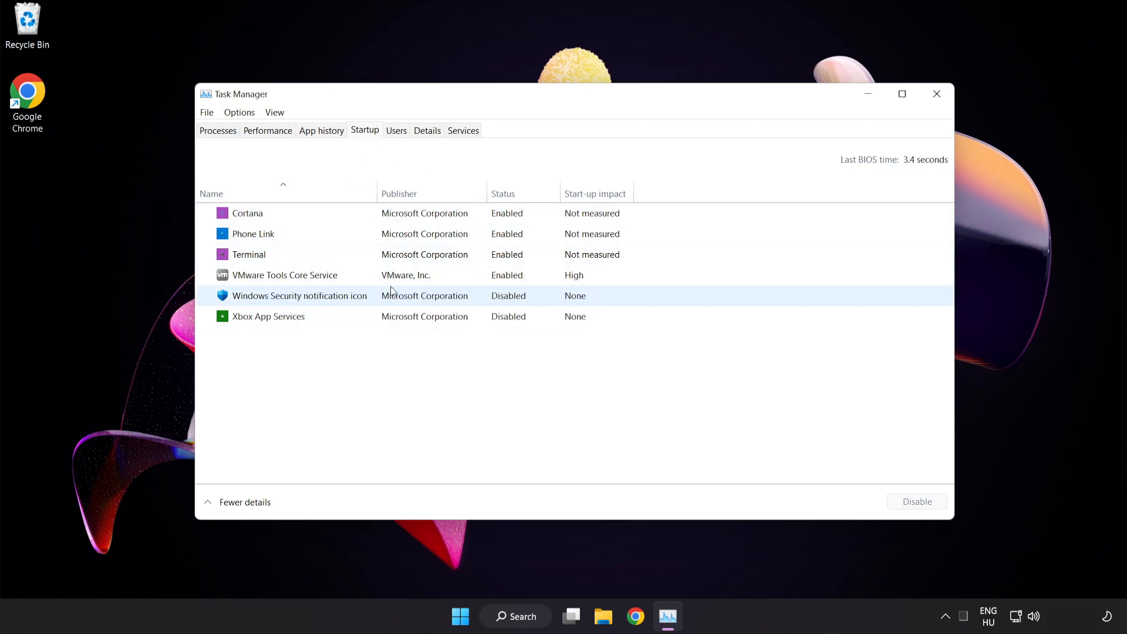
{"action": "left_click", "coordinate": [247, 212]}
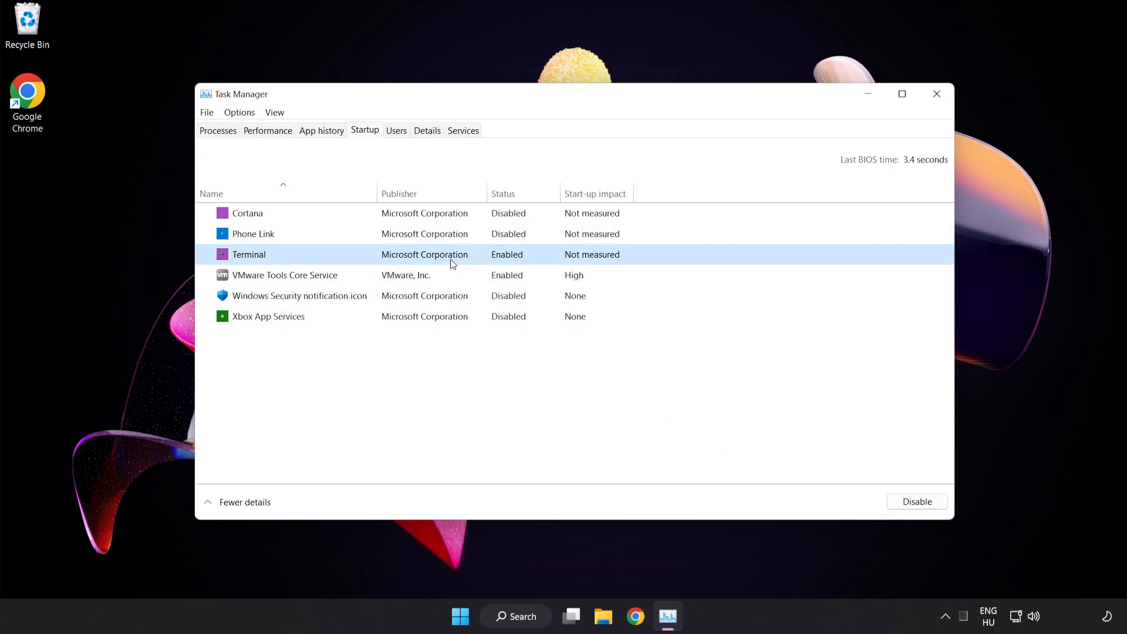
{"action": "left_click", "coordinate": [916, 501]}
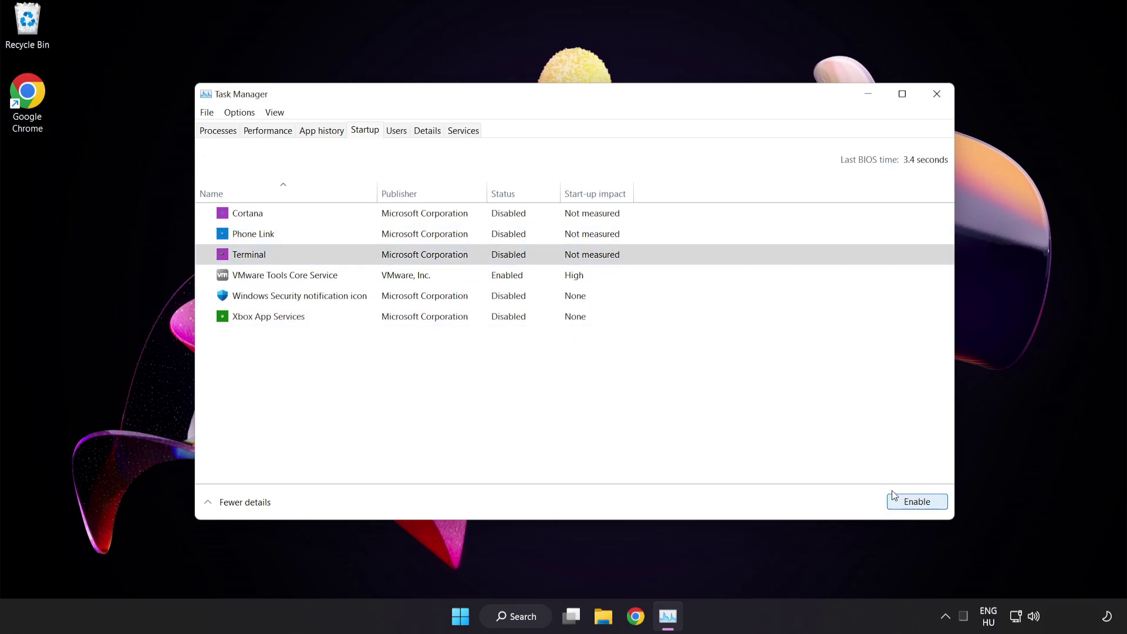
{"action": "mouse_move", "coordinate": [935, 93]}
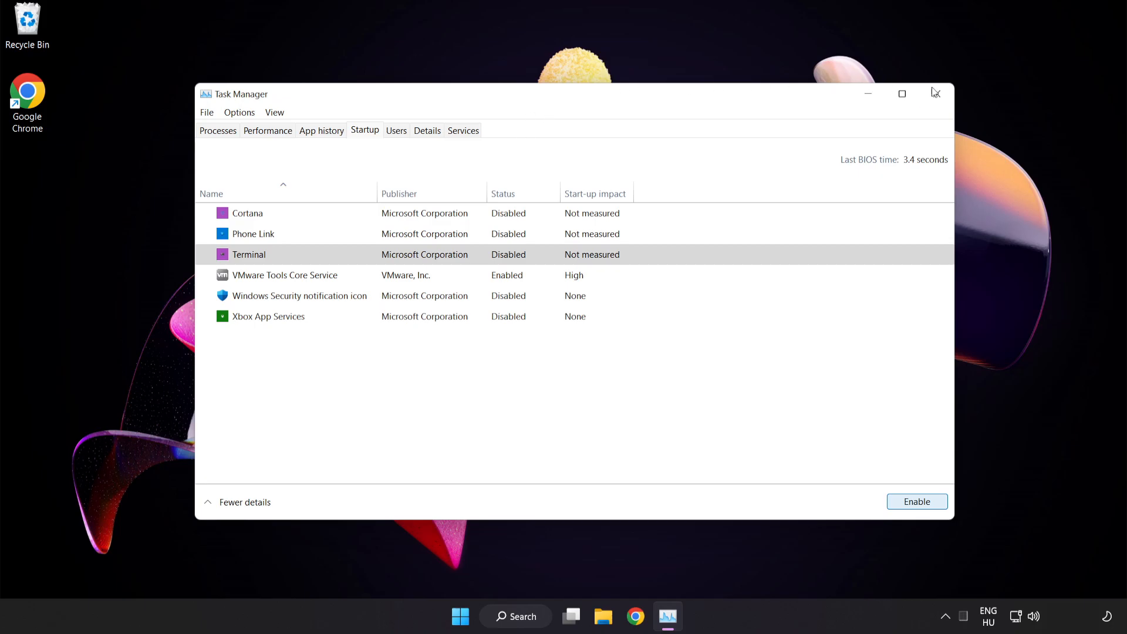
{"action": "mouse_move", "coordinate": [937, 94]}
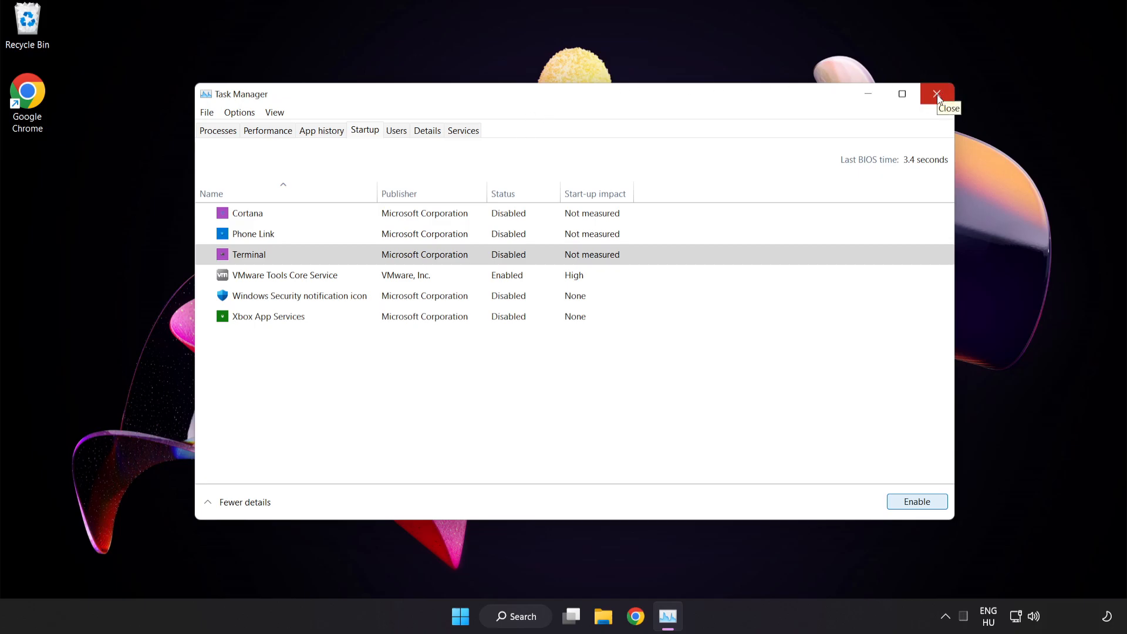
Reach Windows Update via search and run Check for updates
{"action": "left_click", "coordinate": [937, 94]}
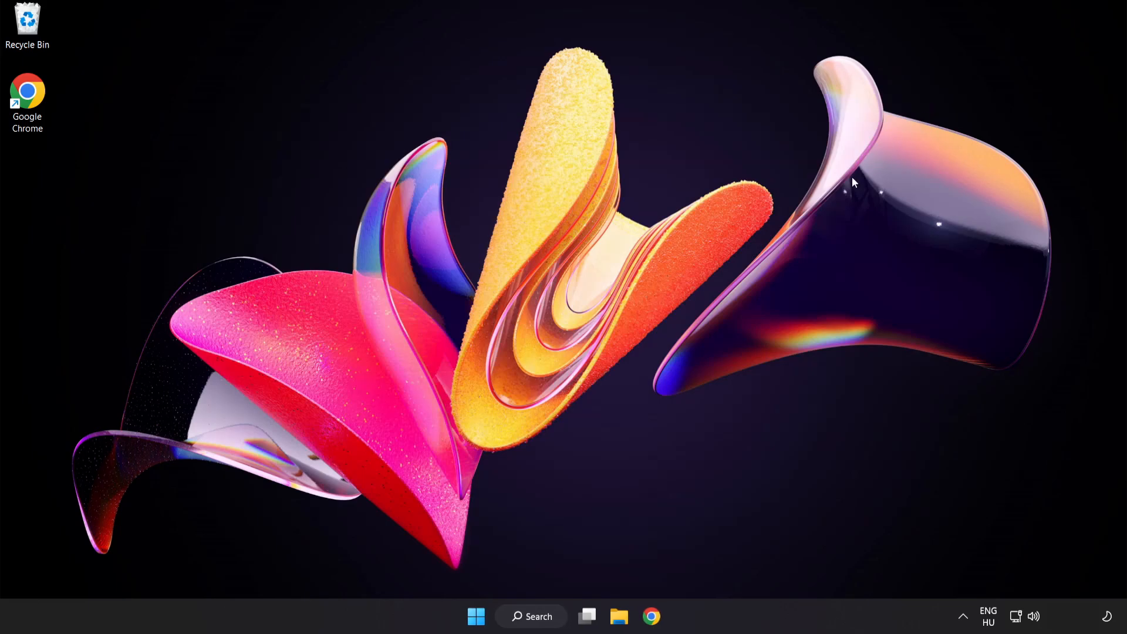
{"action": "mouse_move", "coordinate": [544, 621]}
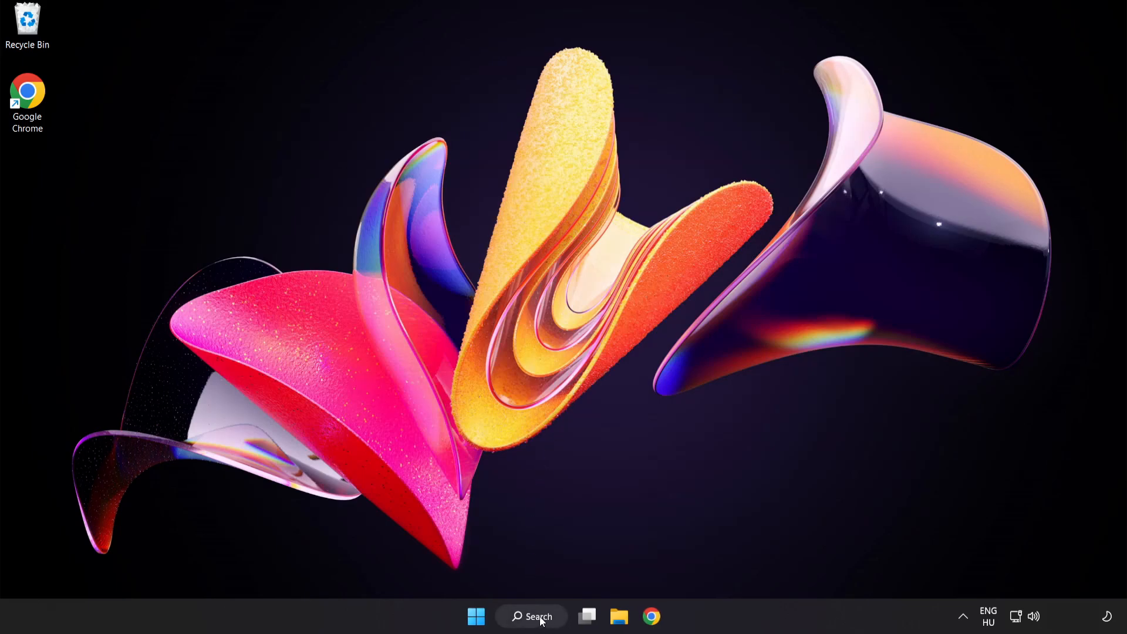
{"action": "left_click", "coordinate": [537, 616]}
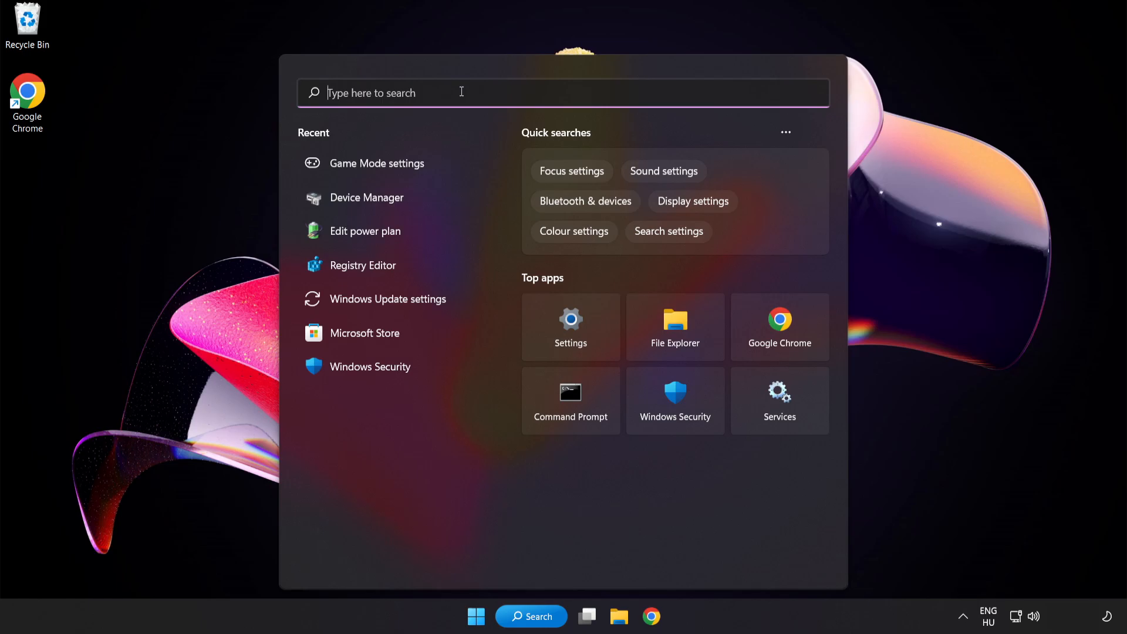
{"action": "type", "text": "update"}
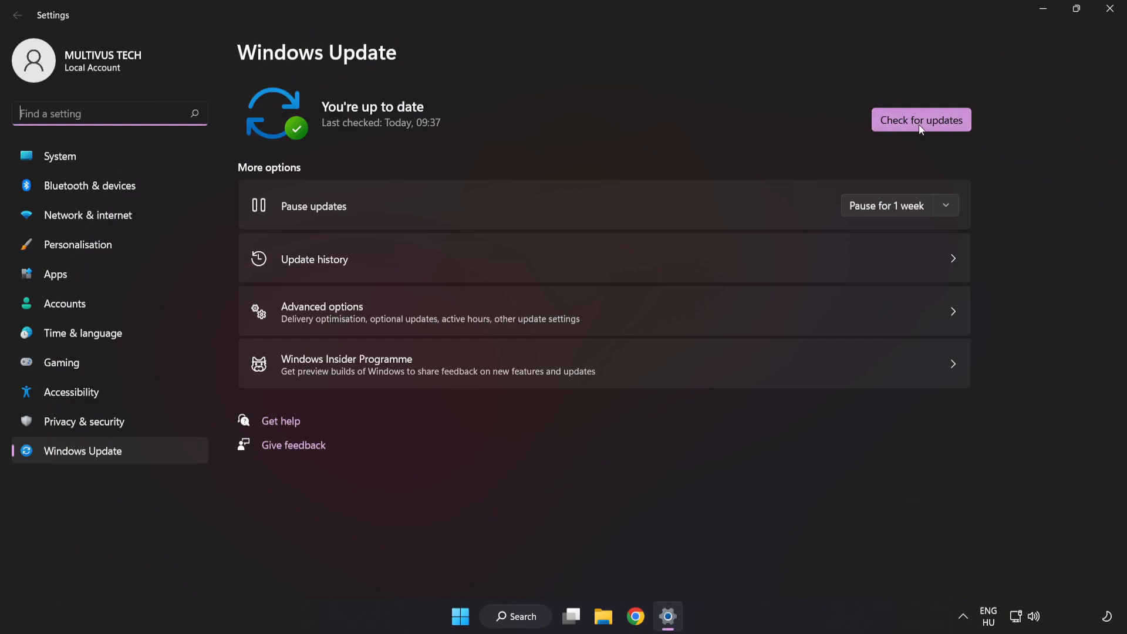
{"action": "left_click", "coordinate": [921, 119]}
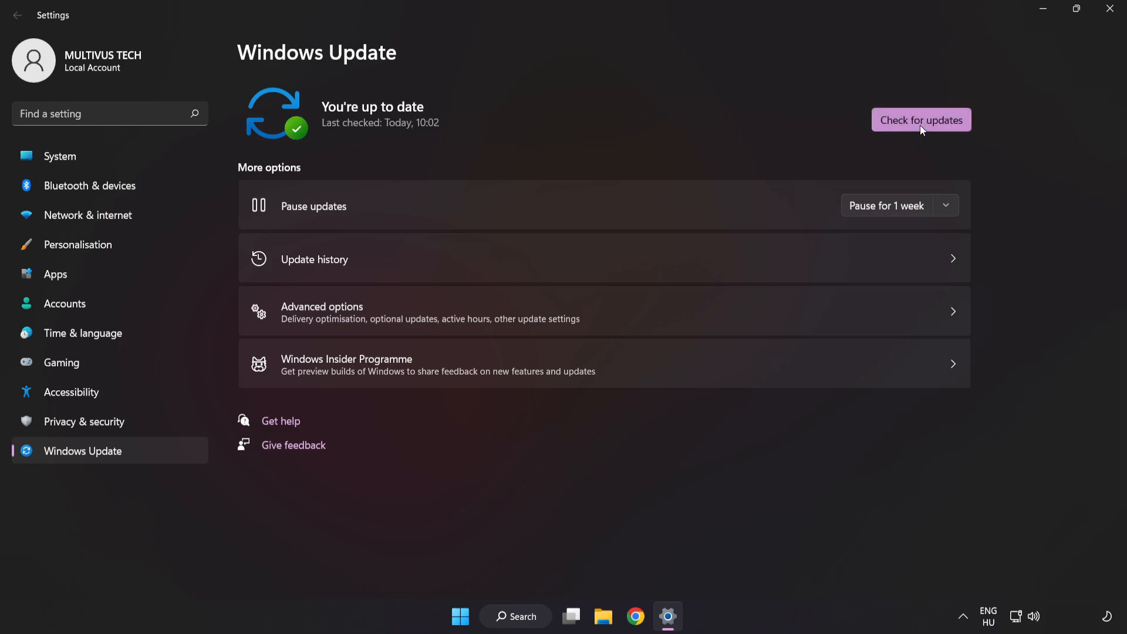
{"action": "mouse_move", "coordinate": [965, 68]}
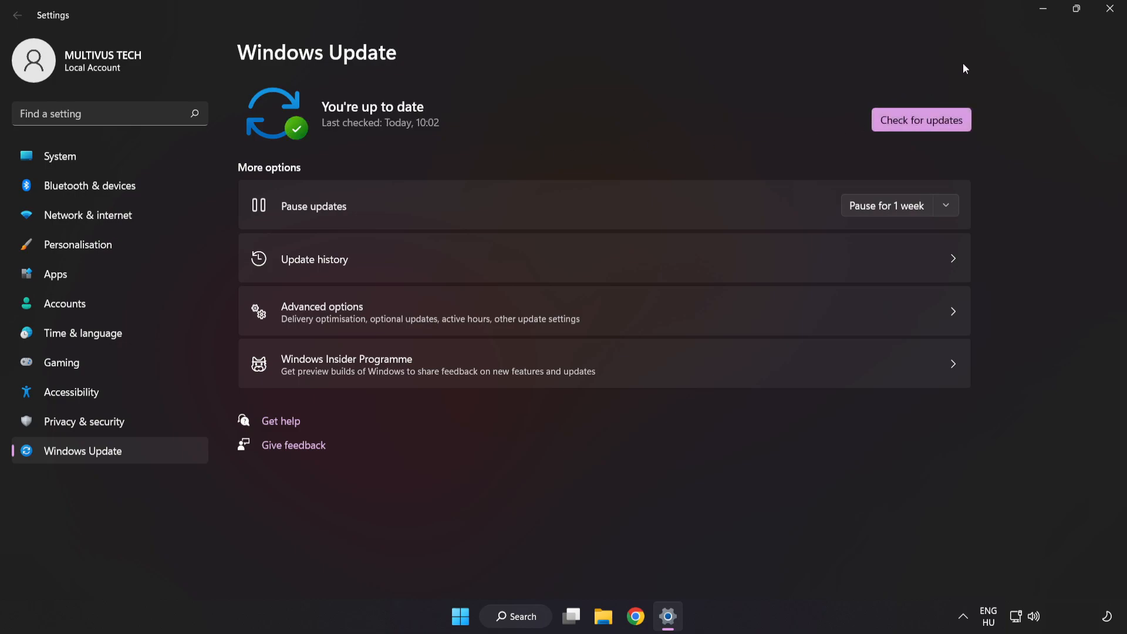
{"action": "mouse_move", "coordinate": [1108, 9]}
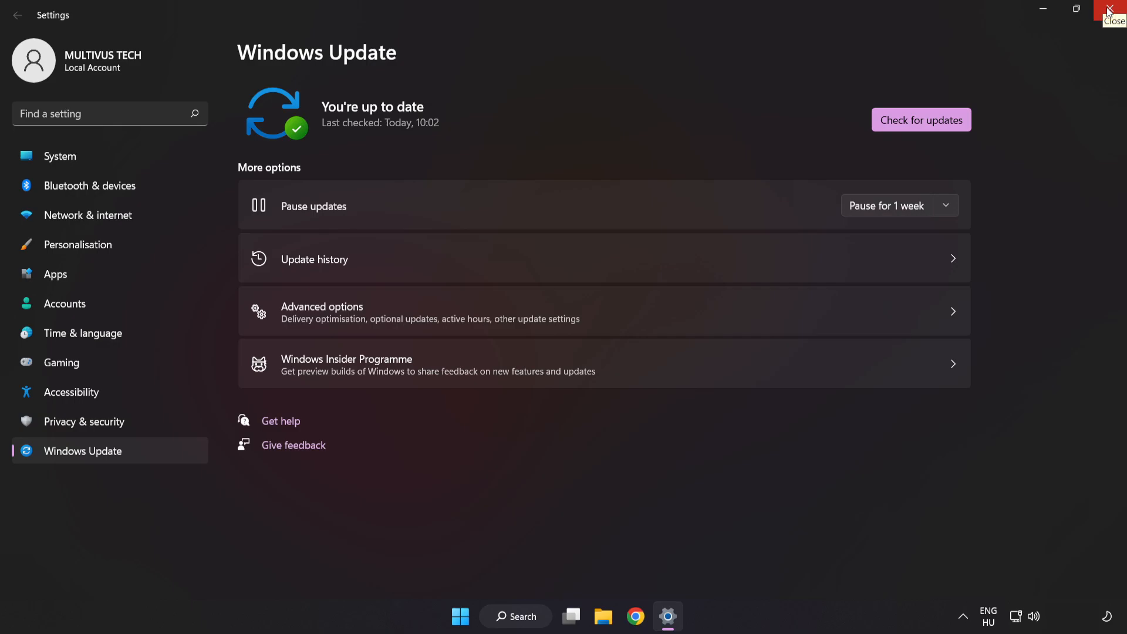
Launch Registry Editor via search and expand HKEY_CURRENT_USER\System to list GameConfigStore
{"action": "left_click", "coordinate": [1108, 8]}
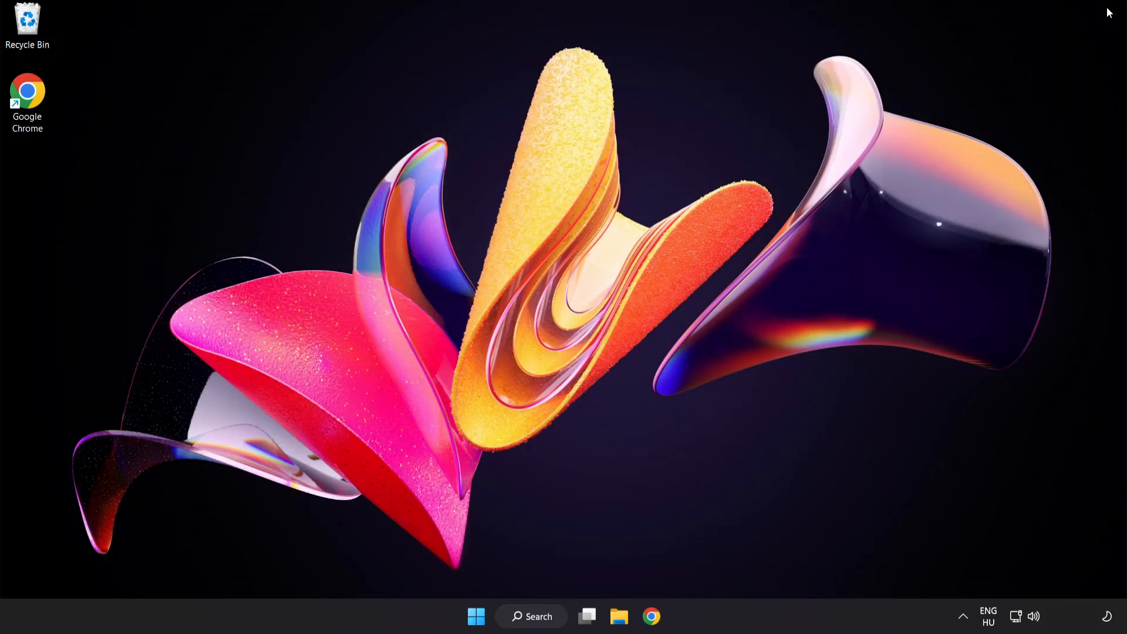
{"action": "mouse_move", "coordinate": [585, 583]}
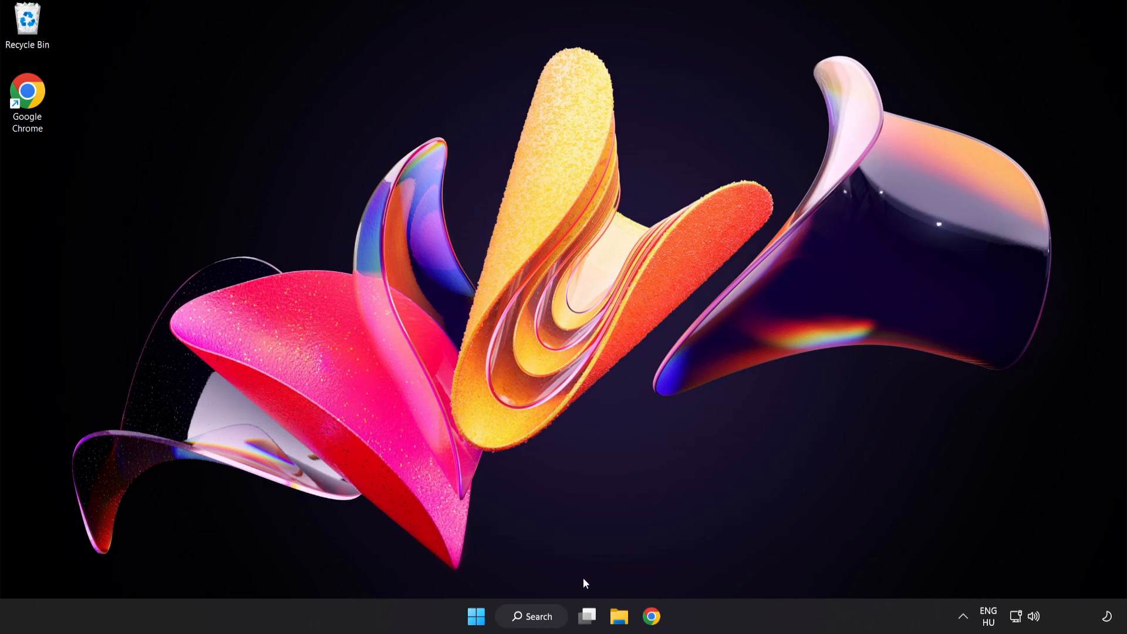
{"action": "left_click", "coordinate": [530, 616]}
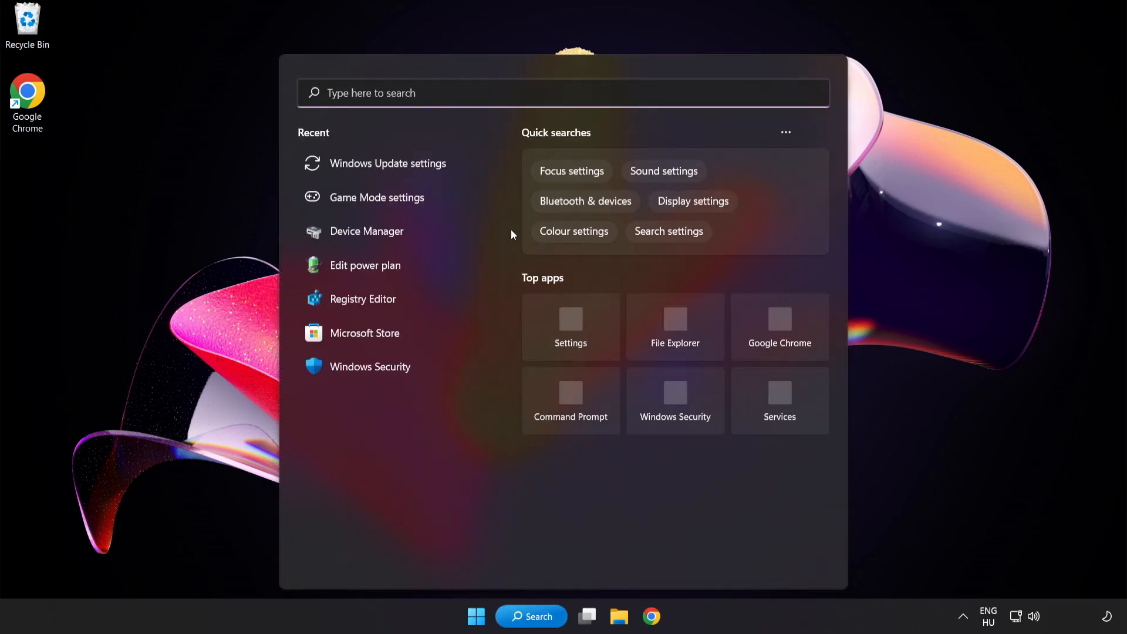
{"action": "type", "text": "rege"}
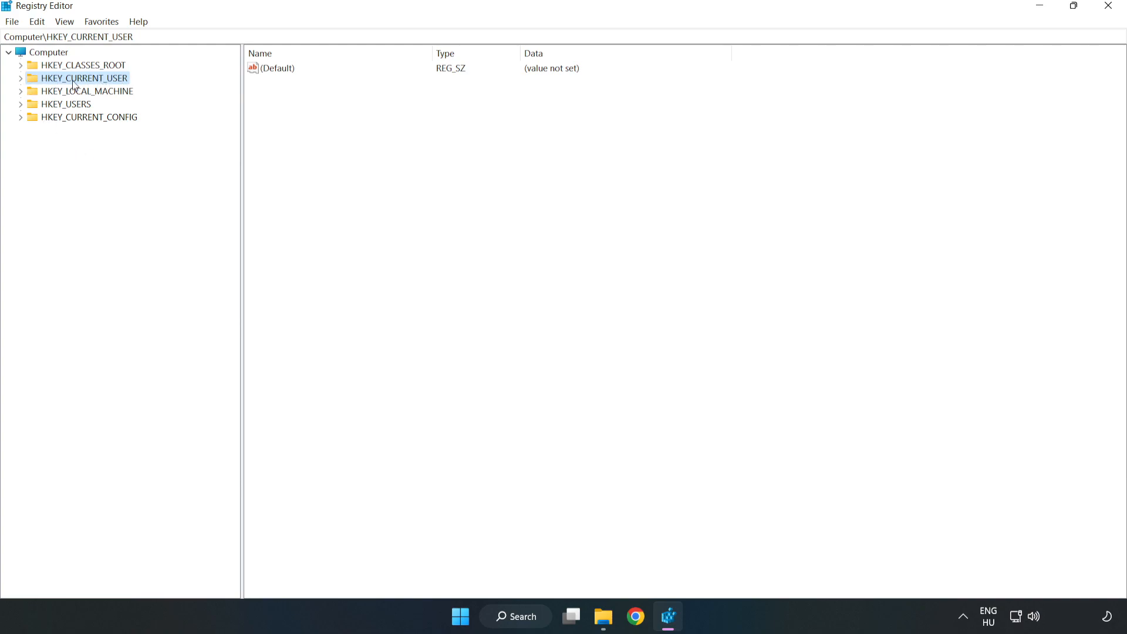
{"action": "left_click", "coordinate": [20, 78]}
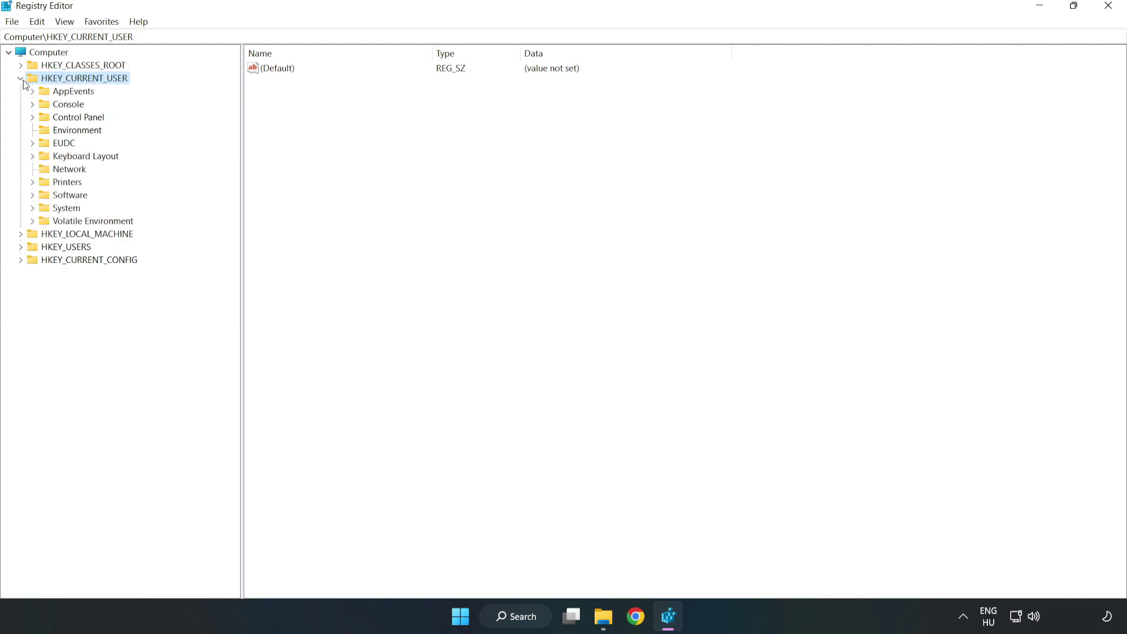
{"action": "mouse_move", "coordinate": [43, 199]}
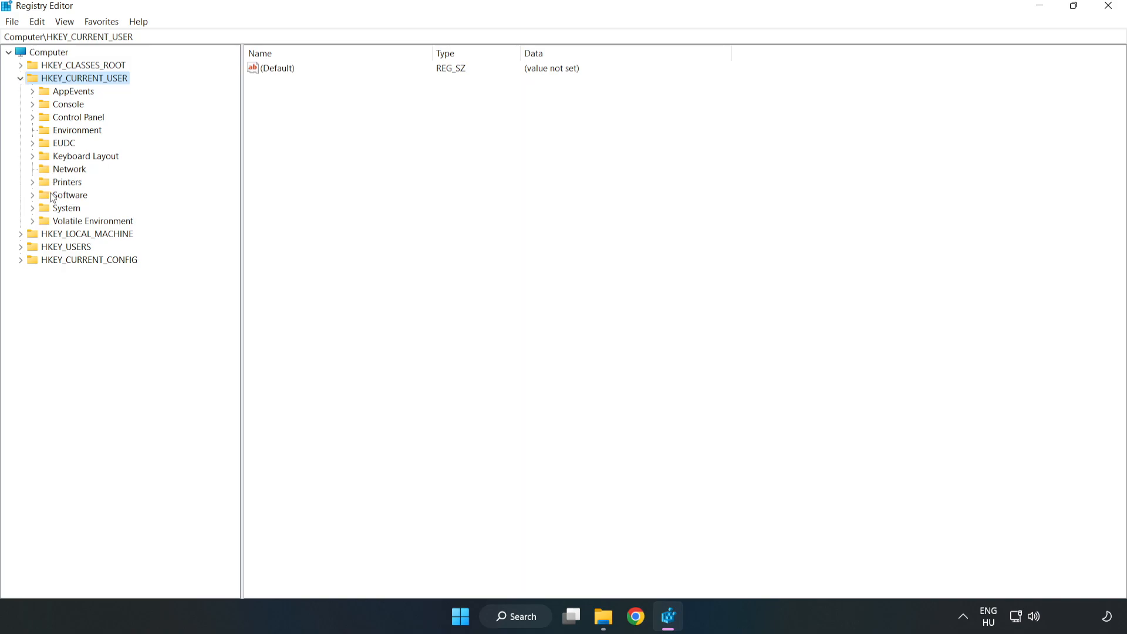
{"action": "mouse_move", "coordinate": [28, 212]}
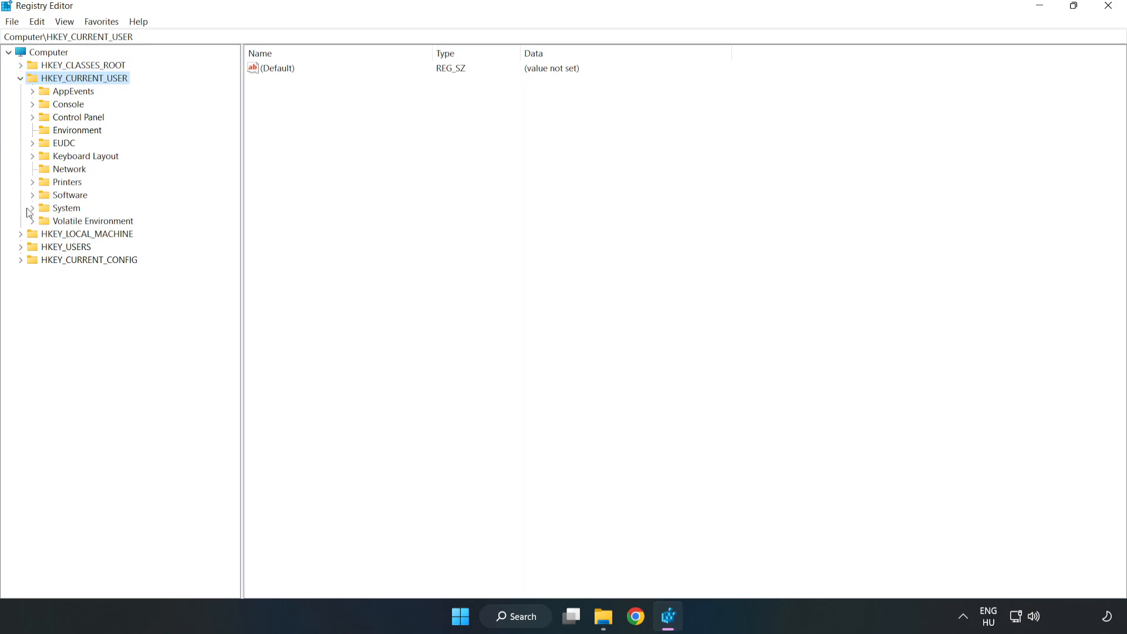
{"action": "left_click", "coordinate": [33, 208]}
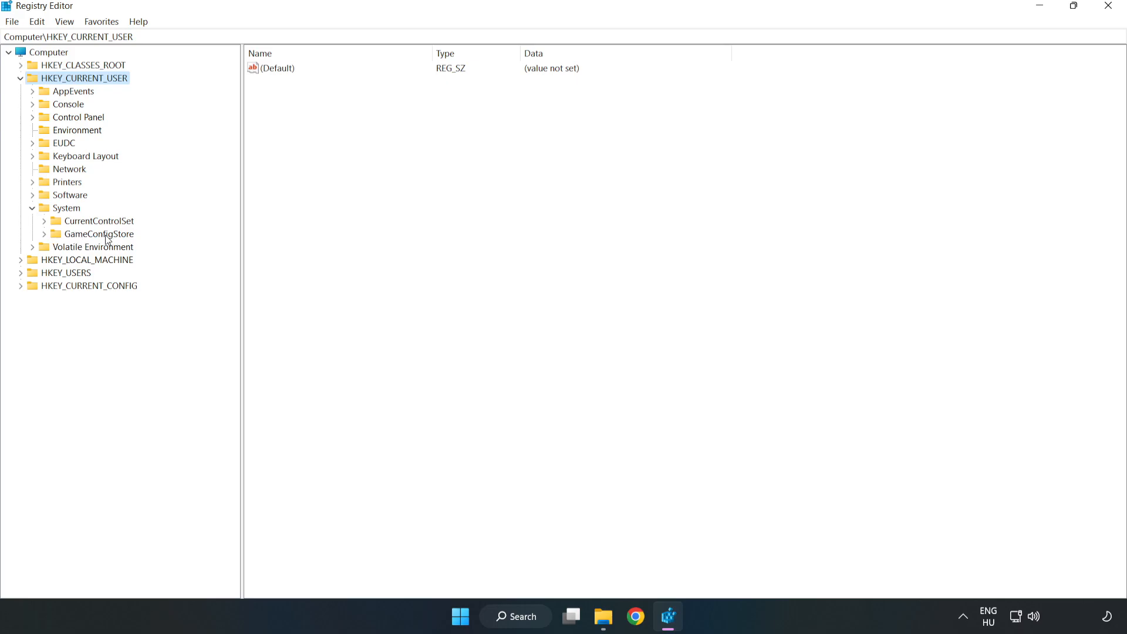
Modify GameDVR_Enabled under GameConfigStore to value data 0
{"action": "left_click", "coordinate": [97, 233]}
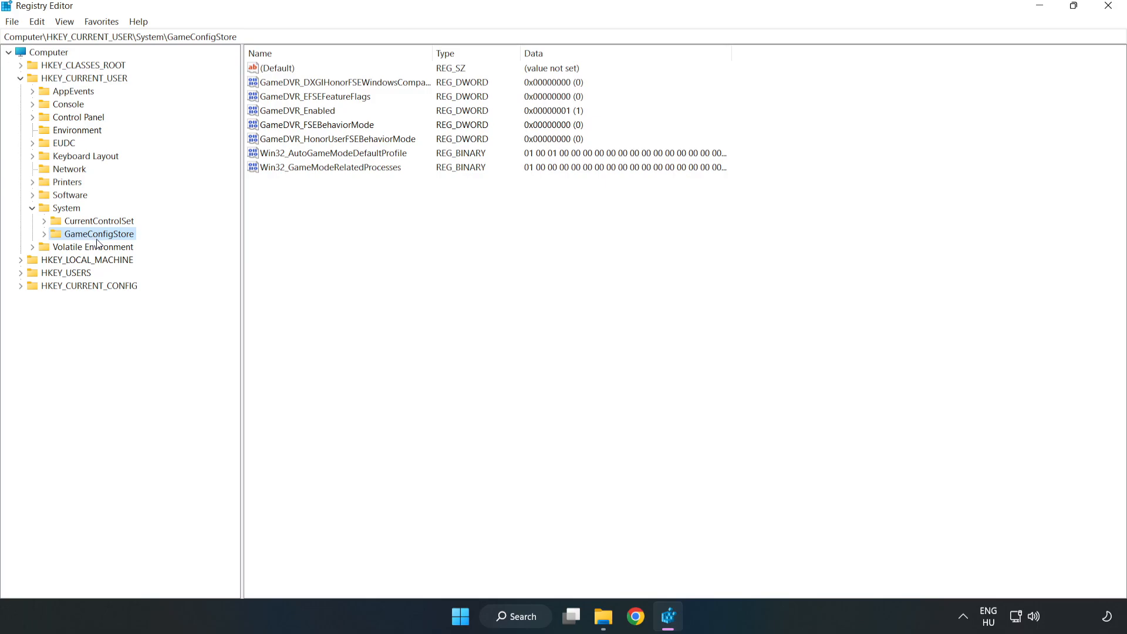
{"action": "left_click", "coordinate": [297, 110]}
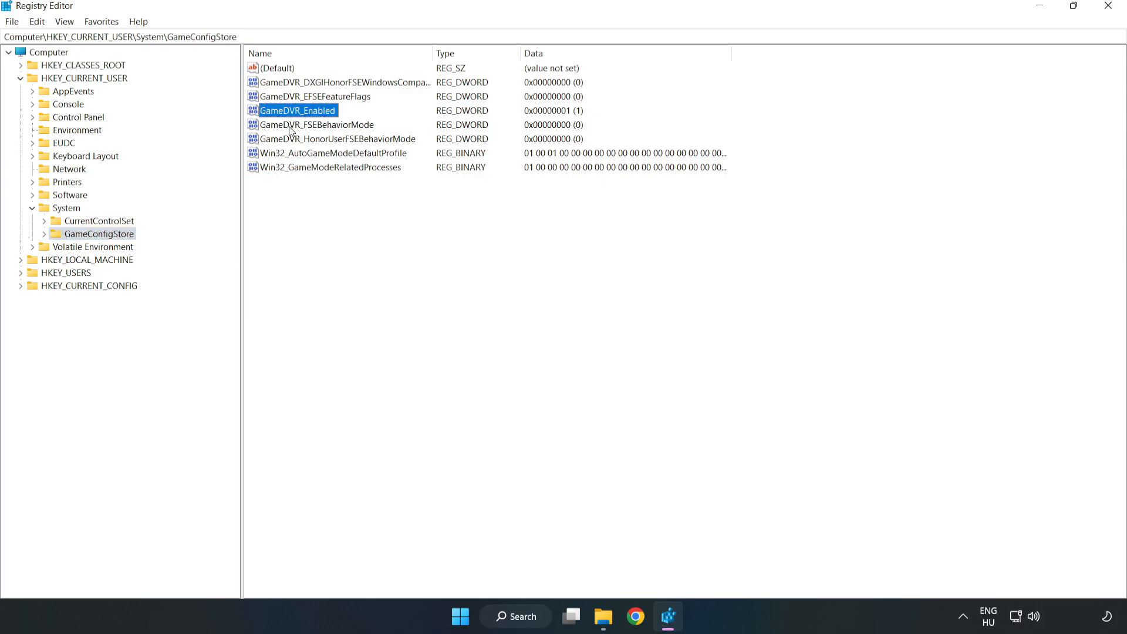
{"action": "right_click", "coordinate": [298, 110]}
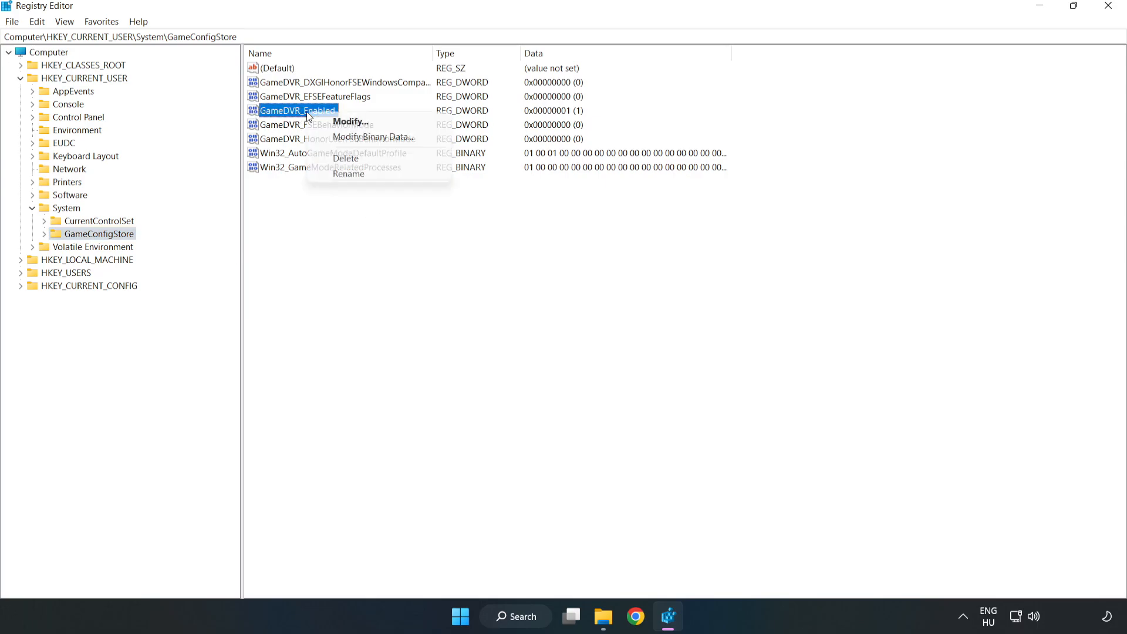
{"action": "mouse_move", "coordinate": [361, 124]}
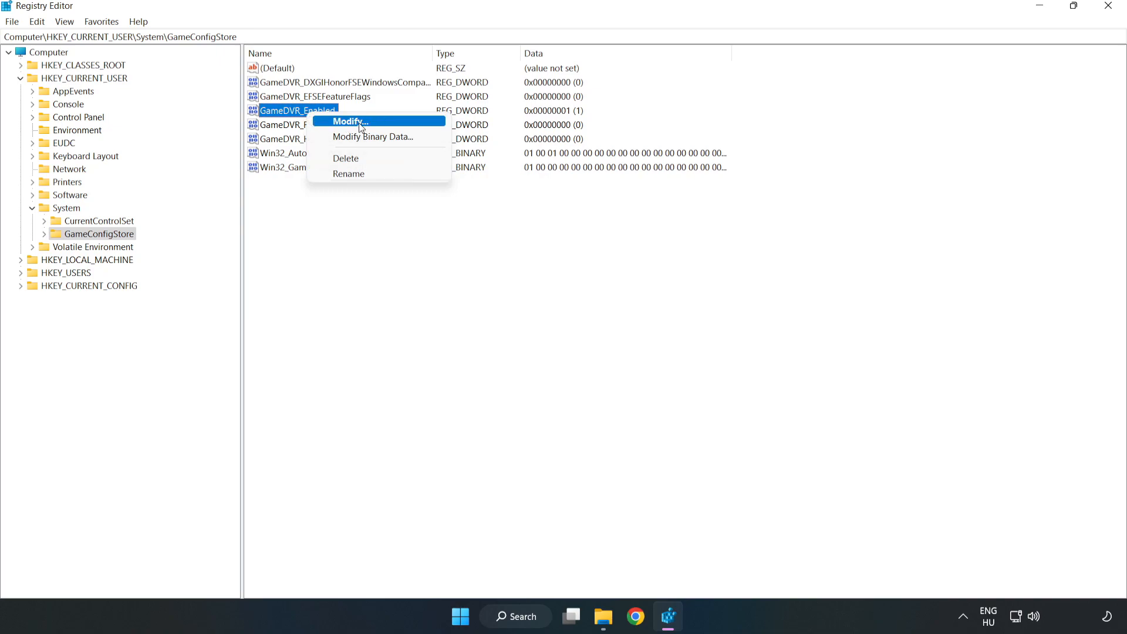
{"action": "left_click", "coordinate": [350, 121]}
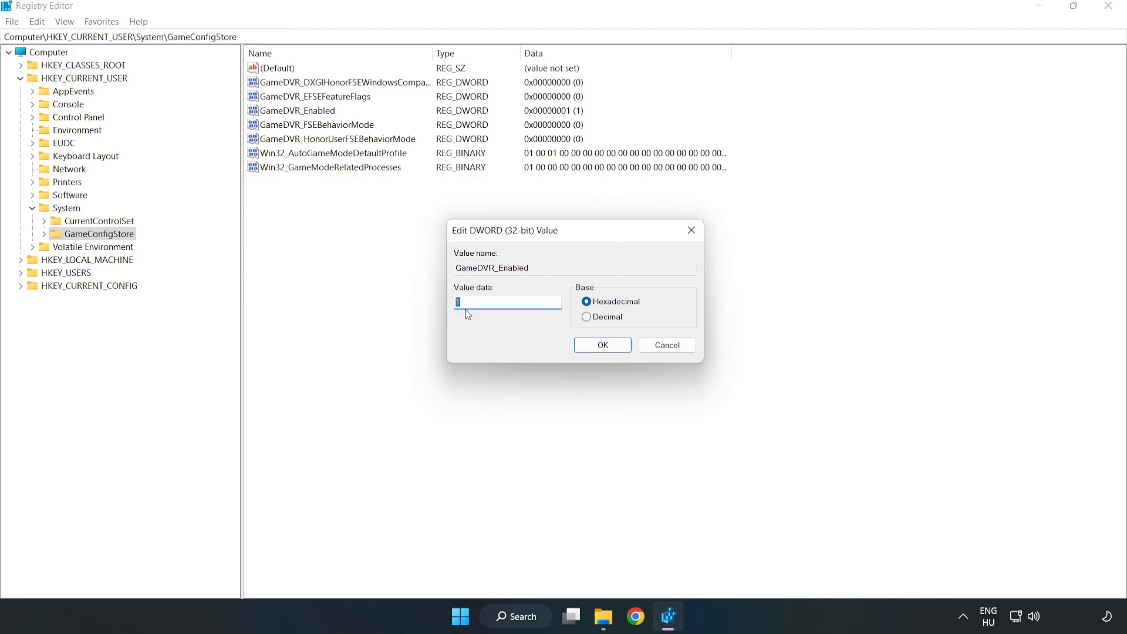
{"action": "type", "text": "0"}
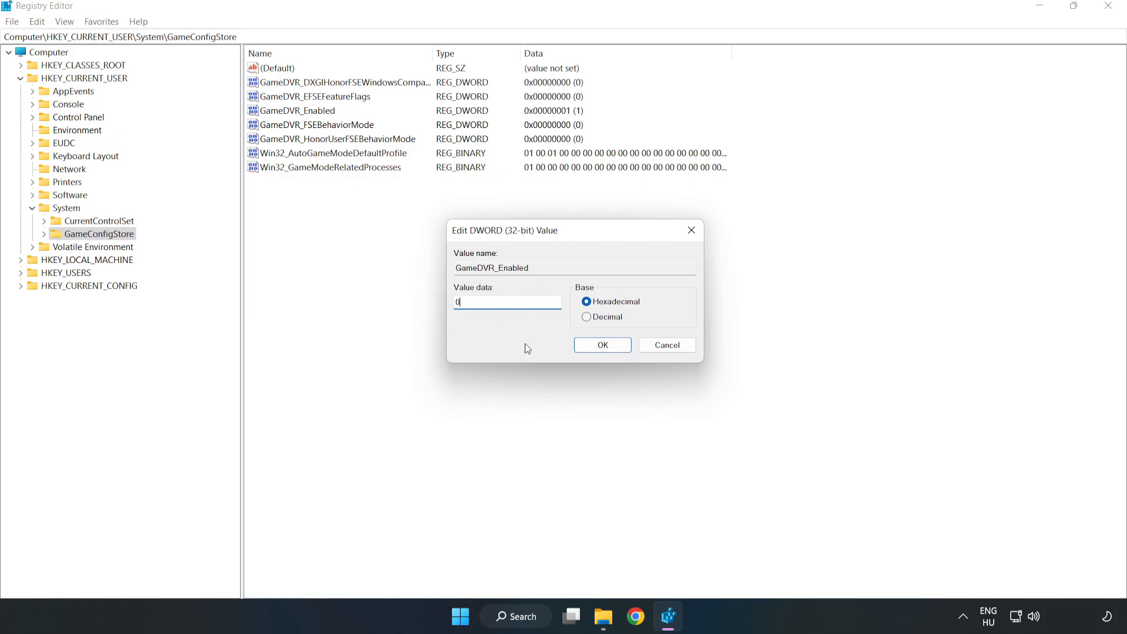
{"action": "left_click", "coordinate": [602, 345]}
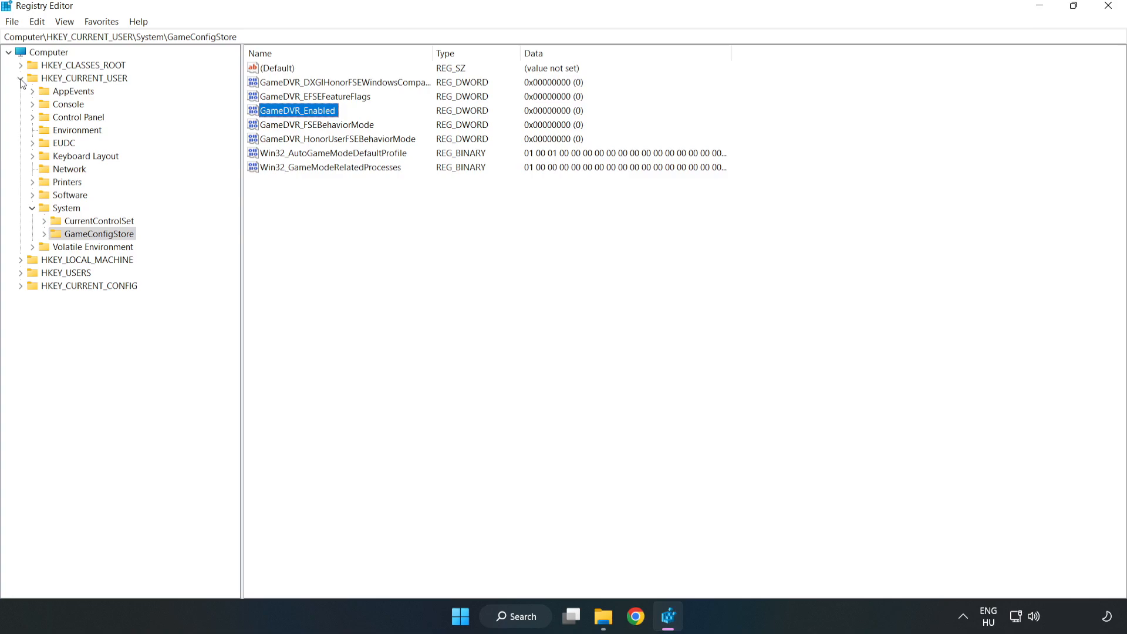
Navigate to HKLM\SOFTWARE\Microsoft\PolicyManager\default\ApplicationManagement\AllowGameDVR
{"action": "left_click", "coordinate": [20, 80]}
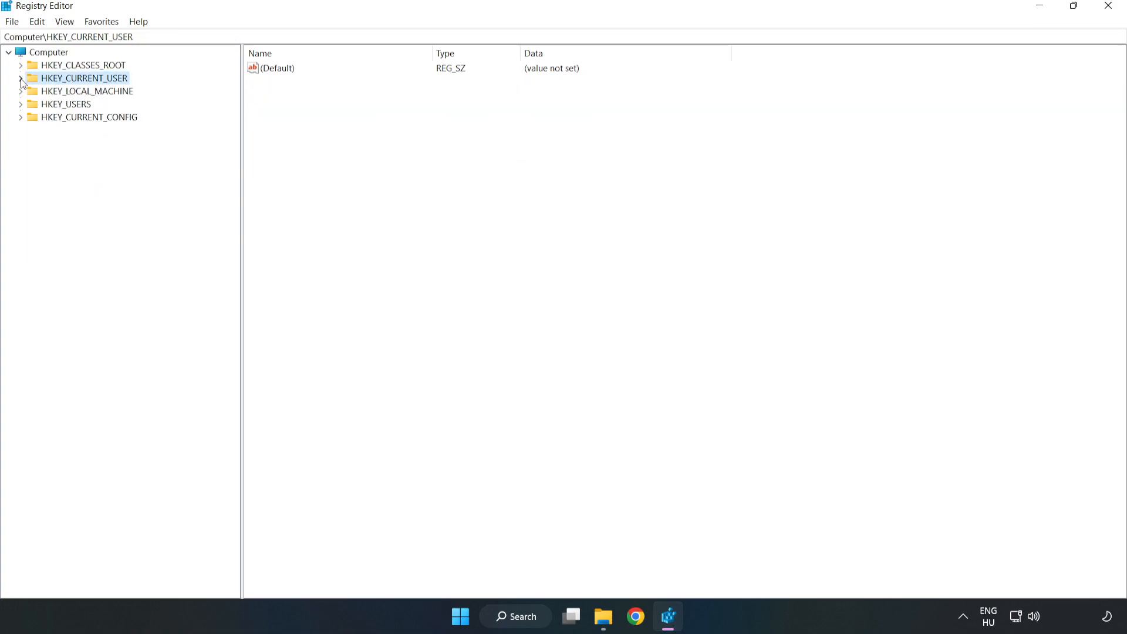
{"action": "mouse_move", "coordinate": [21, 96]}
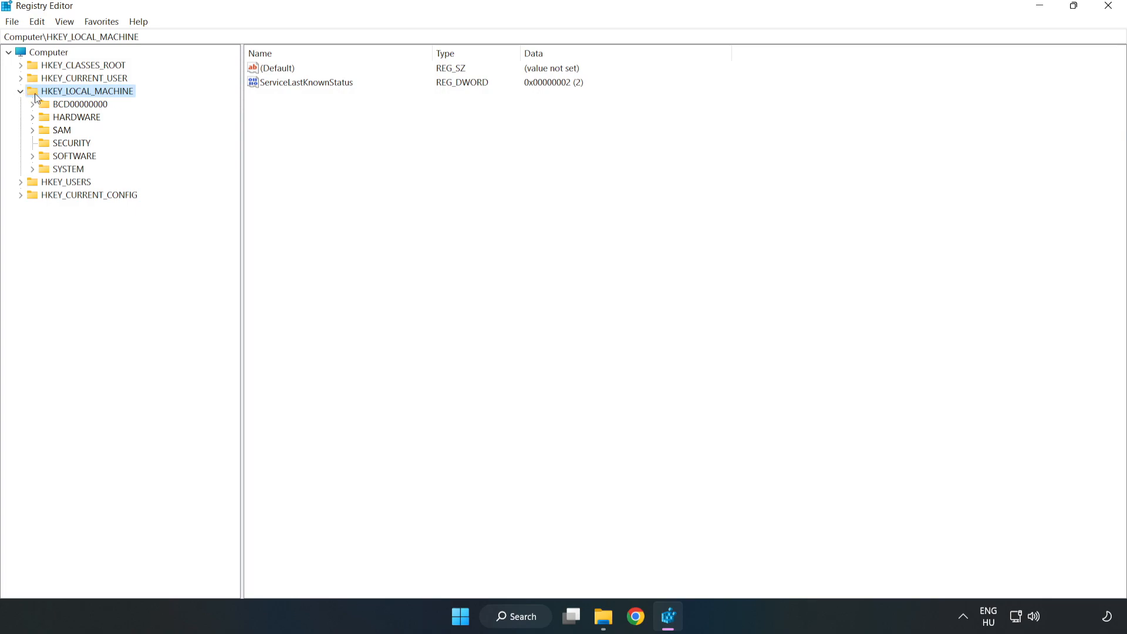
{"action": "mouse_move", "coordinate": [36, 161]}
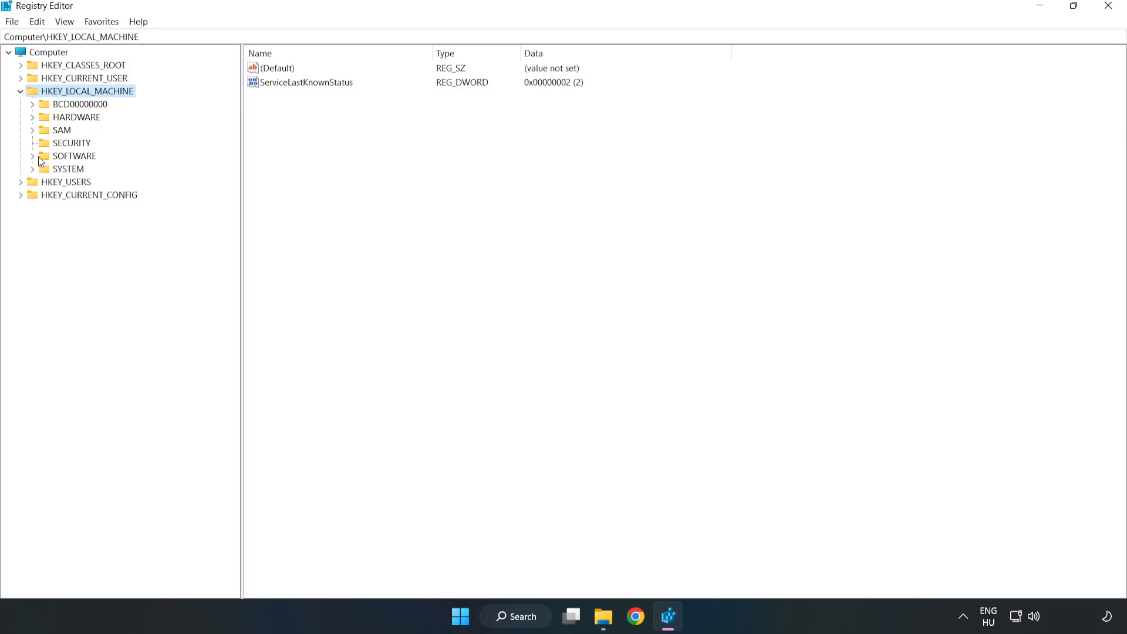
{"action": "left_click", "coordinate": [33, 156]}
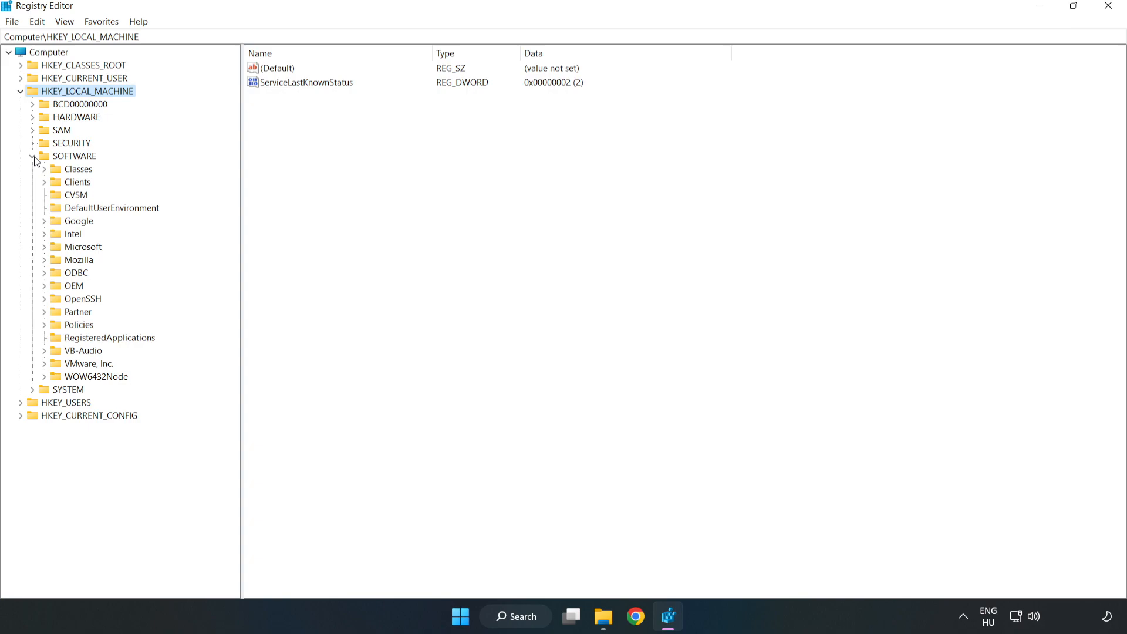
{"action": "mouse_move", "coordinate": [49, 254]}
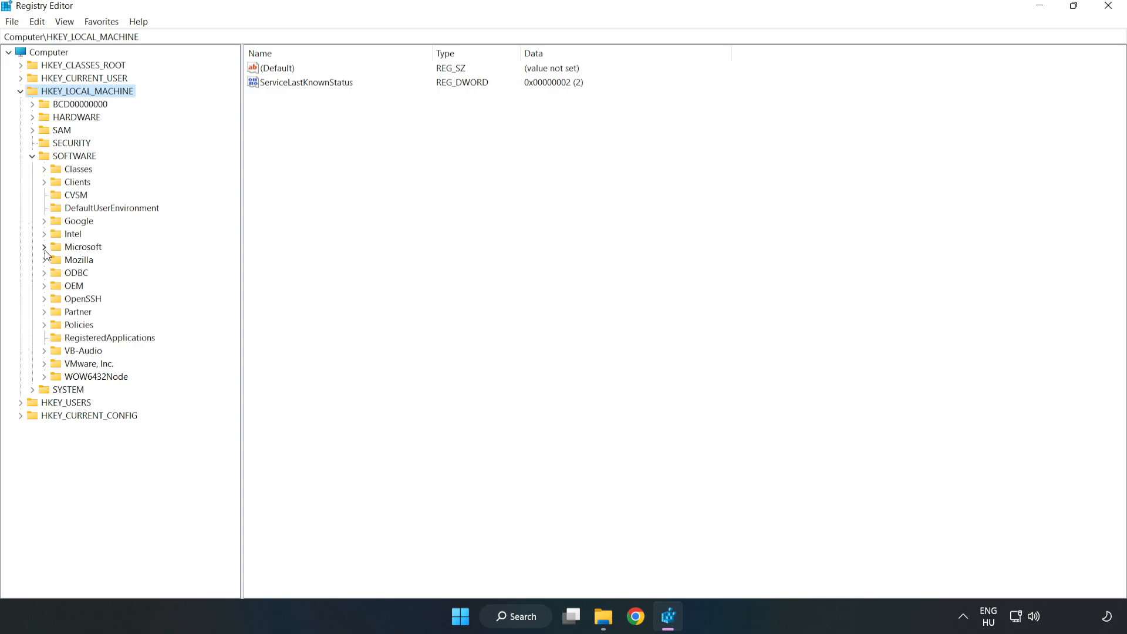
{"action": "left_click", "coordinate": [44, 246]}
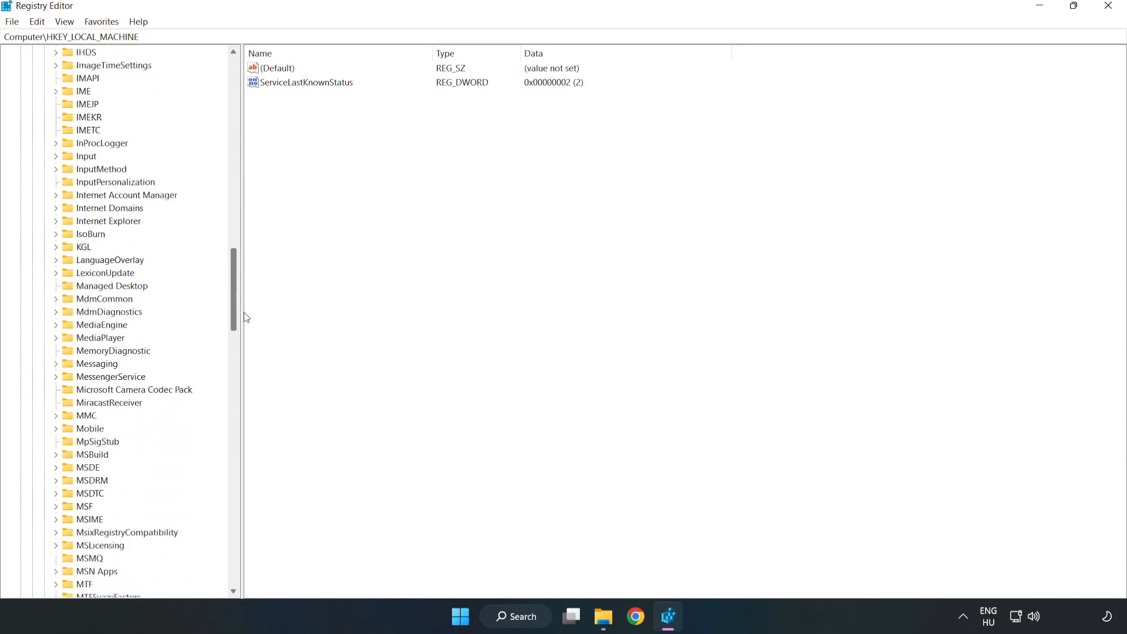
{"action": "scroll", "scroll_direction": "down", "scroll_amount": 3}
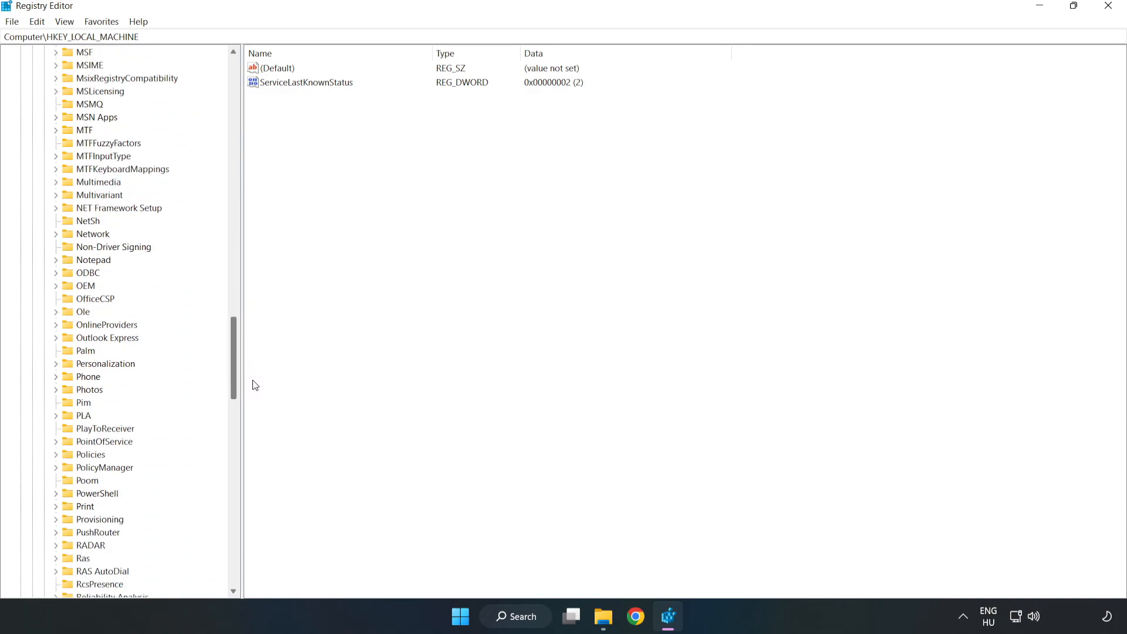
{"action": "scroll", "scroll_direction": "down", "scroll_amount": 3}
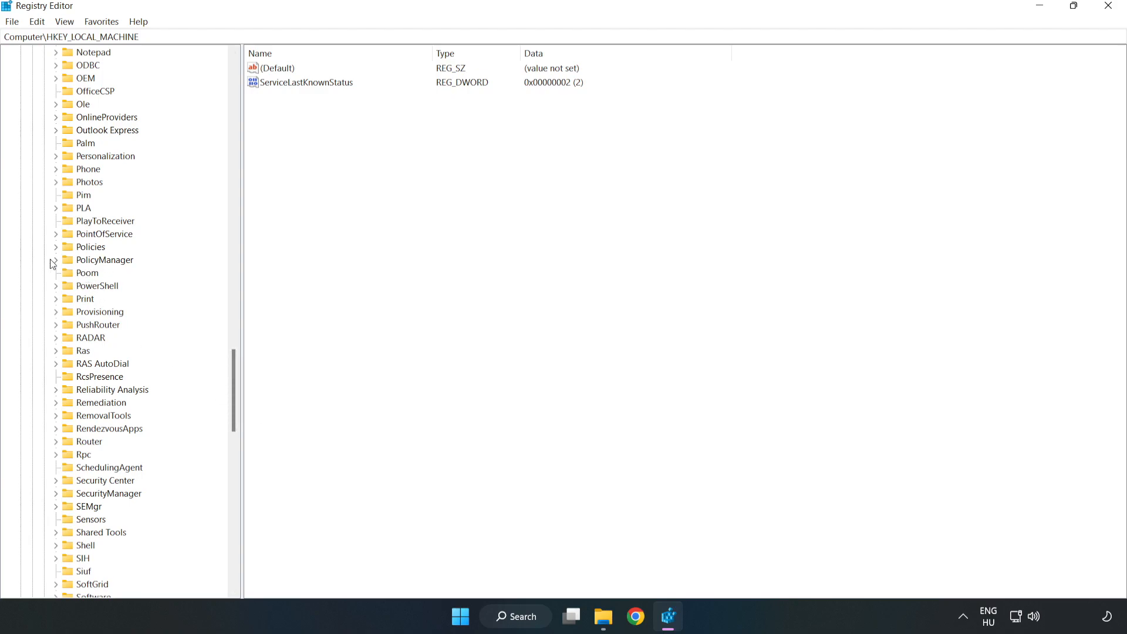
{"action": "left_click", "coordinate": [56, 259]}
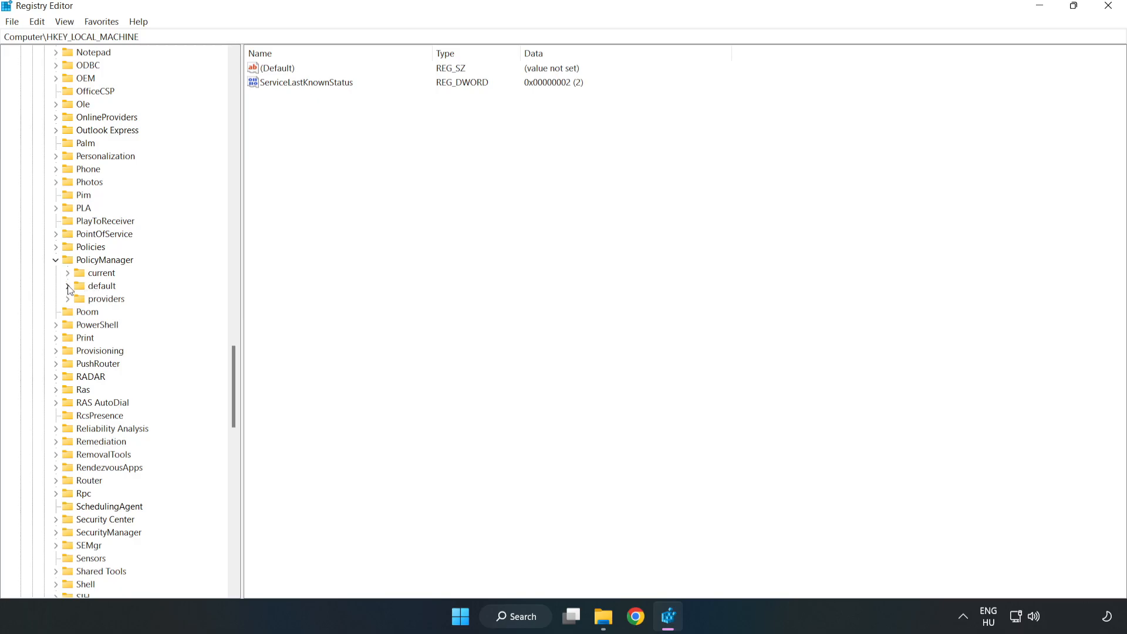
{"action": "left_click", "coordinate": [68, 285]}
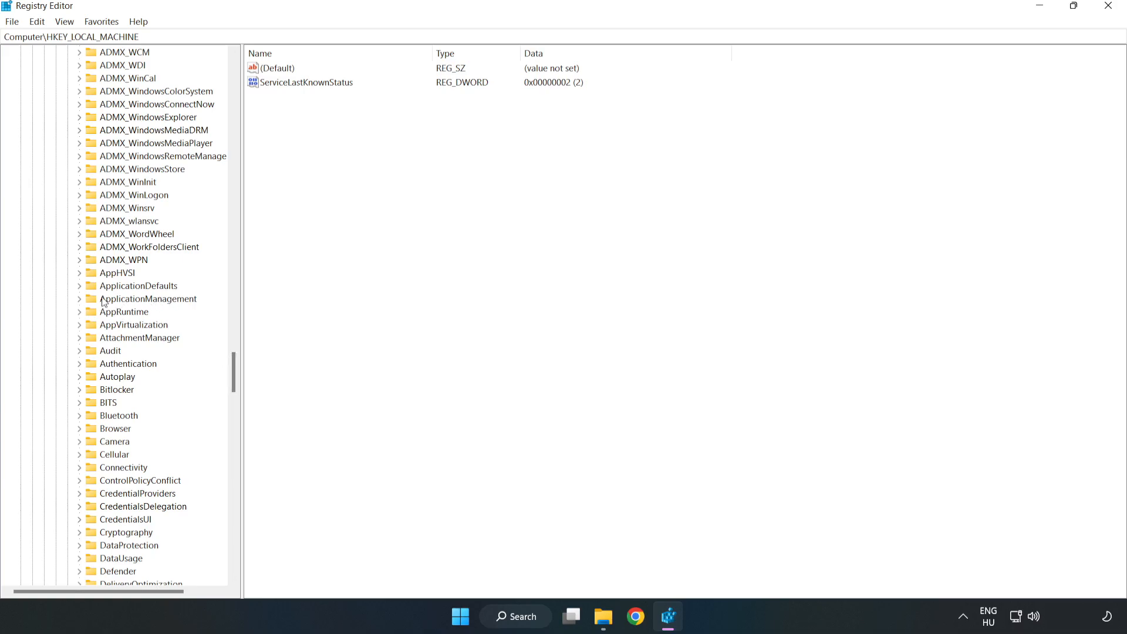
{"action": "left_click", "coordinate": [79, 299]}
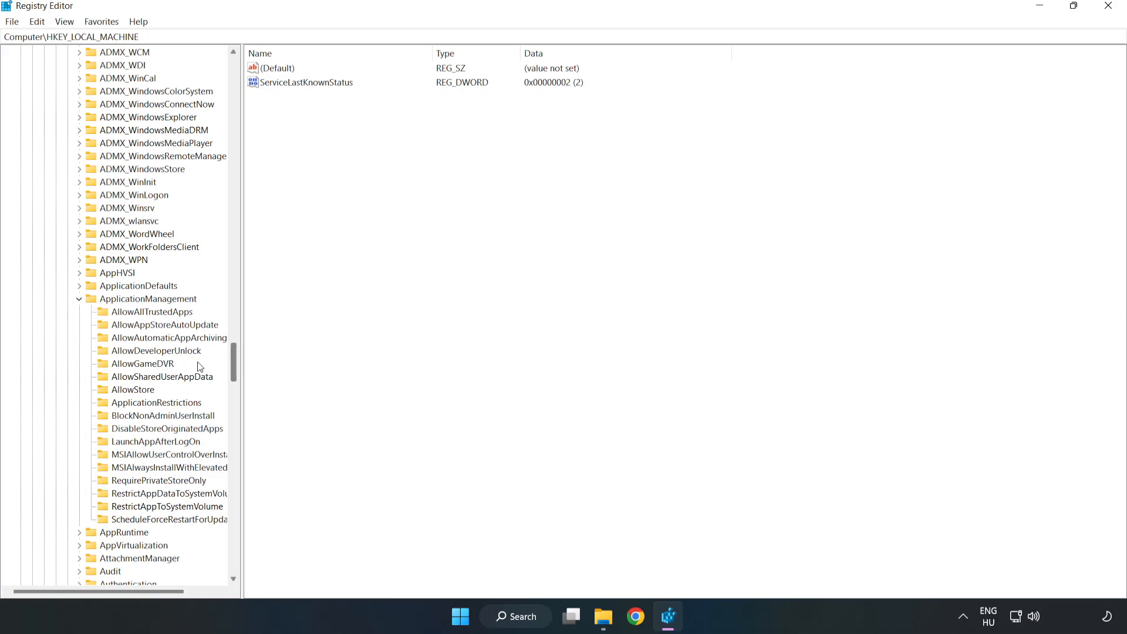
{"action": "mouse_move", "coordinate": [118, 367]}
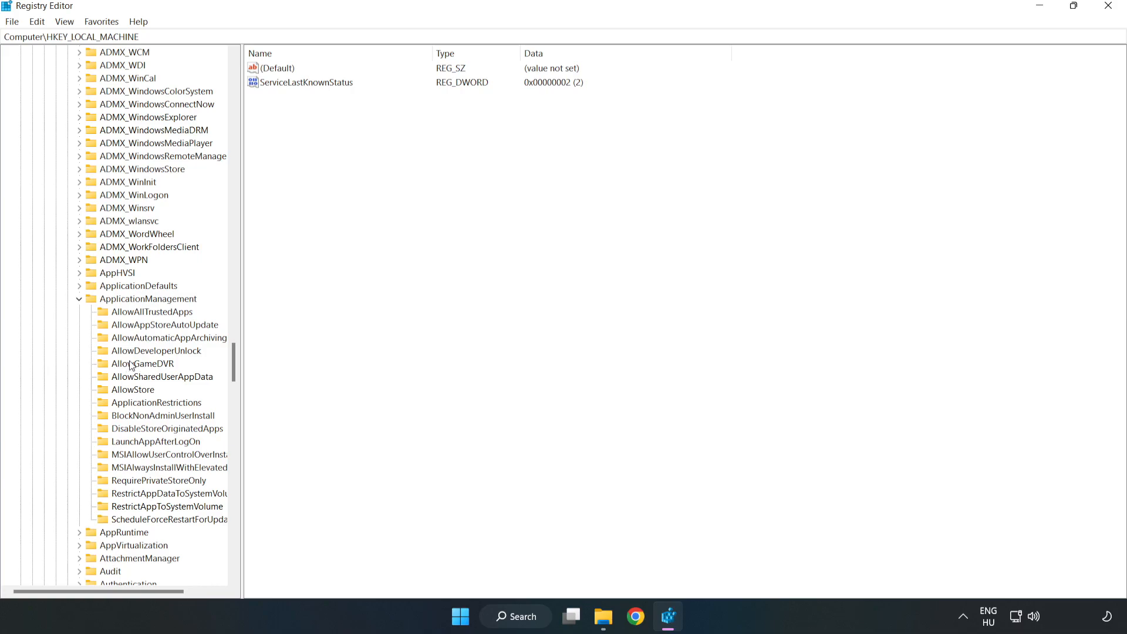
{"action": "left_click", "coordinate": [141, 364]}
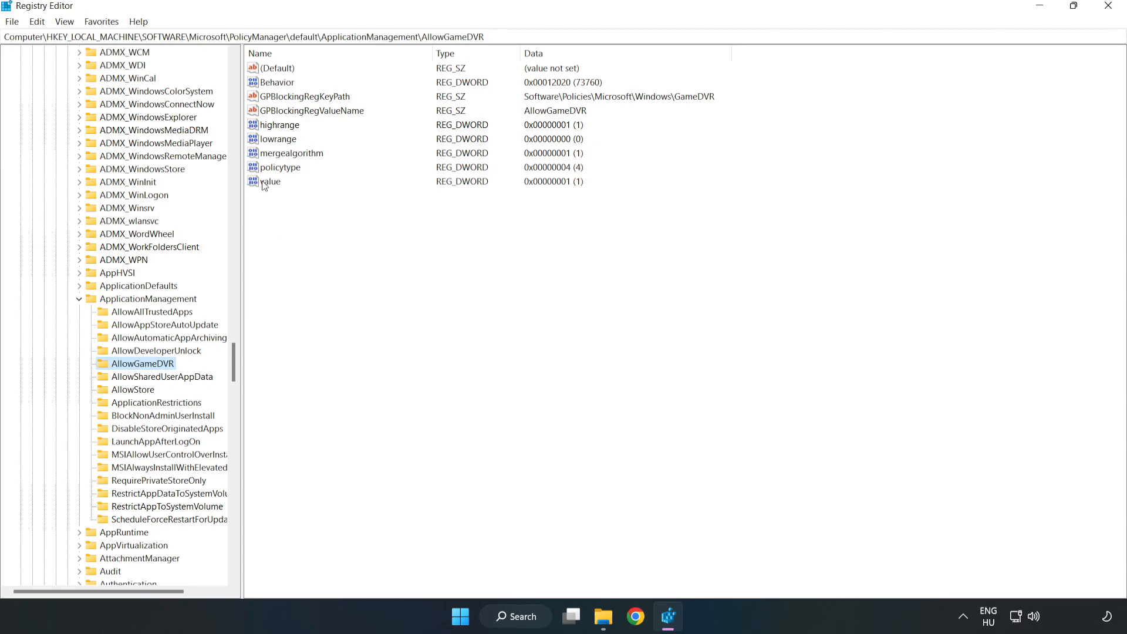
Modify the AllowGameDVR key's value entry to data 0
{"action": "right_click", "coordinate": [269, 180]}
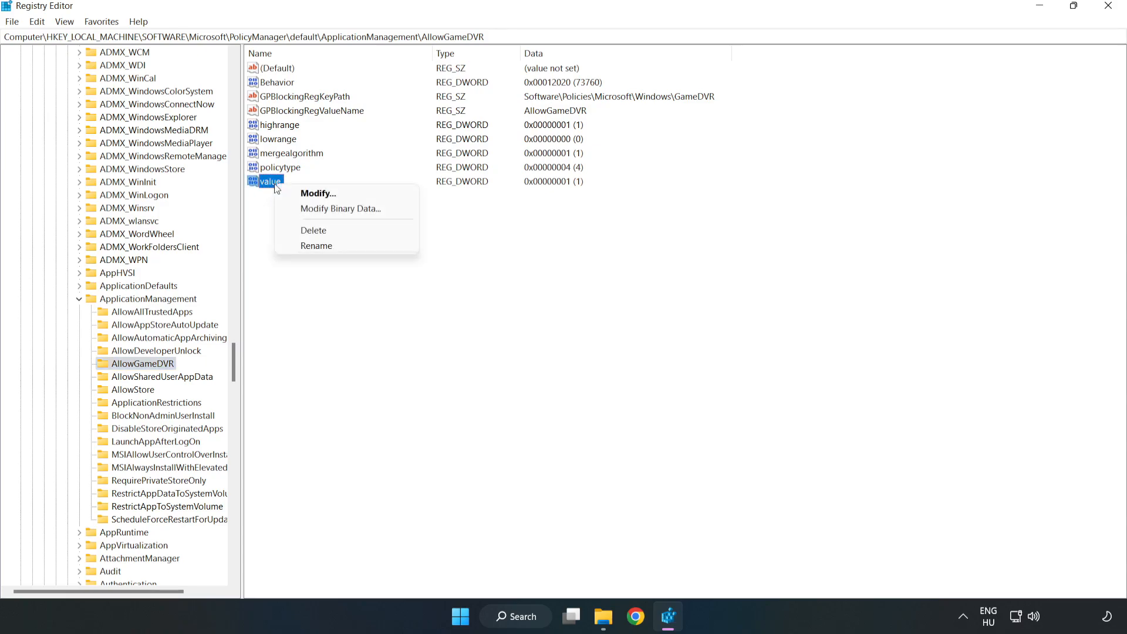
{"action": "mouse_move", "coordinate": [324, 197]}
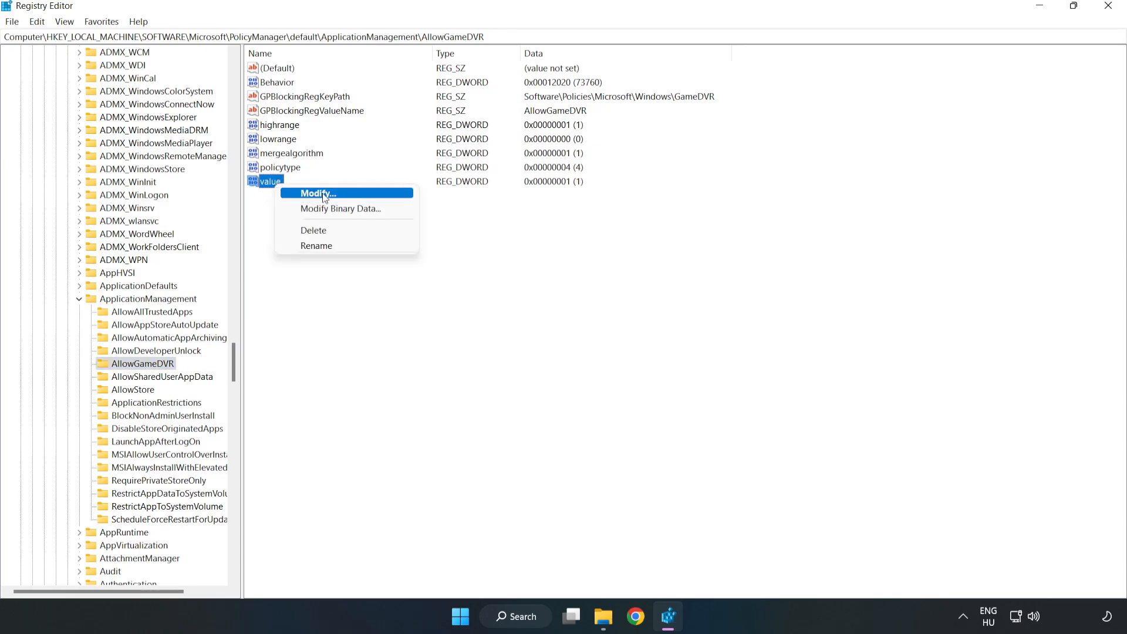
{"action": "left_click", "coordinate": [322, 192]}
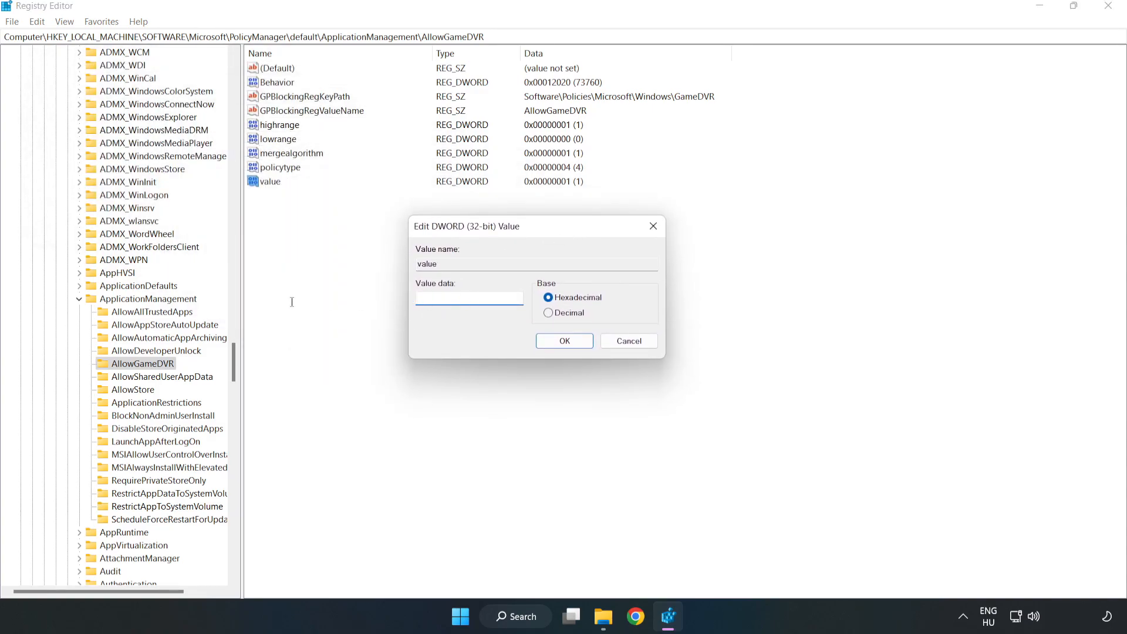
{"action": "type", "text": "0"}
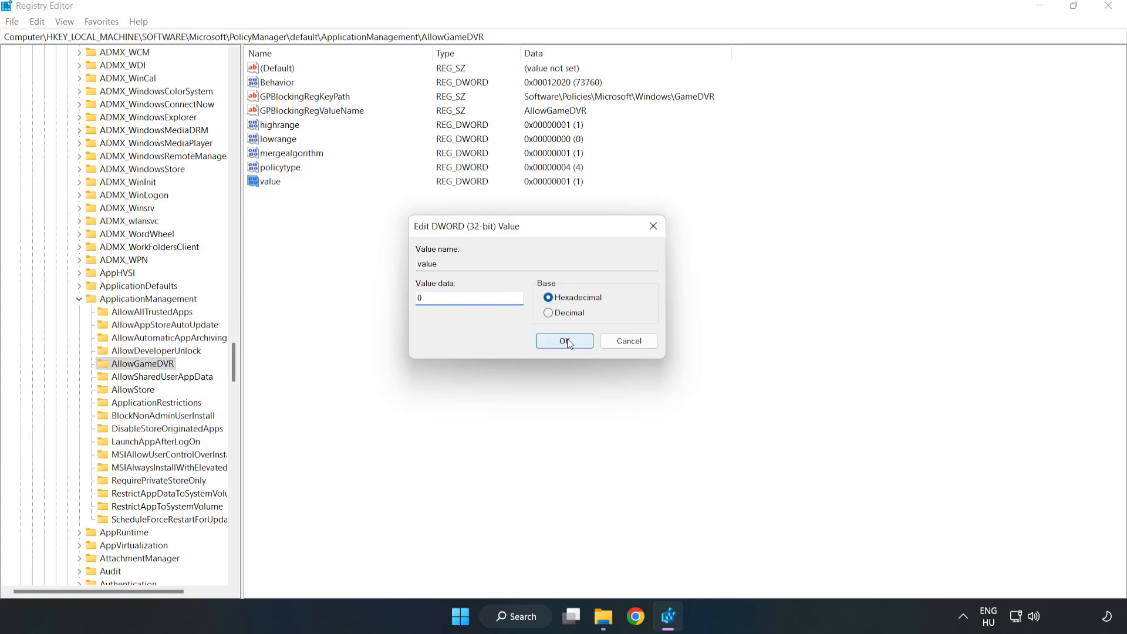
{"action": "left_click", "coordinate": [564, 340]}
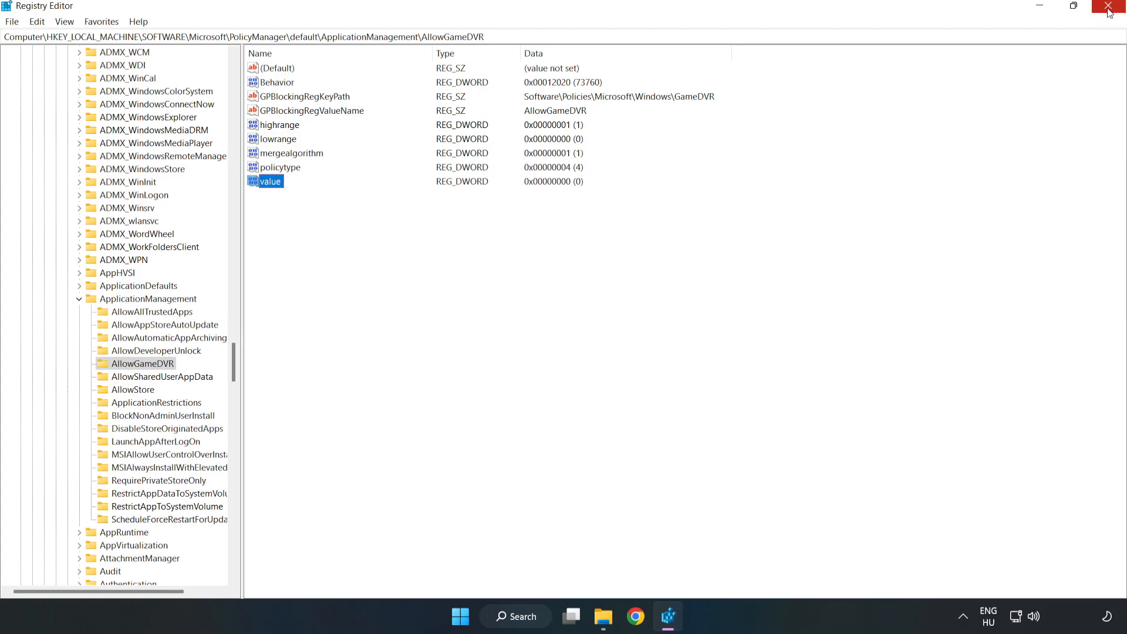
Close Registry Editor and download dxwebsetup.exe from the DirectX page, then launch it
{"action": "left_click", "coordinate": [1107, 6]}
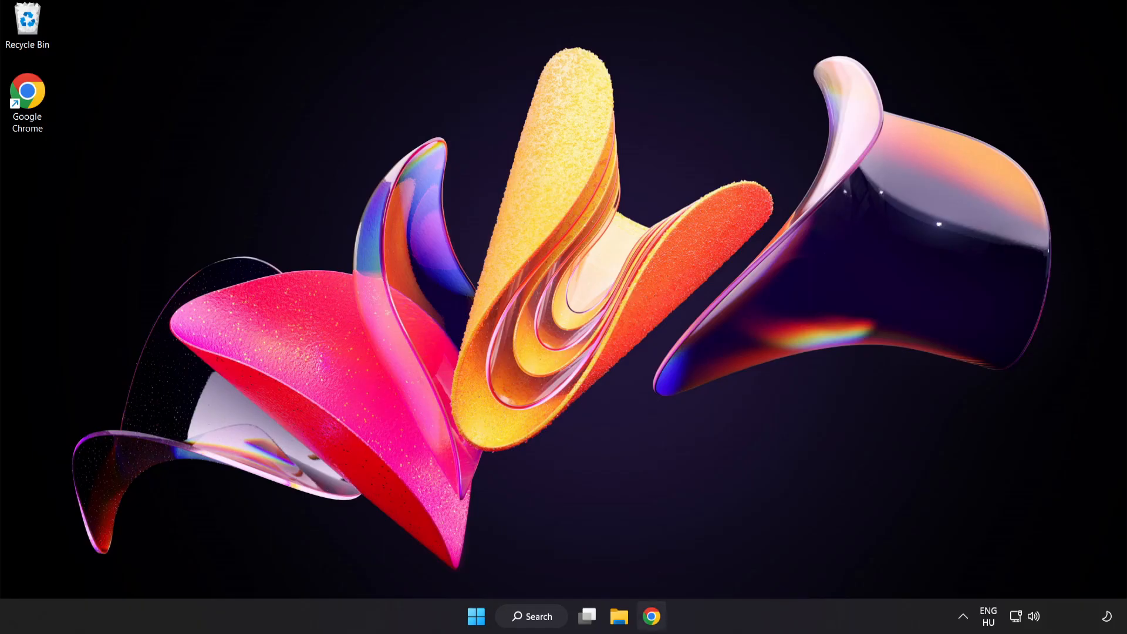
{"action": "mouse_move", "coordinate": [650, 616]}
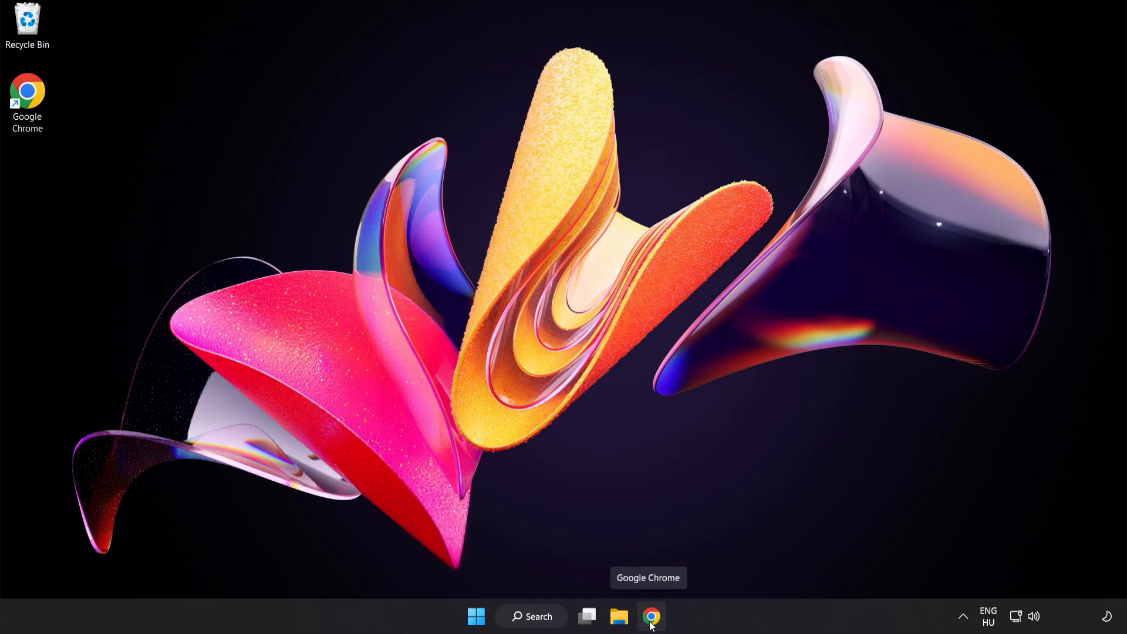
{"action": "left_click", "coordinate": [650, 616]}
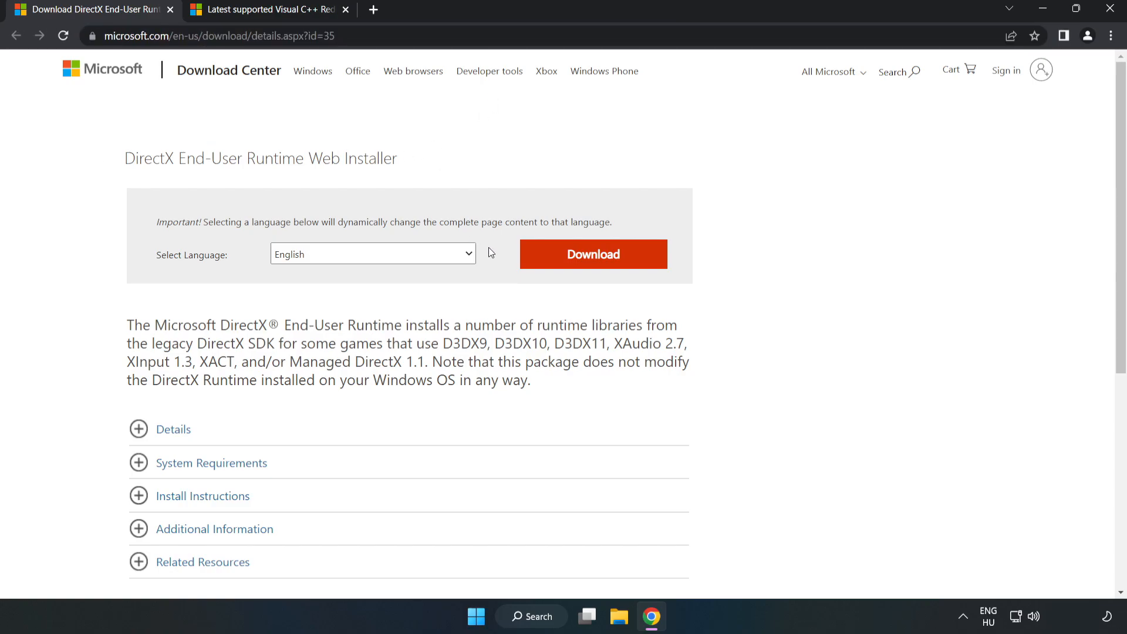
{"action": "mouse_move", "coordinate": [598, 266]}
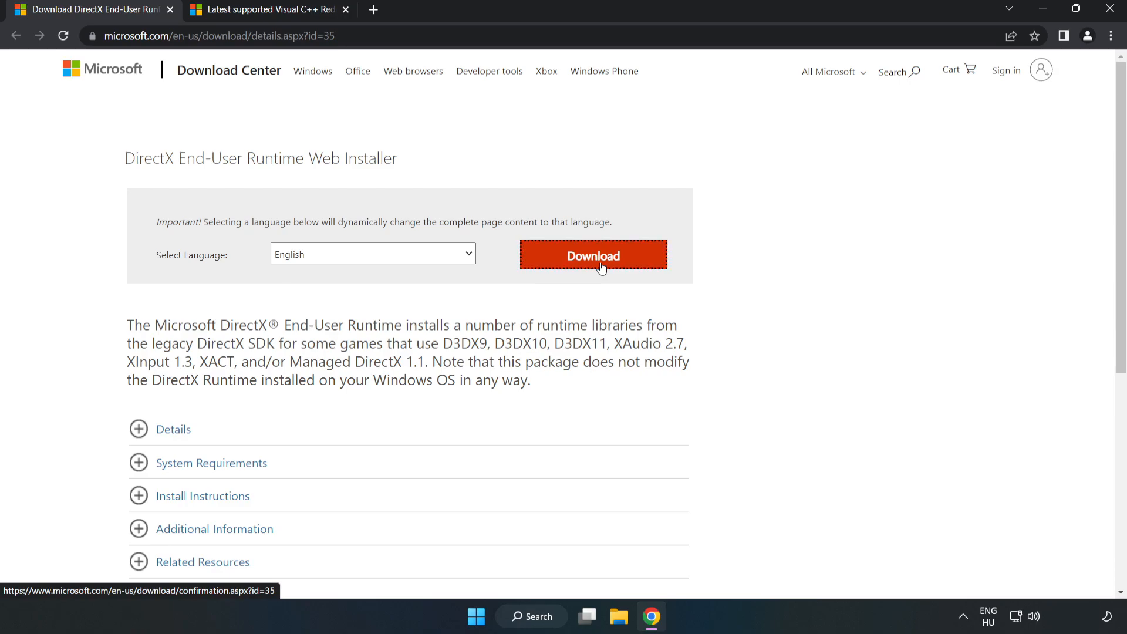
{"action": "left_click", "coordinate": [593, 254]}
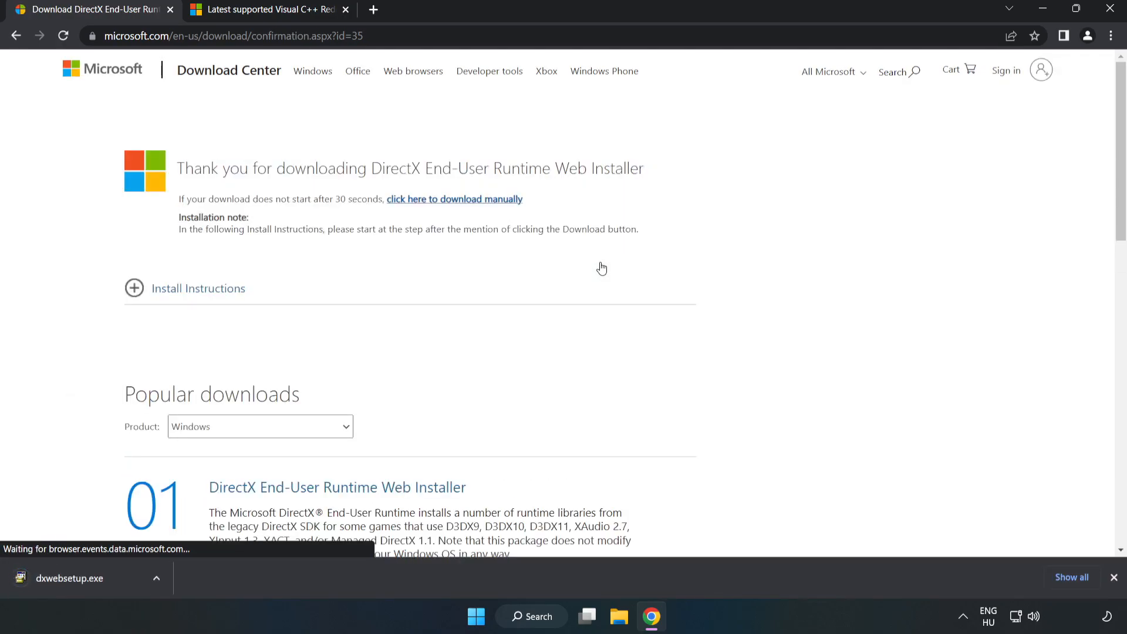
{"action": "mouse_move", "coordinate": [446, 361]}
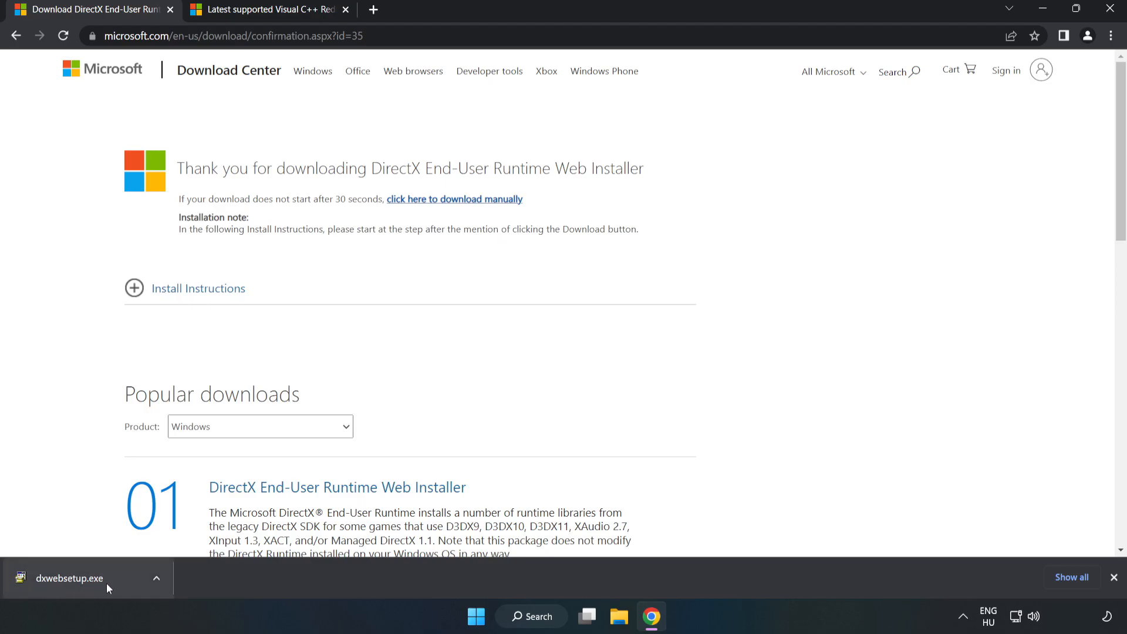
{"action": "left_click", "coordinate": [70, 577]}
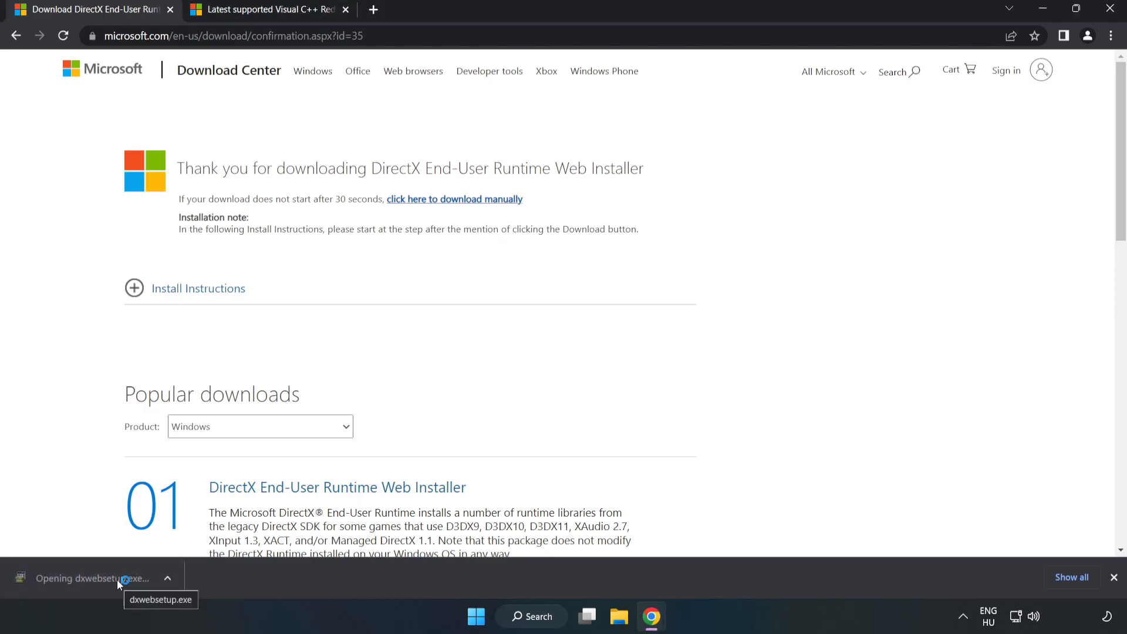
Accept the DirectX license, decline the Bing Bar, and finish setup reporting DirectX already current
{"action": "left_click", "coordinate": [90, 578]}
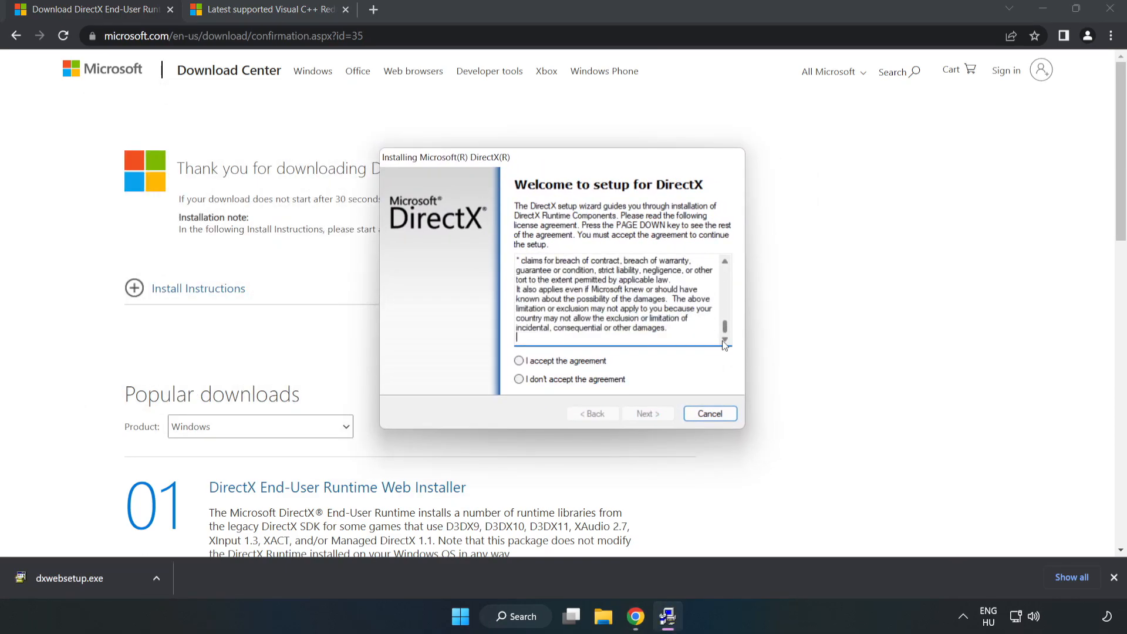
{"action": "left_click", "coordinate": [519, 360]}
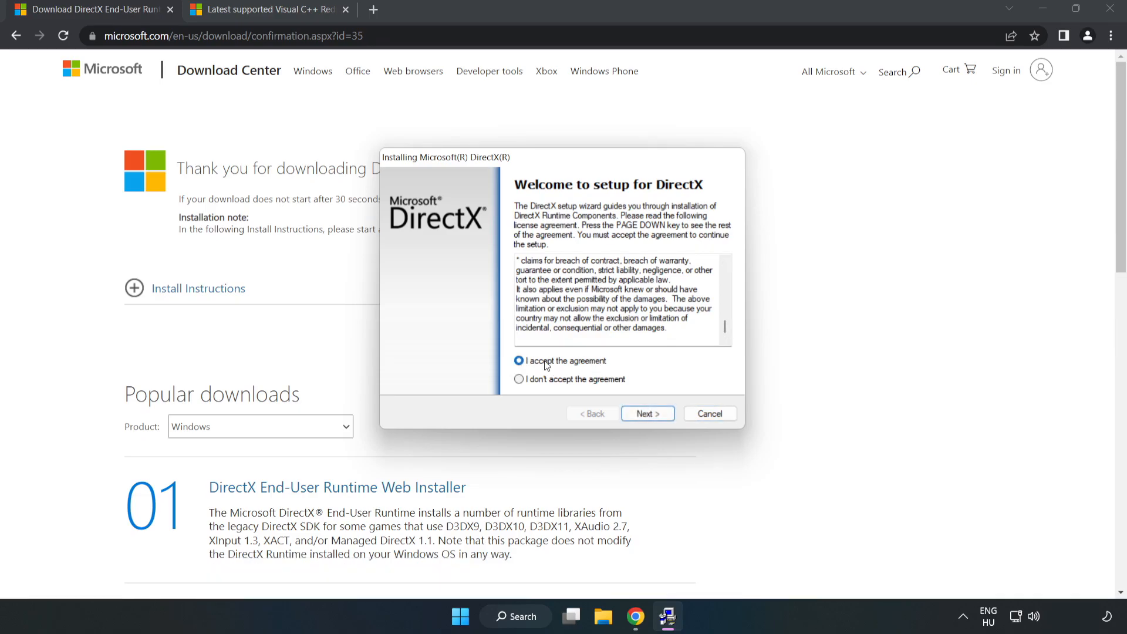
{"action": "left_click", "coordinate": [647, 414]}
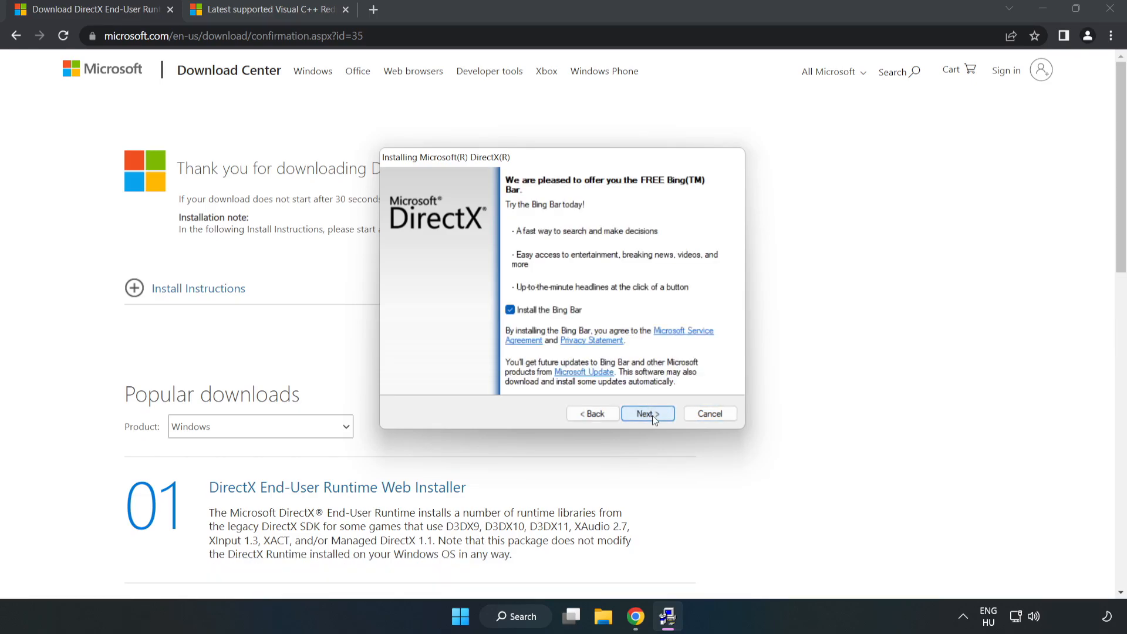
{"action": "left_click", "coordinate": [510, 310]}
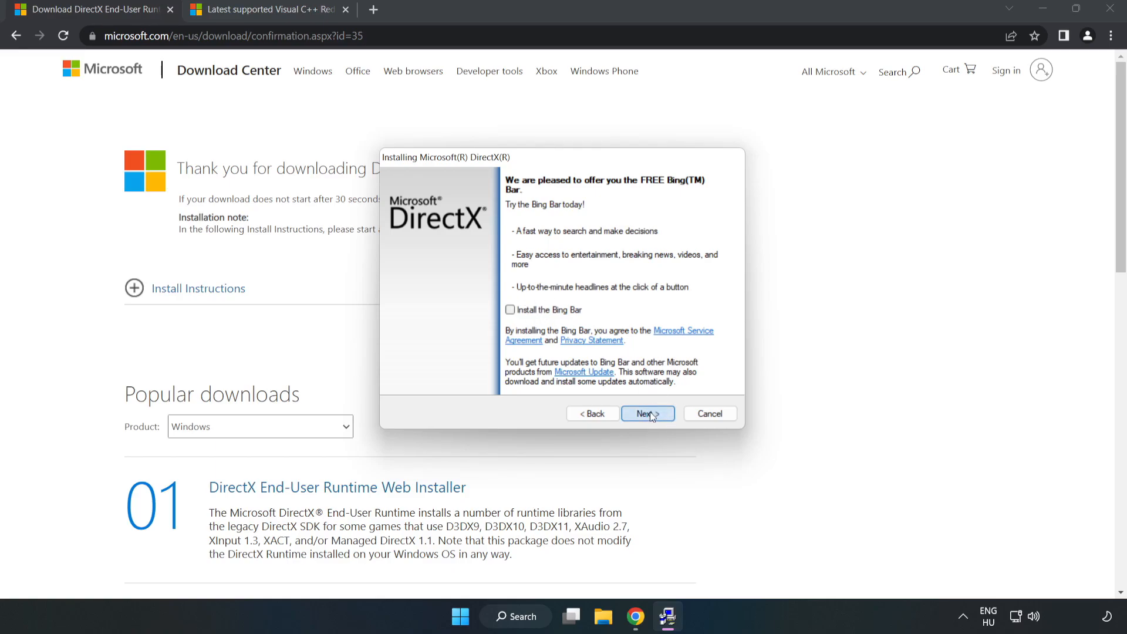
{"action": "left_click", "coordinate": [648, 413]}
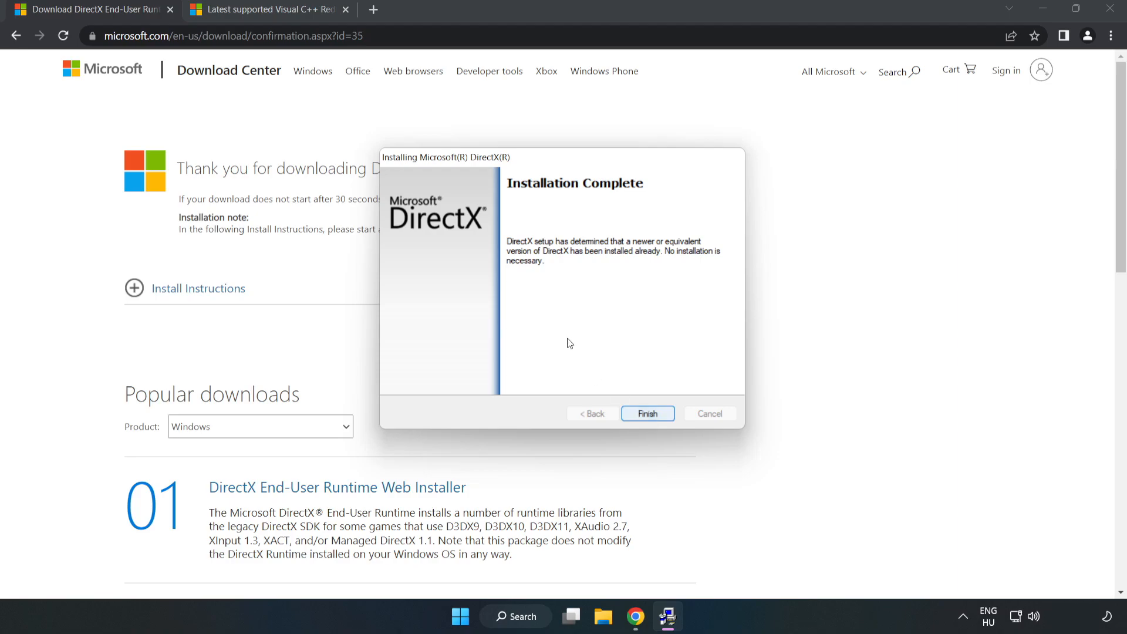
{"action": "left_click", "coordinate": [648, 414]}
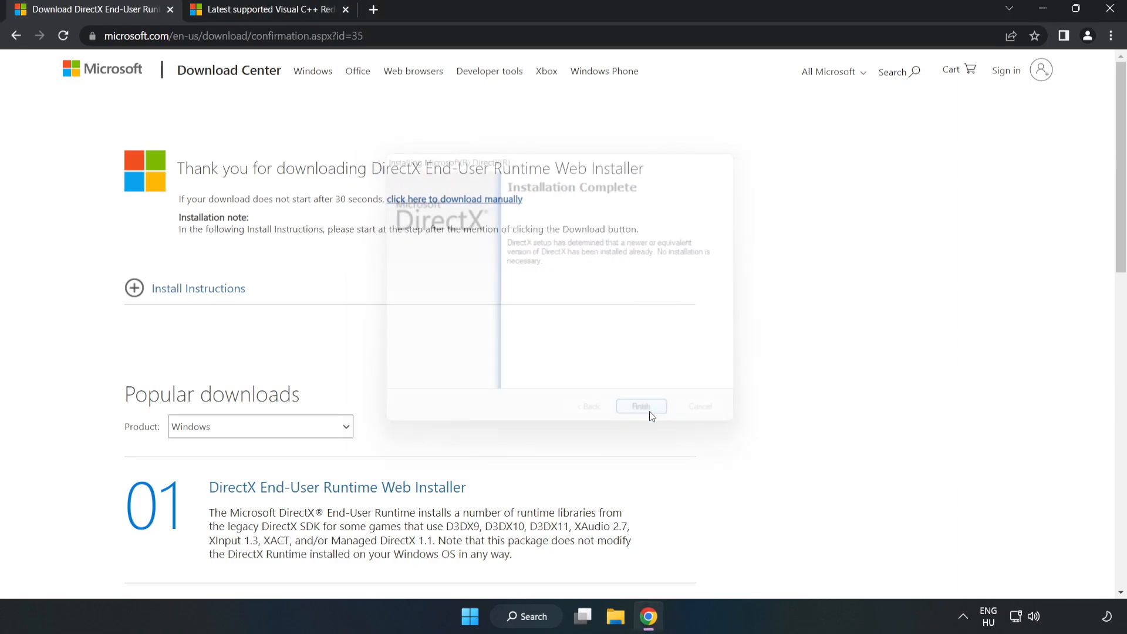
{"action": "left_click", "coordinate": [640, 406]}
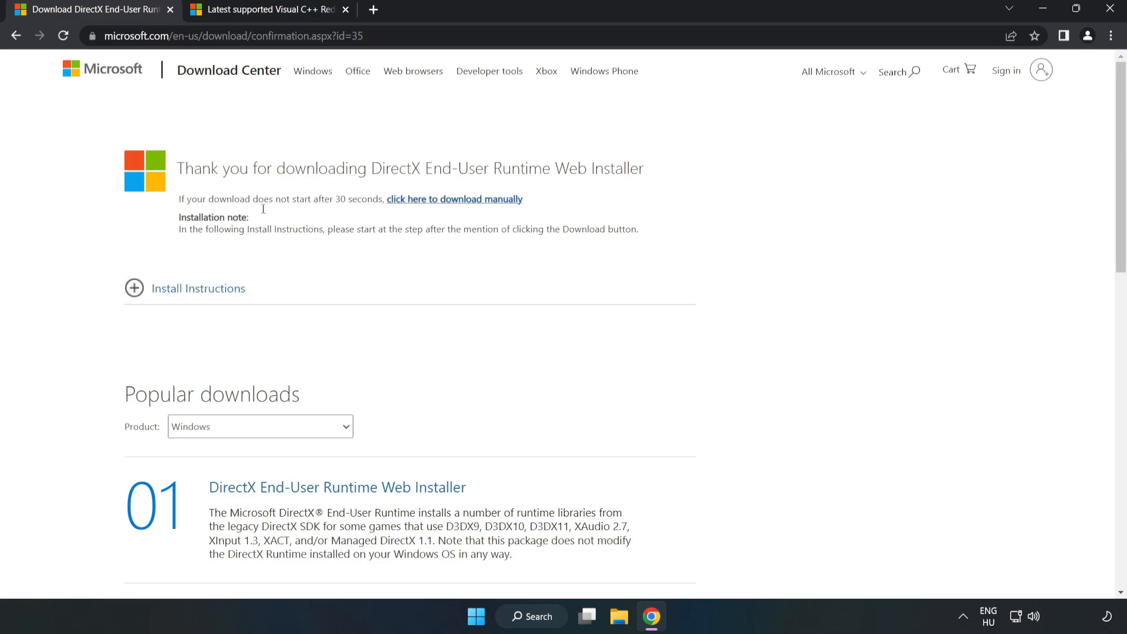
{"action": "mouse_move", "coordinate": [173, 10]}
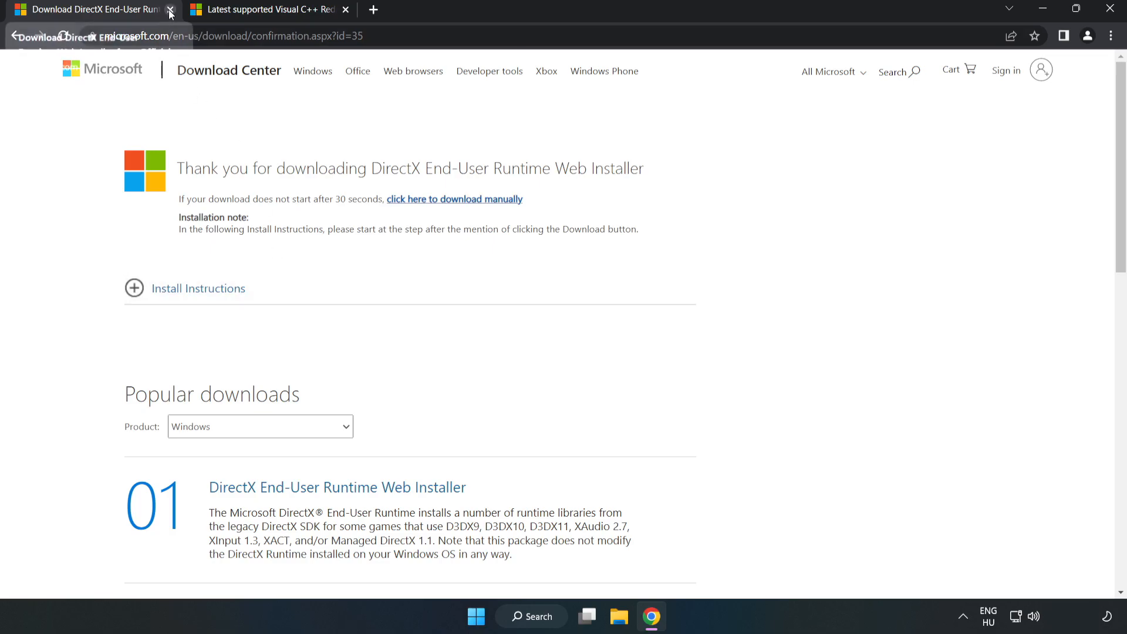
Close the DirectX page and allow the ARM64, x86 and x64 VC_redist downloads from Microsoft Learn
{"action": "left_click", "coordinate": [171, 9]}
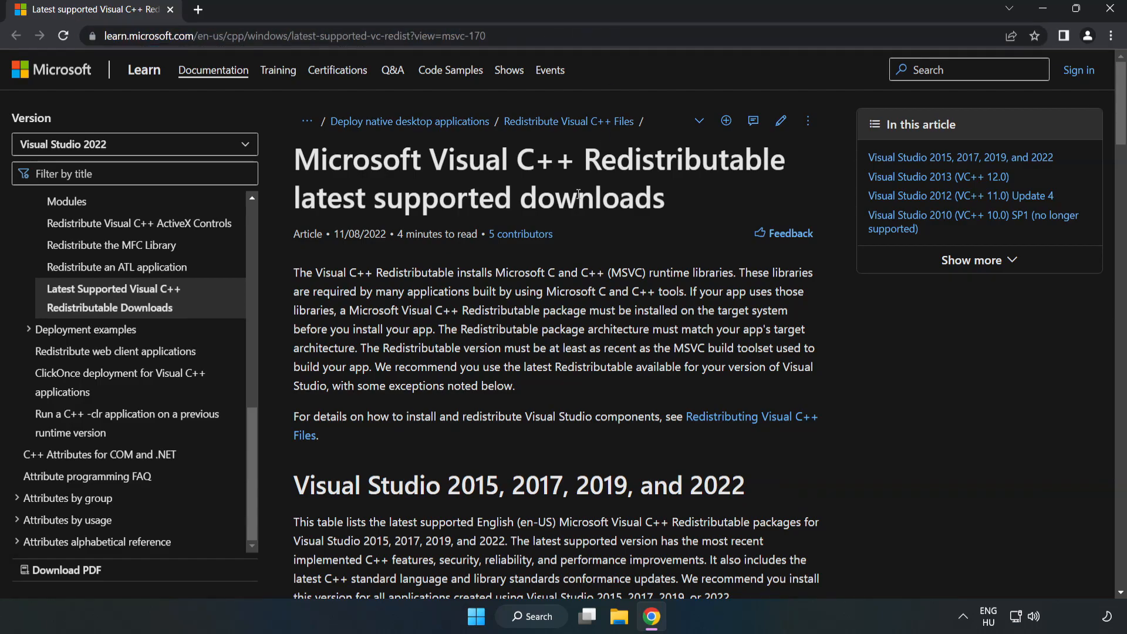
{"action": "scroll", "scroll_direction": "down", "scroll_amount": 3}
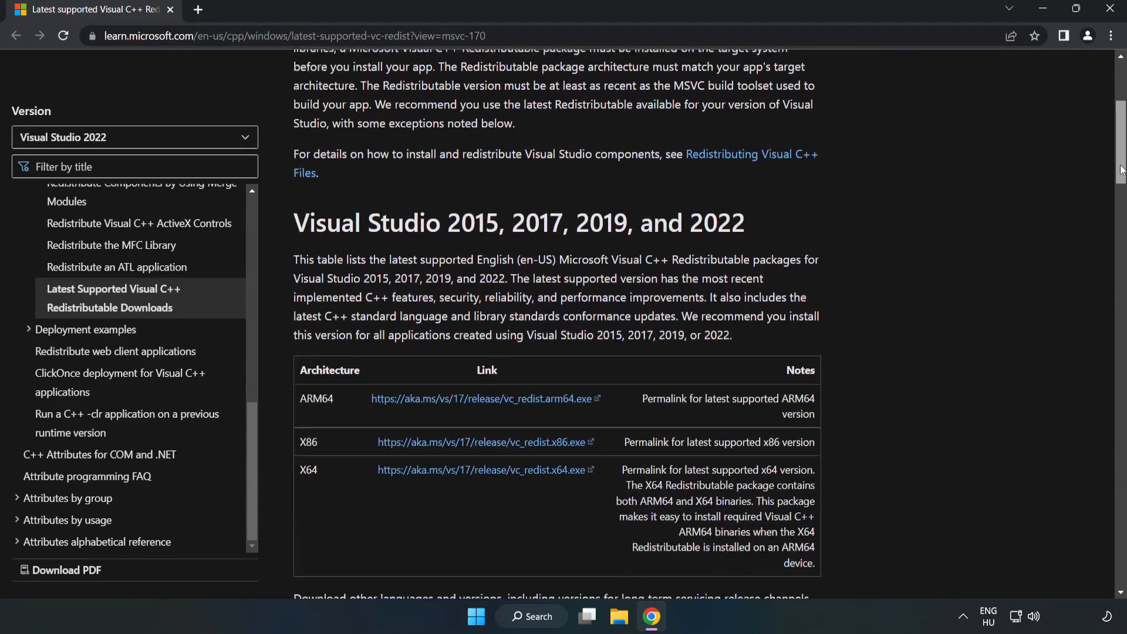
{"action": "scroll", "scroll_direction": "down", "scroll_amount": 3}
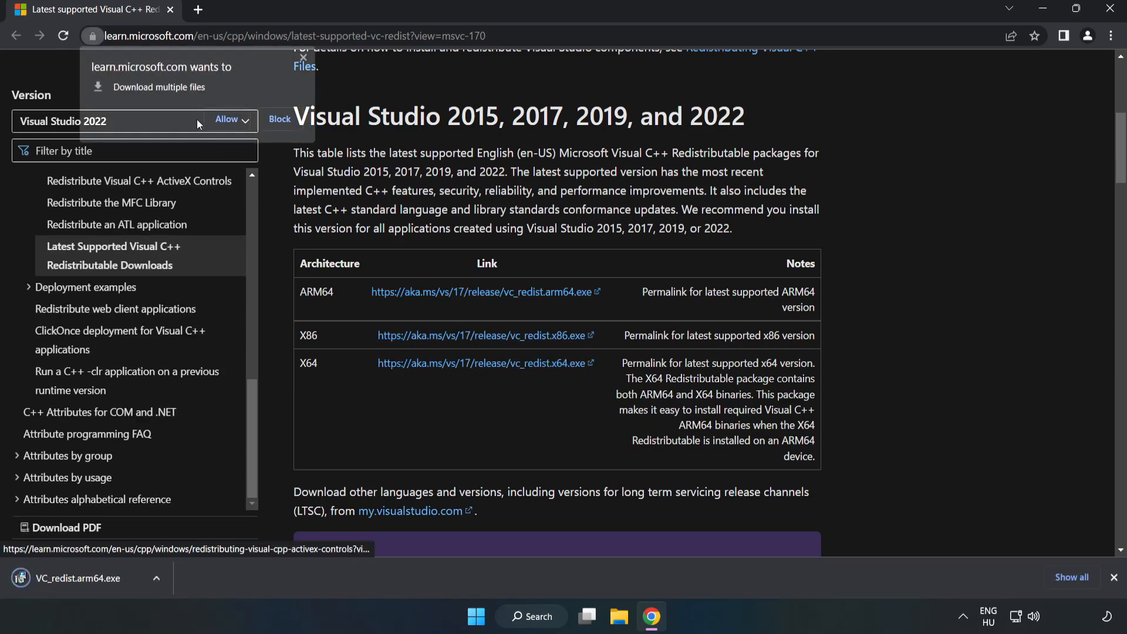
{"action": "left_click", "coordinate": [225, 120]}
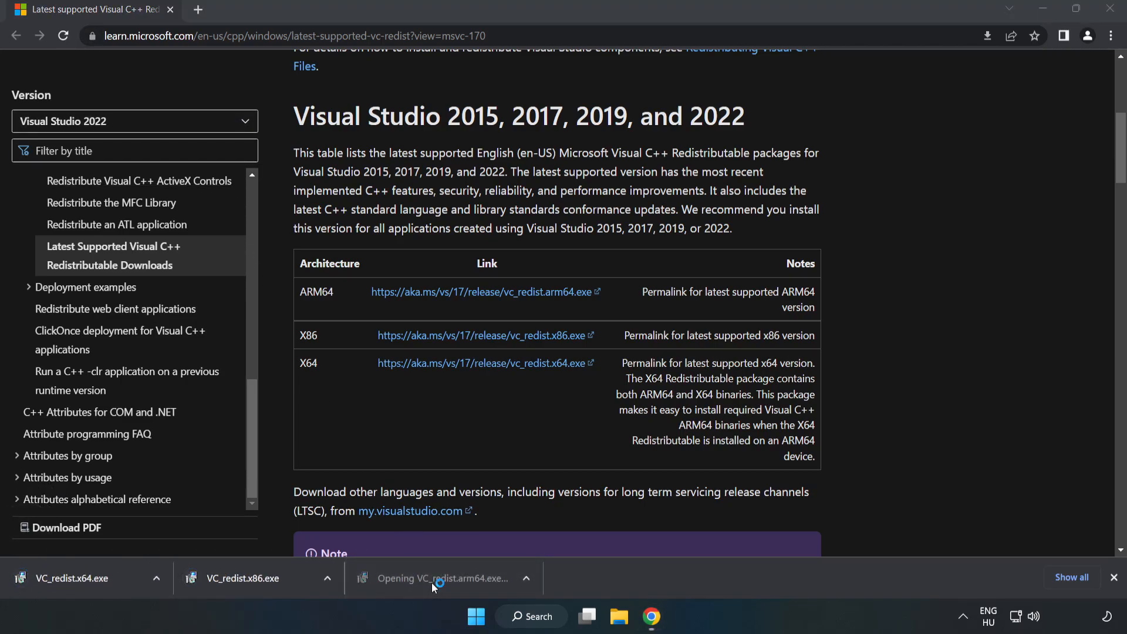
Run the ARM64 Visual C++ redistributable, which fails as unsupported on this processor
{"action": "left_click", "coordinate": [437, 577]}
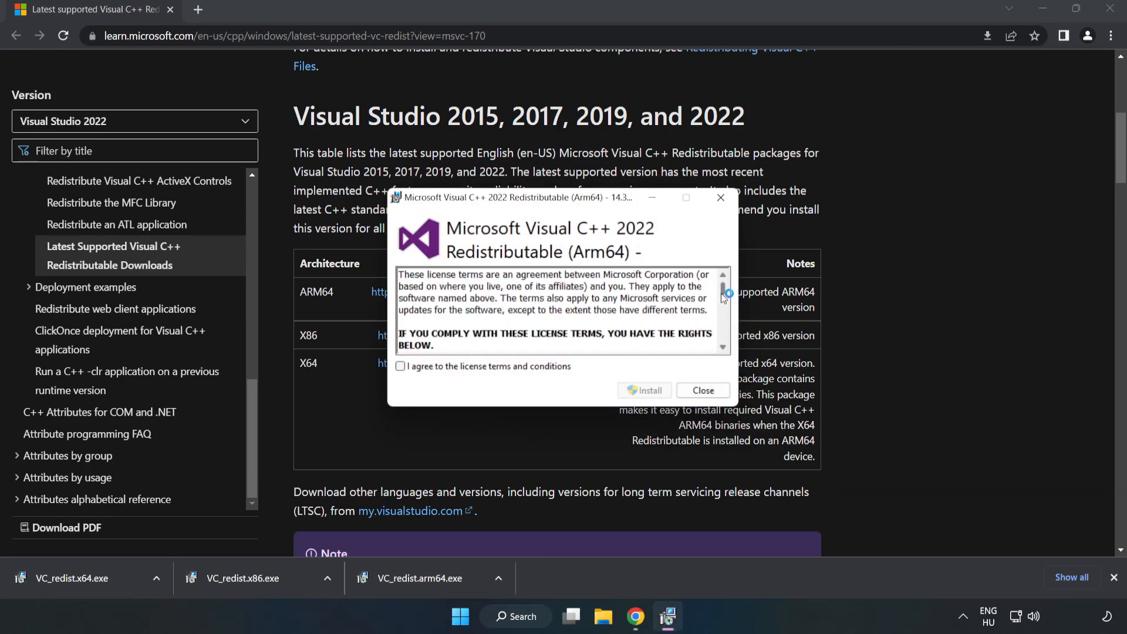
{"action": "left_click", "coordinate": [400, 366]}
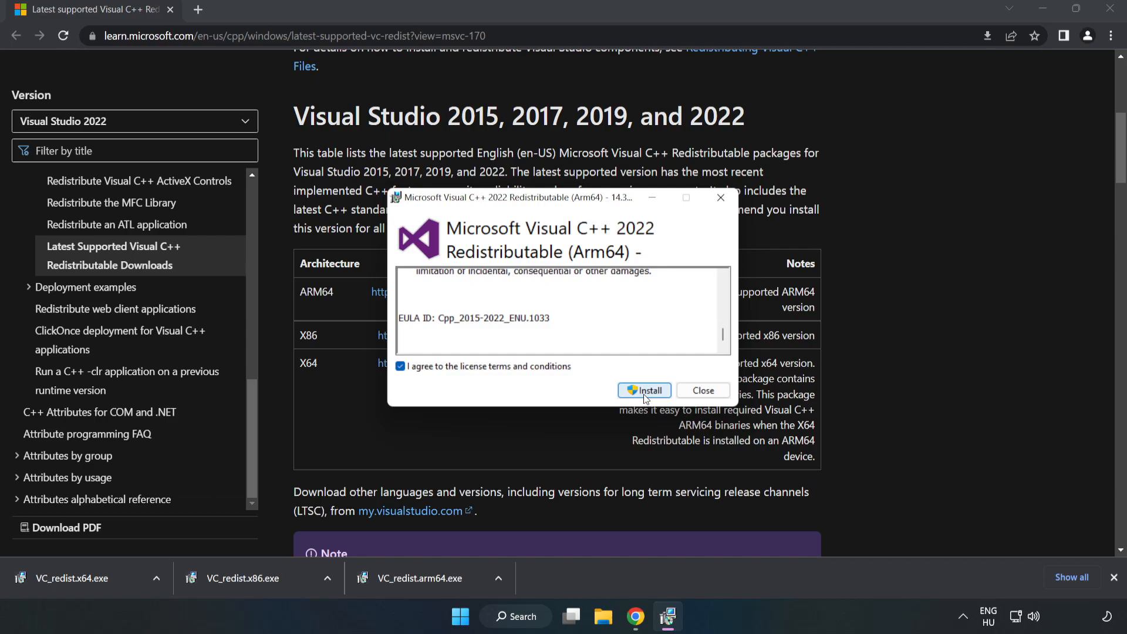
{"action": "left_click", "coordinate": [644, 391]}
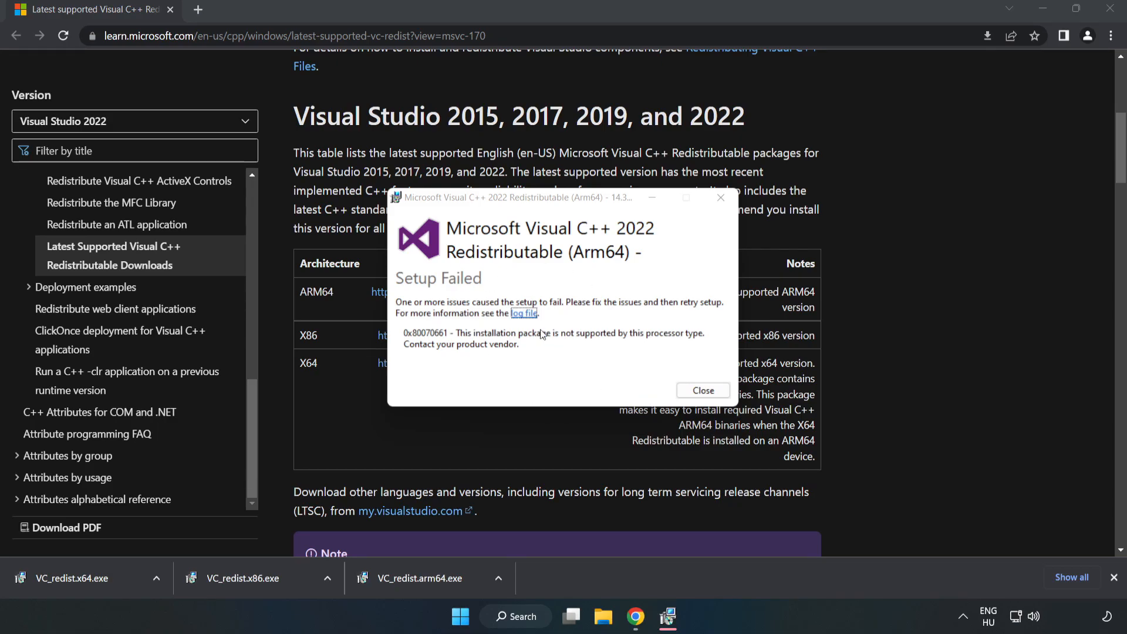
{"action": "left_click", "coordinate": [704, 391]}
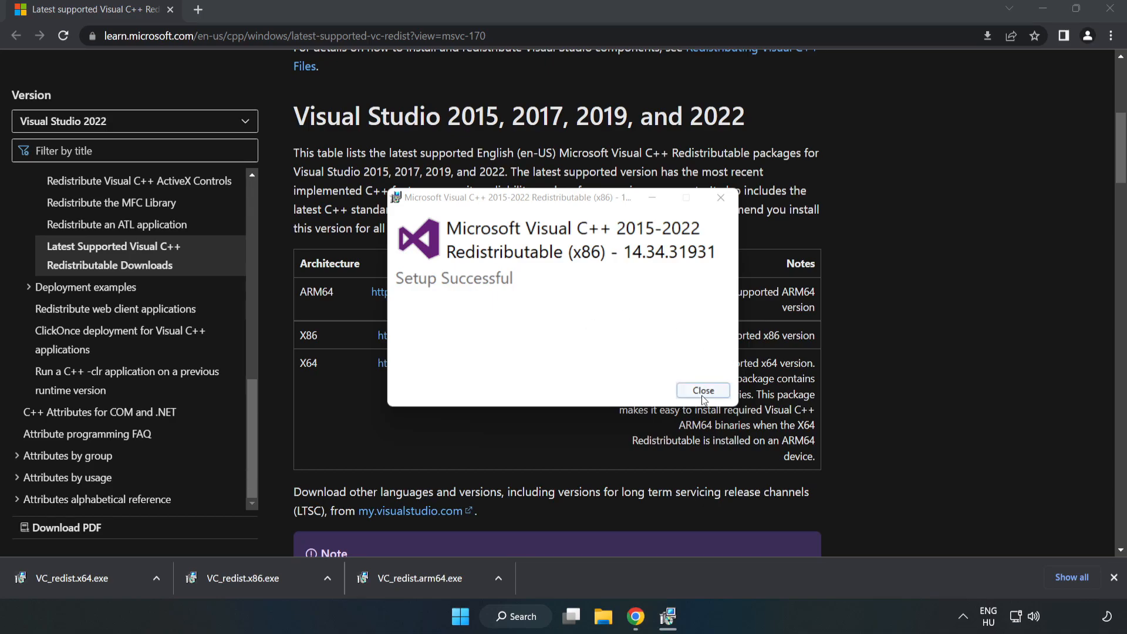
{"action": "left_click", "coordinate": [703, 391]}
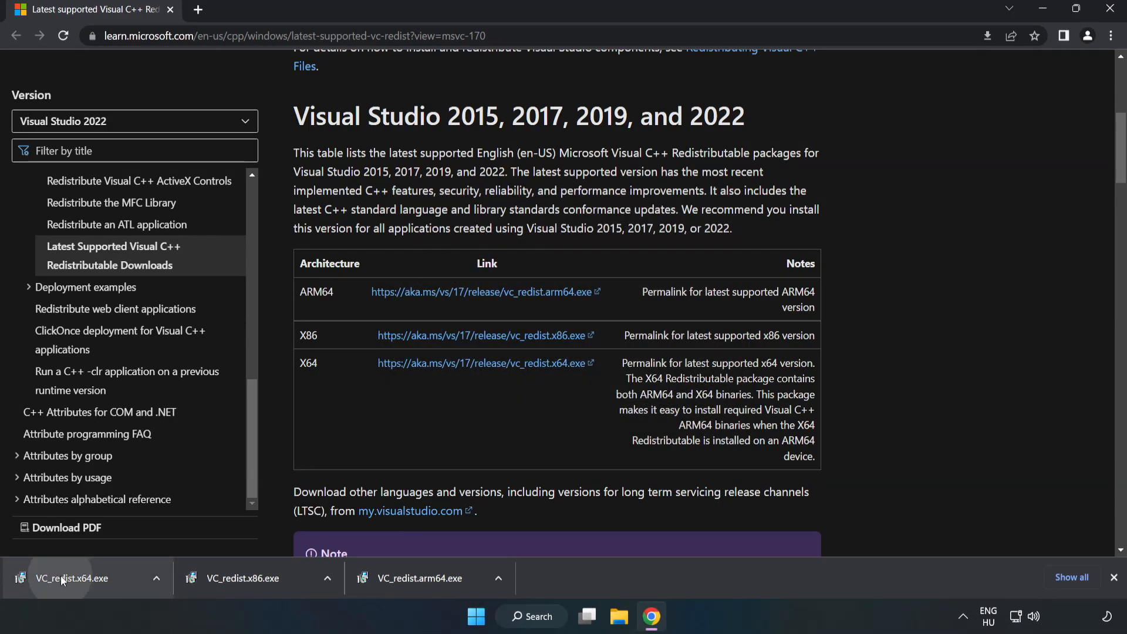
{"action": "left_click", "coordinate": [72, 577]}
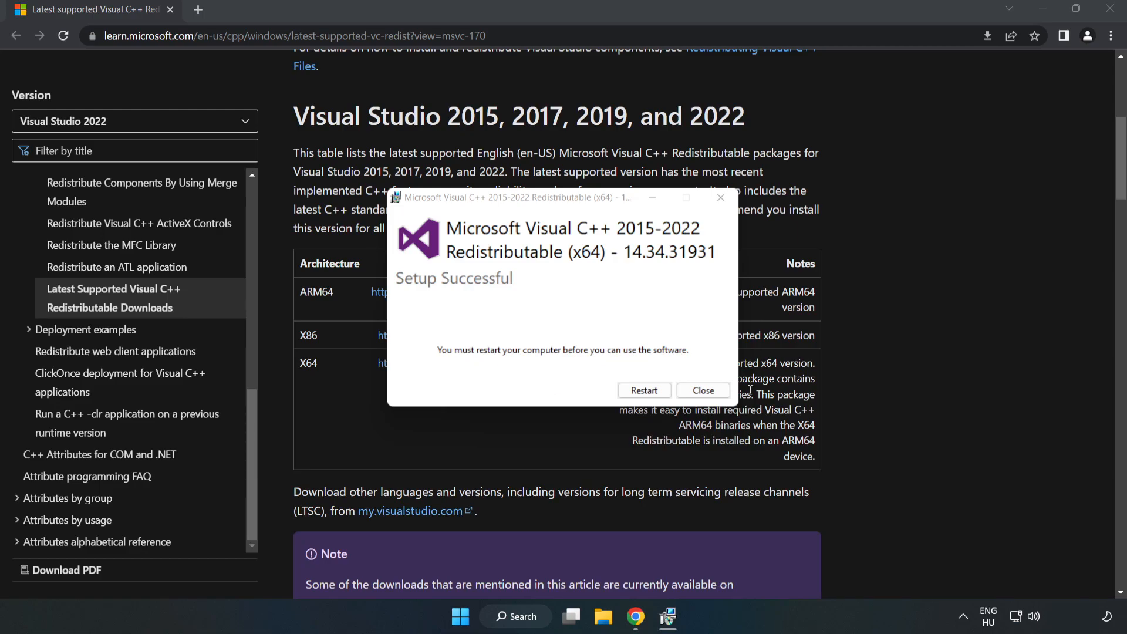
{"action": "left_click", "coordinate": [703, 391]}
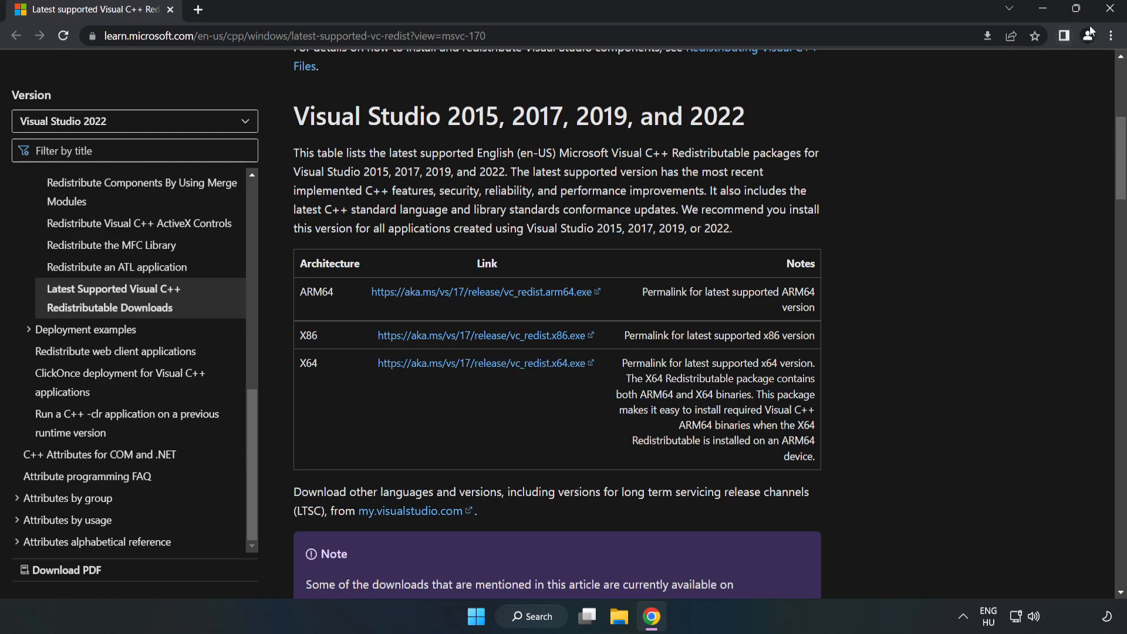
{"action": "mouse_move", "coordinate": [1108, 9]}
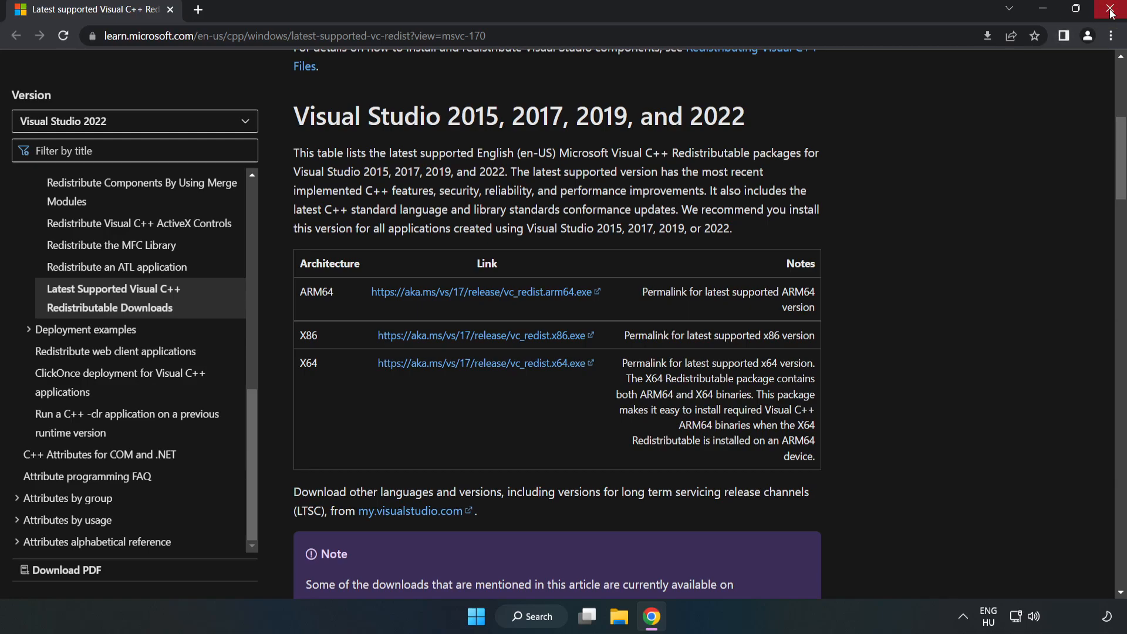
Close Chrome and show the Start menu power options for restarting
{"action": "left_click", "coordinate": [1110, 9]}
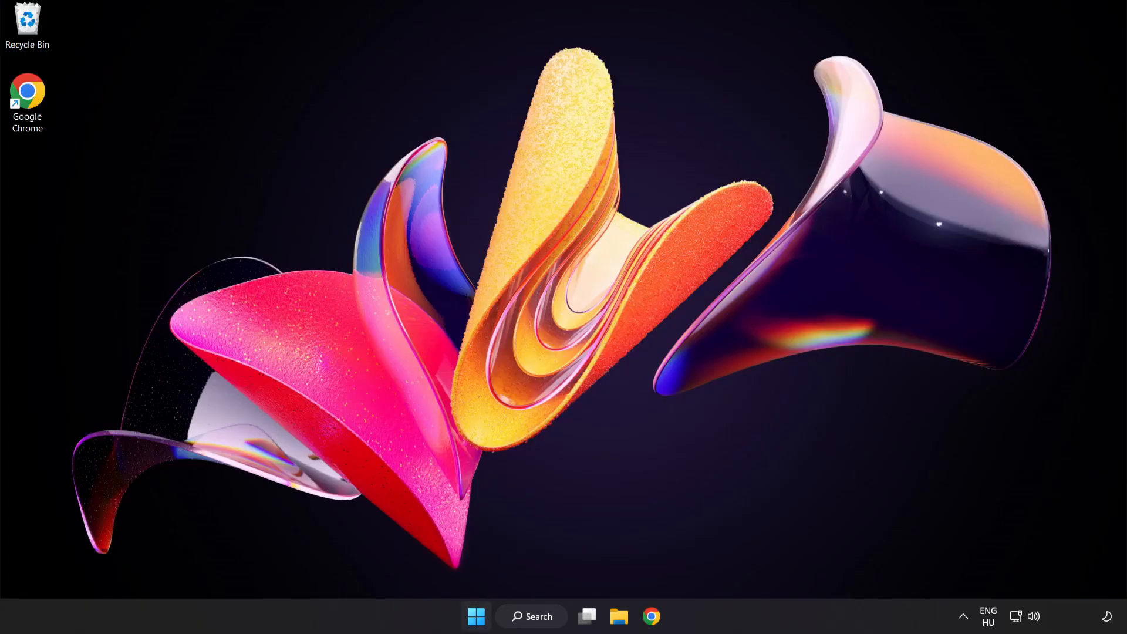
{"action": "left_click", "coordinate": [477, 633]}
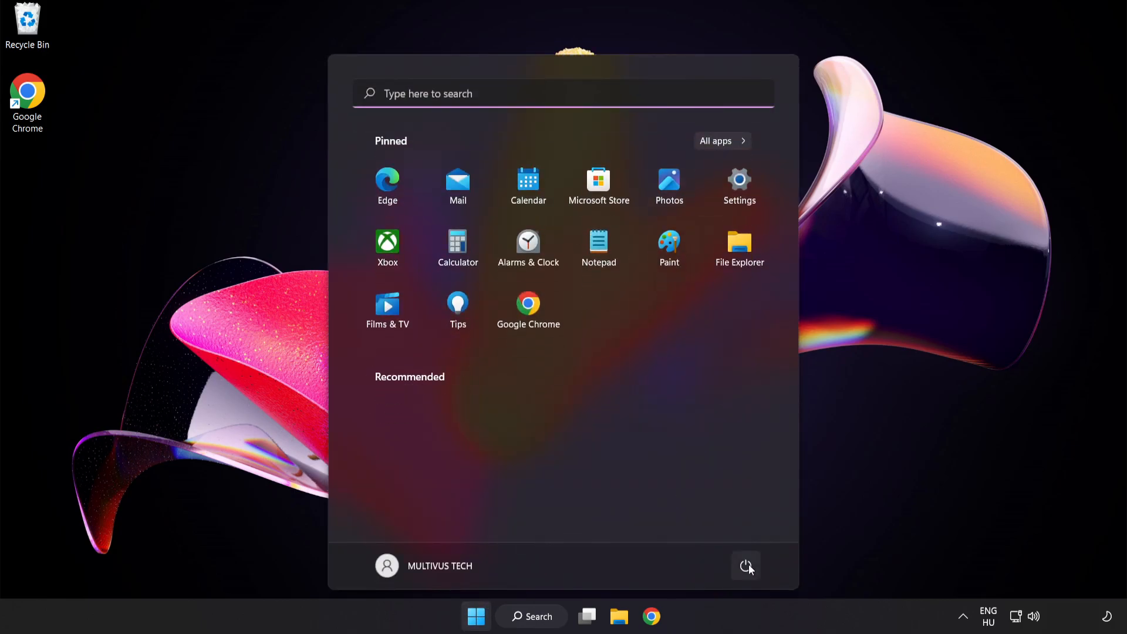
{"action": "left_click", "coordinate": [746, 565]}
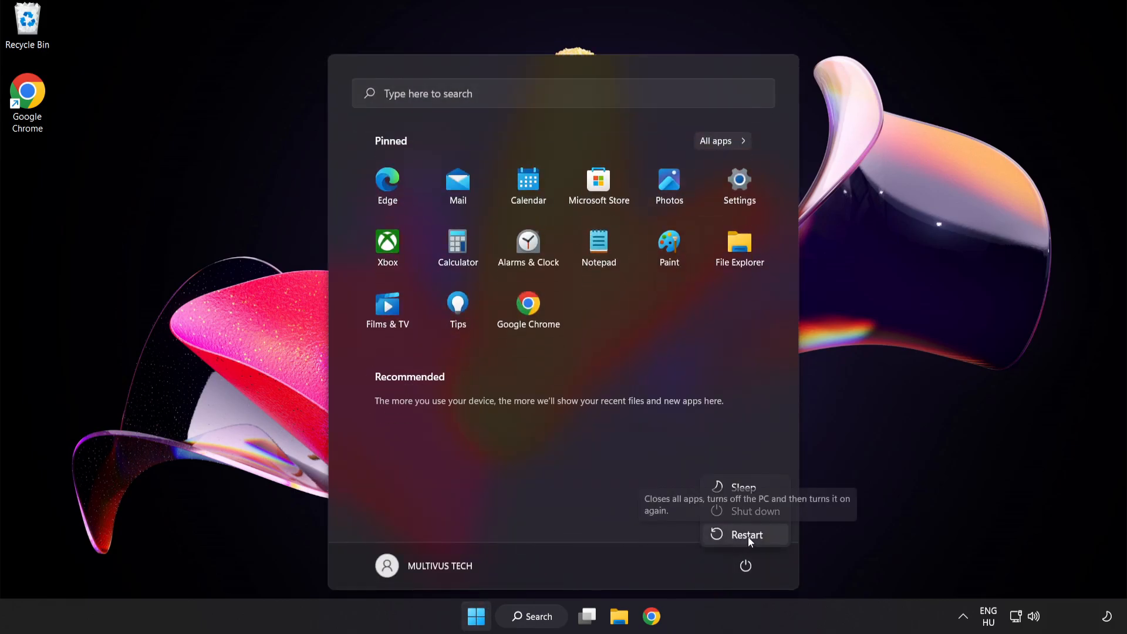